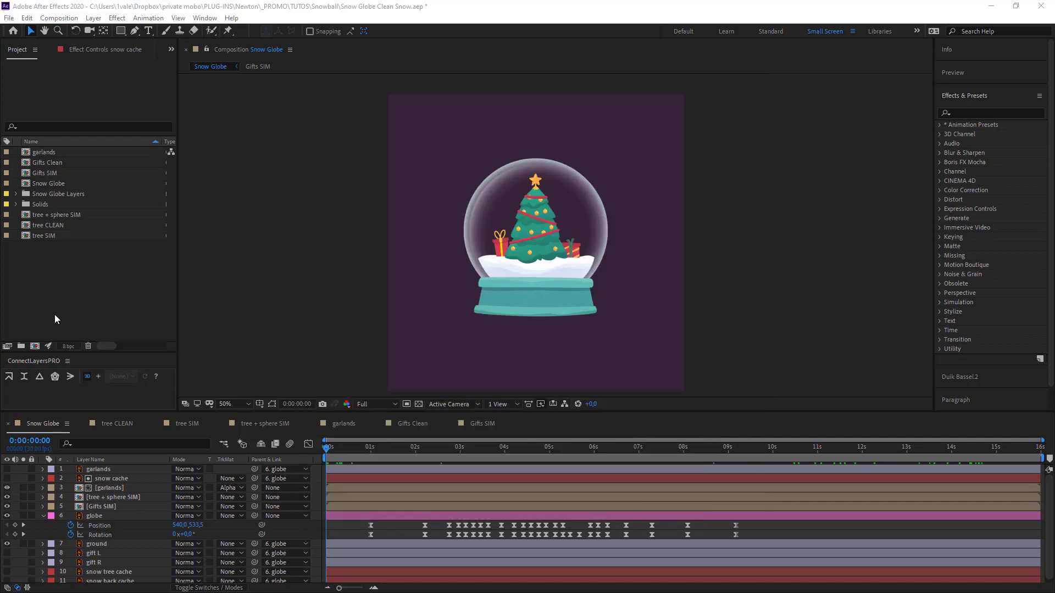
{"action": "mouse_move", "coordinate": [36, 354]}
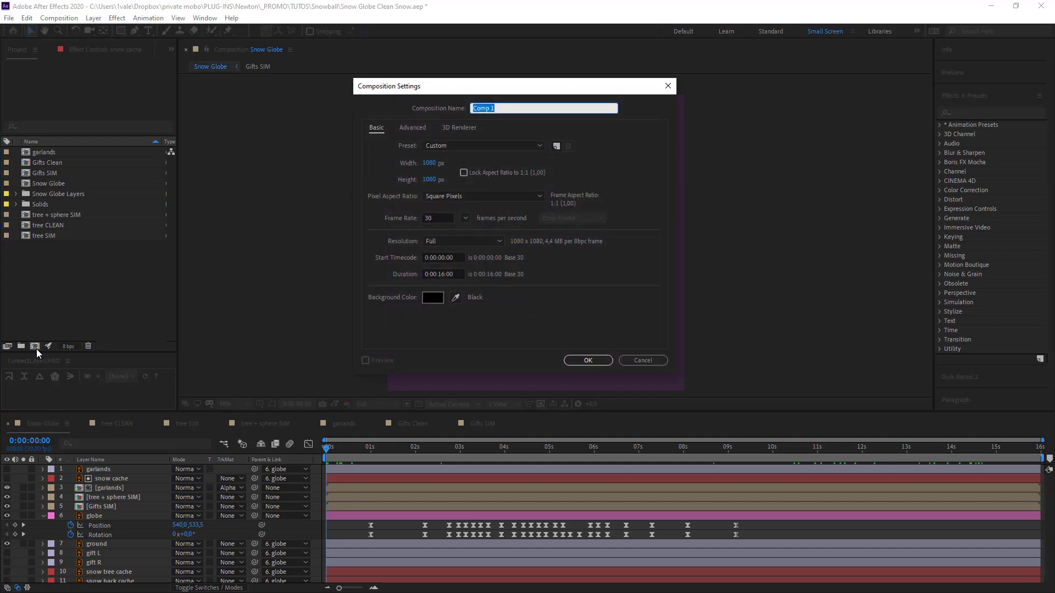
- Create a new 1080×1080, 16-second, 30 fps composition named 'Snow CLEAN 01'
{"action": "type", "text": "Snow CLEAN"}
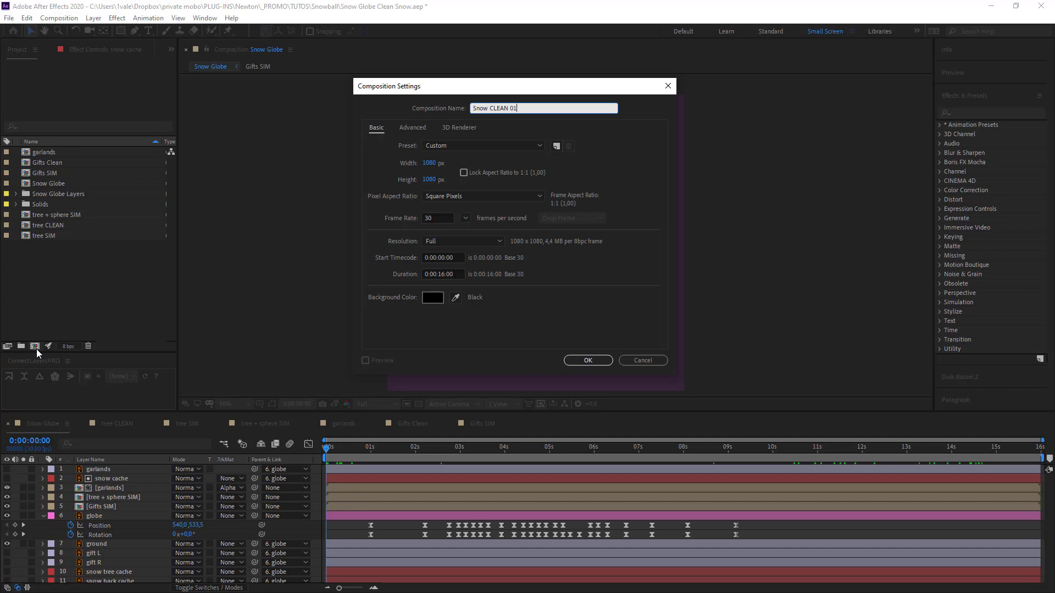
{"action": "mouse_move", "coordinate": [534, 401]}
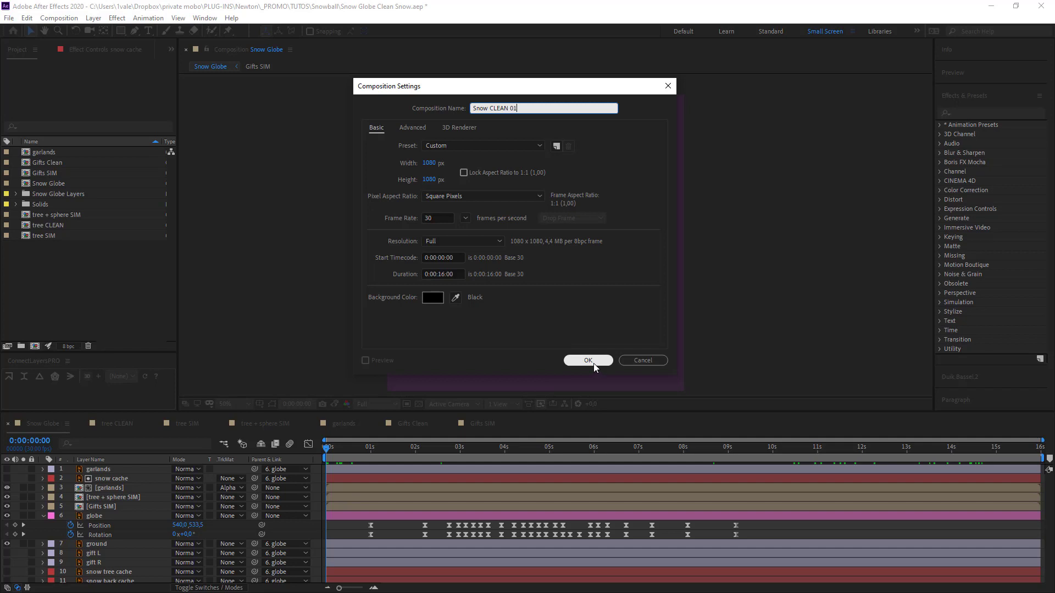
{"action": "left_click", "coordinate": [586, 360]}
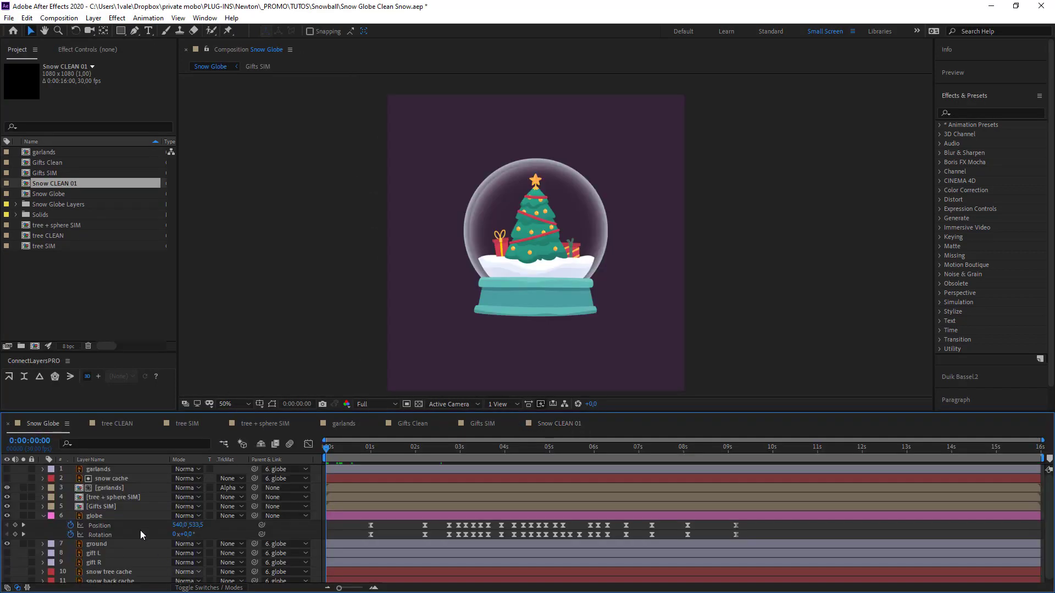
- Paste the snow cache layer into Snow CLEAN 01 and convert it to a shape layer
{"action": "left_click", "coordinate": [110, 478]}
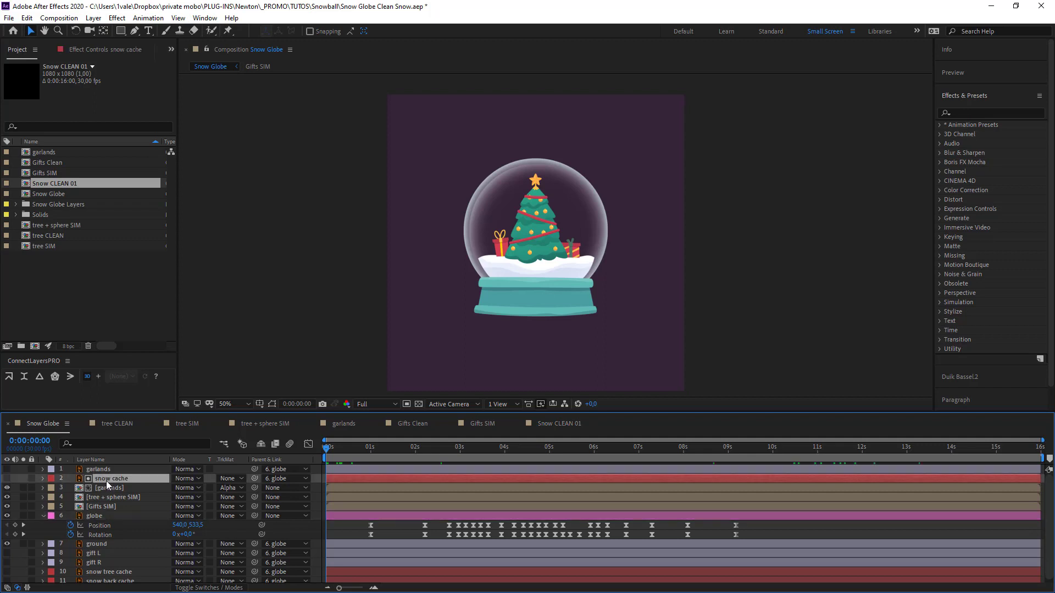
{"action": "key", "text": "ctrl+c"}
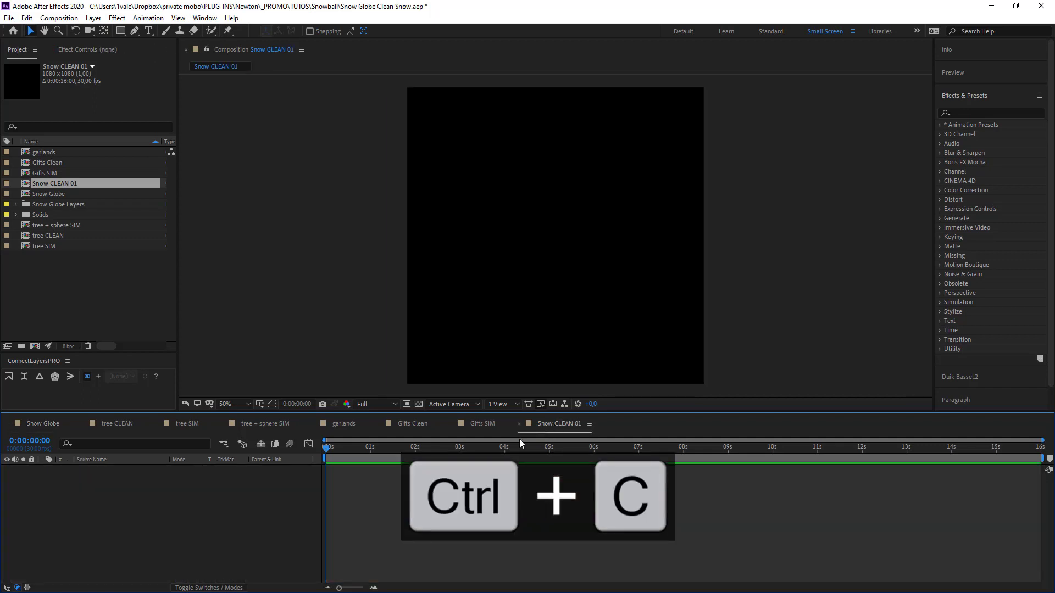
{"action": "key", "text": "ctrl+v"}
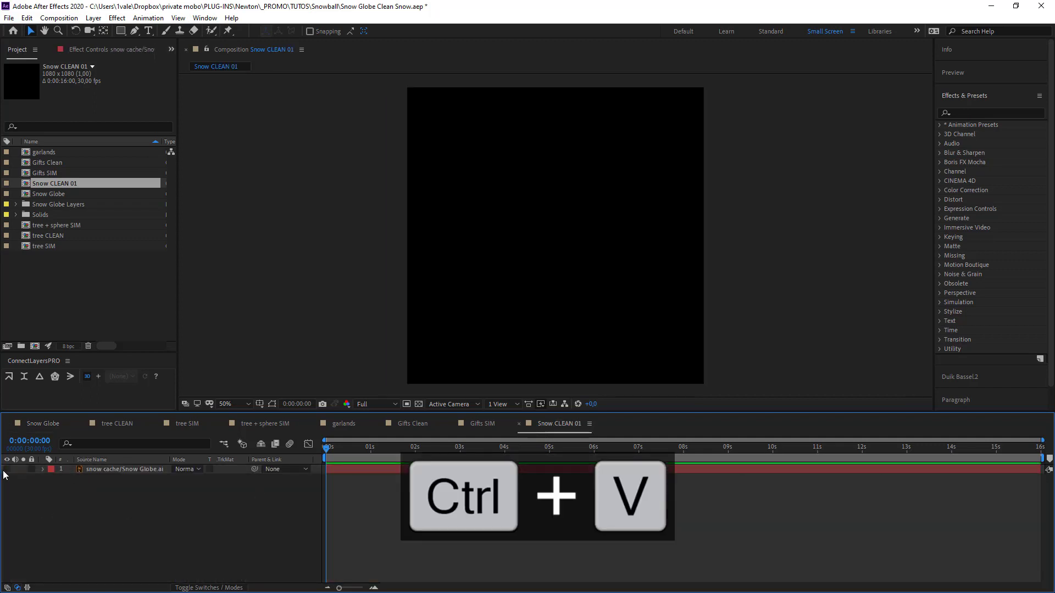
{"action": "key", "text": "ctrl+v"}
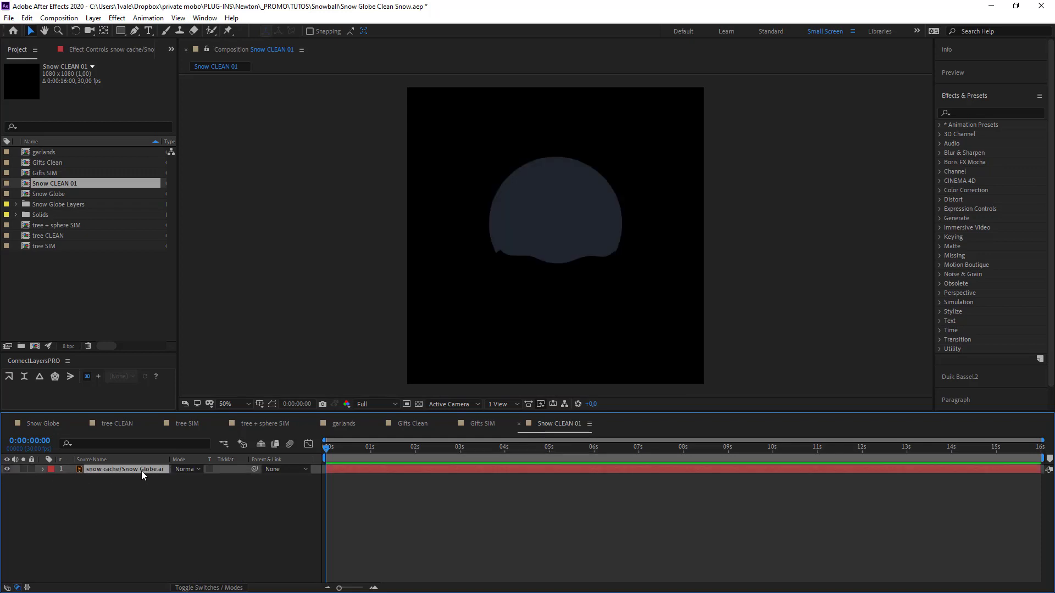
{"action": "right_click", "coordinate": [141, 468]}
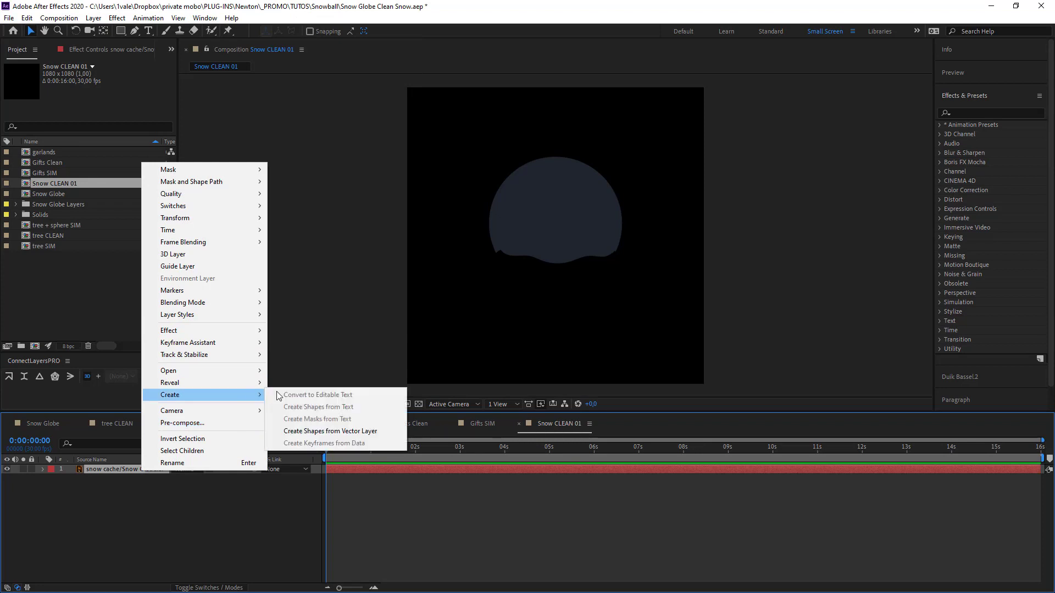
{"action": "left_click", "coordinate": [329, 431]}
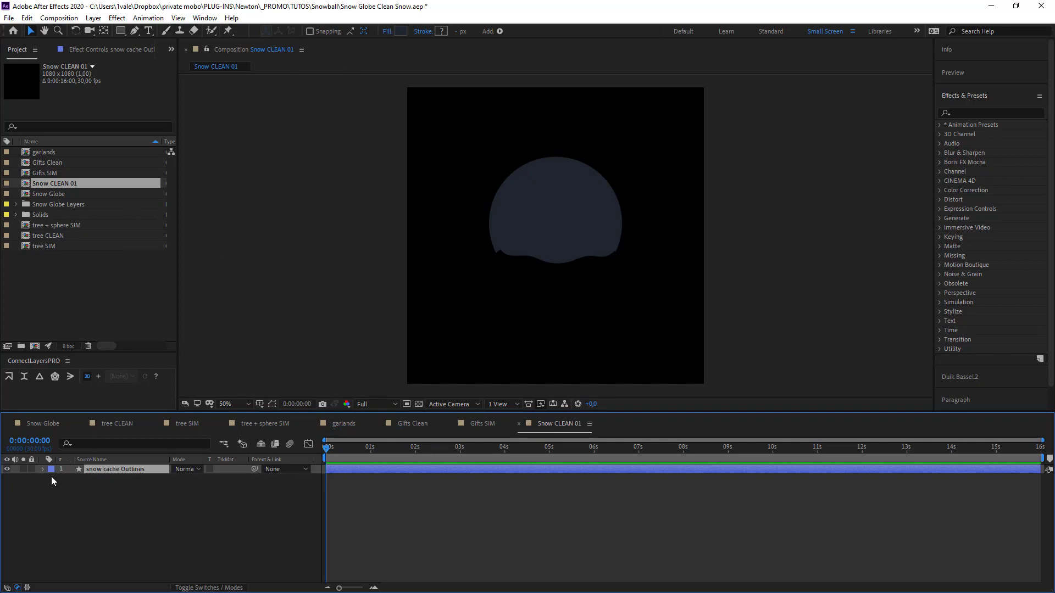
- Set the snow cache Outlines Fill 1 colour to light blue
{"action": "left_click", "coordinate": [43, 468]}
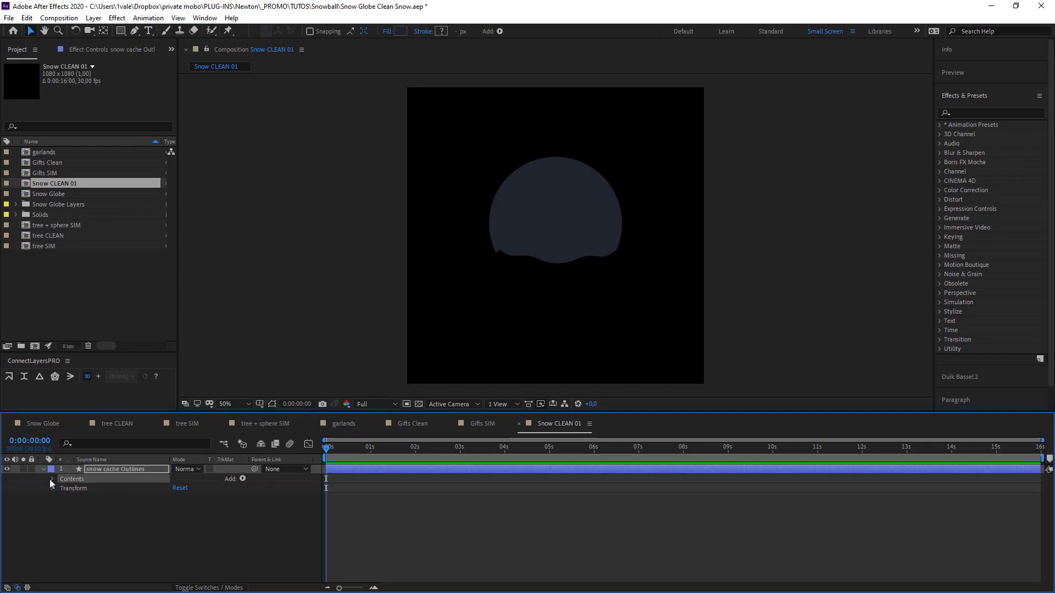
{"action": "left_click", "coordinate": [51, 479]}
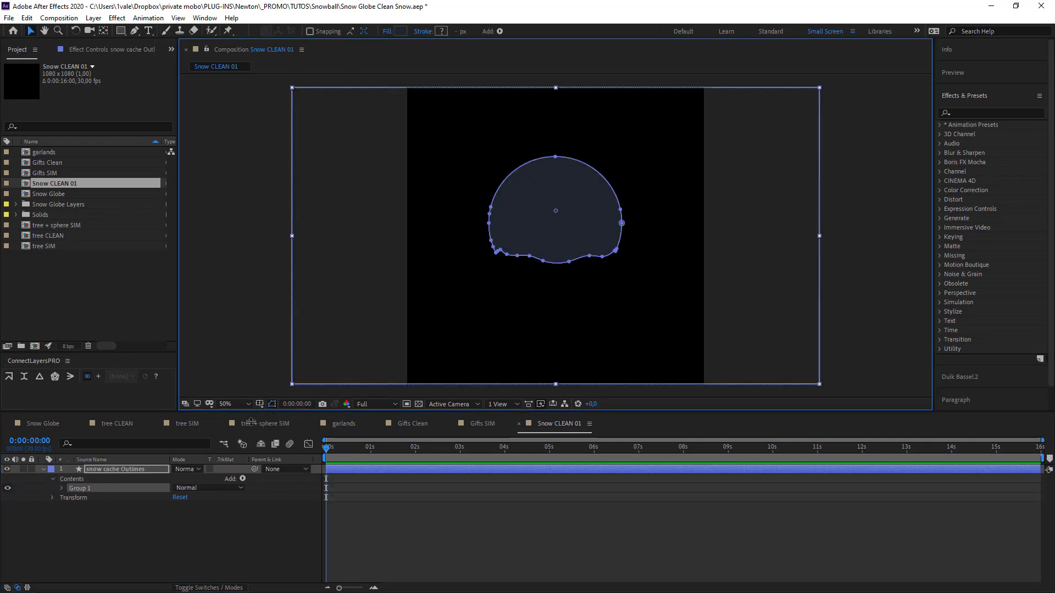
{"action": "left_click", "coordinate": [53, 488]}
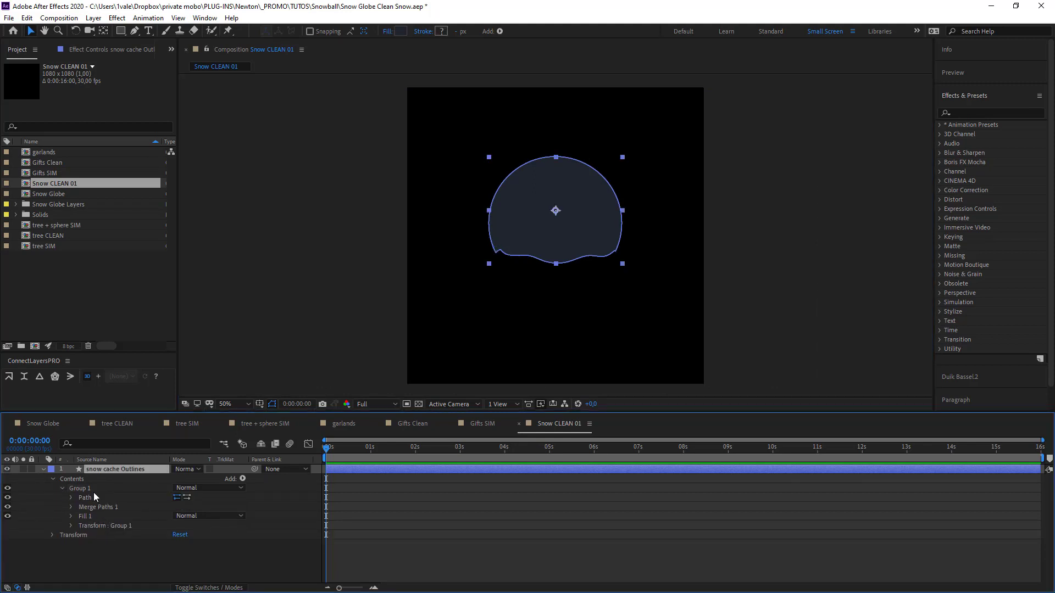
{"action": "left_click", "coordinate": [71, 506]}
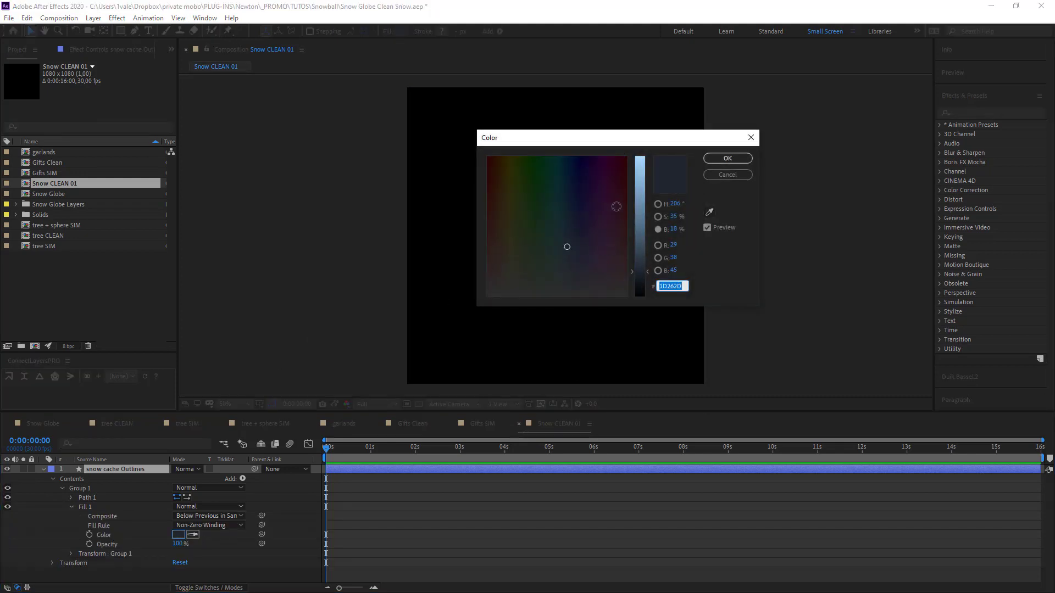
{"action": "left_click", "coordinate": [726, 159]}
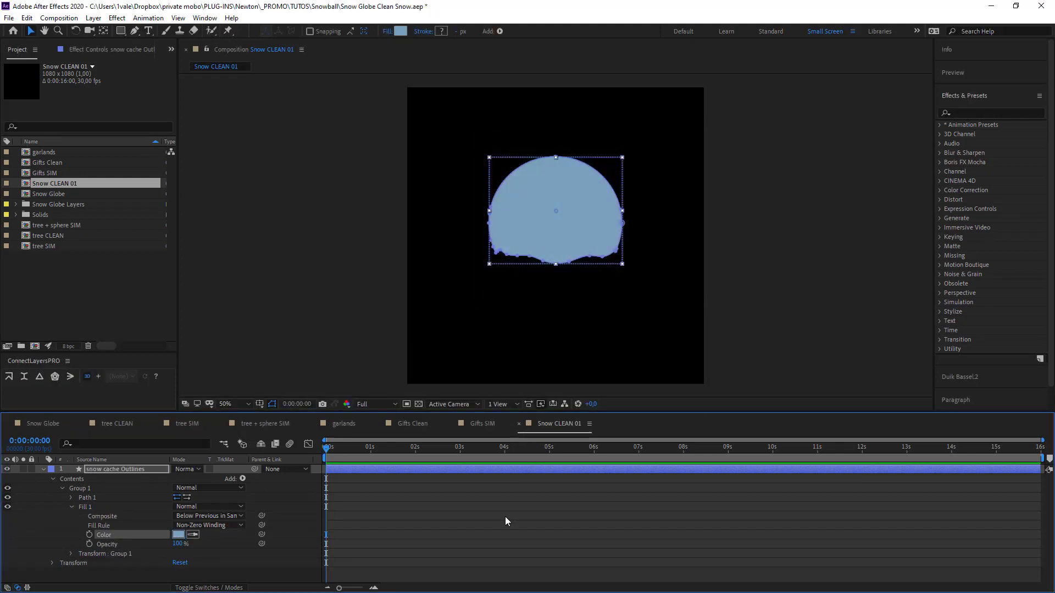
{"action": "left_click", "coordinate": [42, 469]}
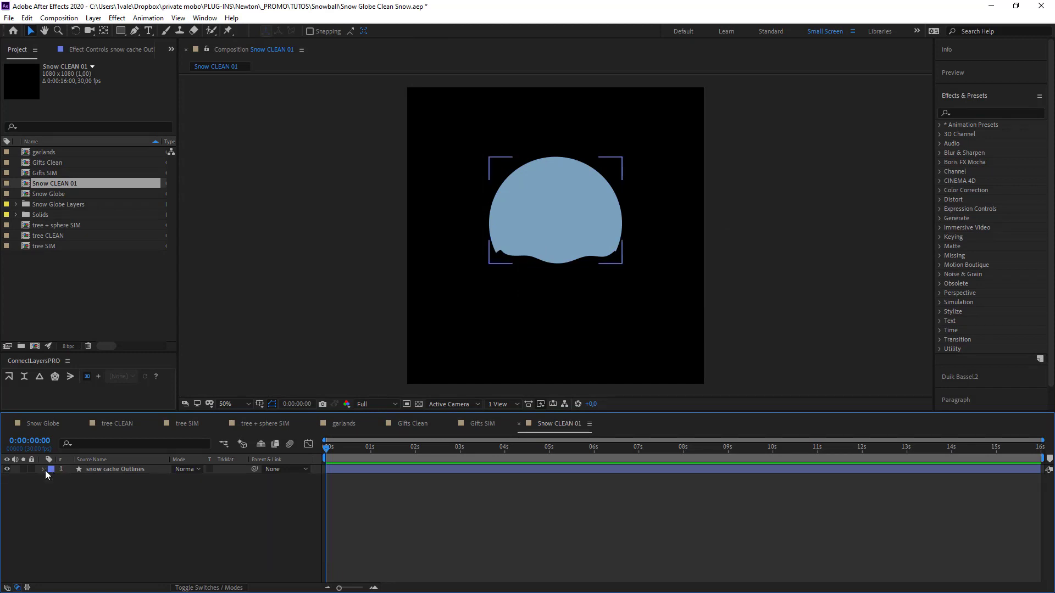
{"action": "left_click", "coordinate": [83, 520]}
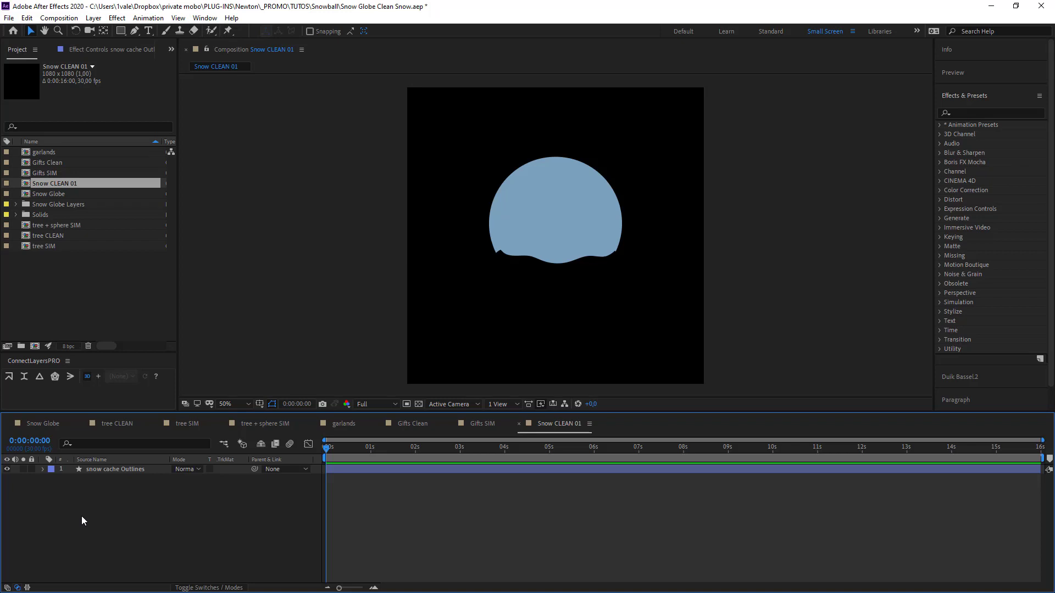
{"action": "mouse_move", "coordinate": [72, 257]}
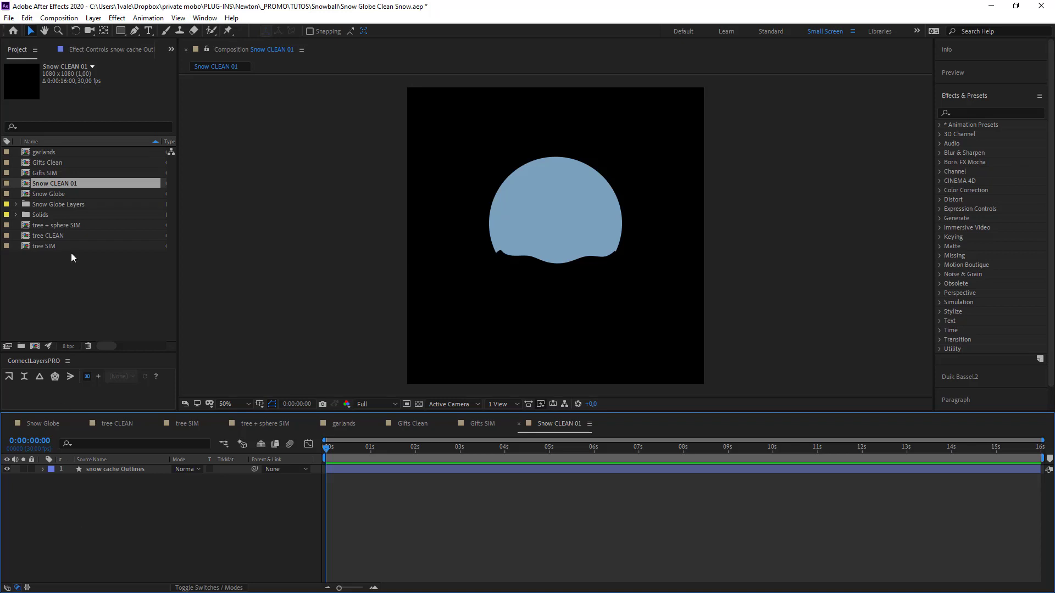
{"action": "mouse_move", "coordinate": [155, 67]}
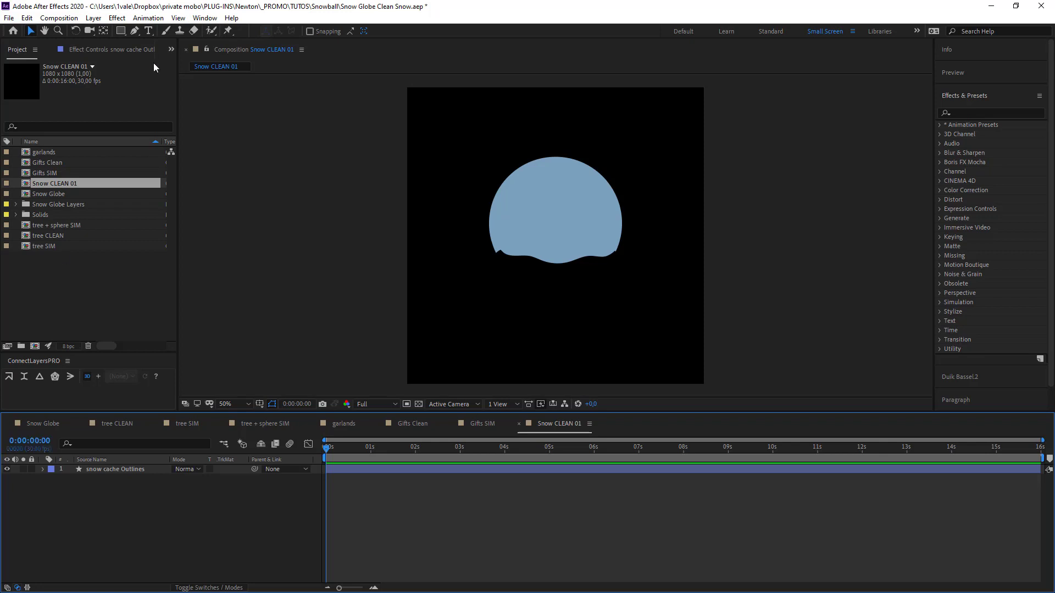
- Draw a white circle beneath the snow shape layer and name it flake01
{"action": "left_click", "coordinate": [120, 31]}
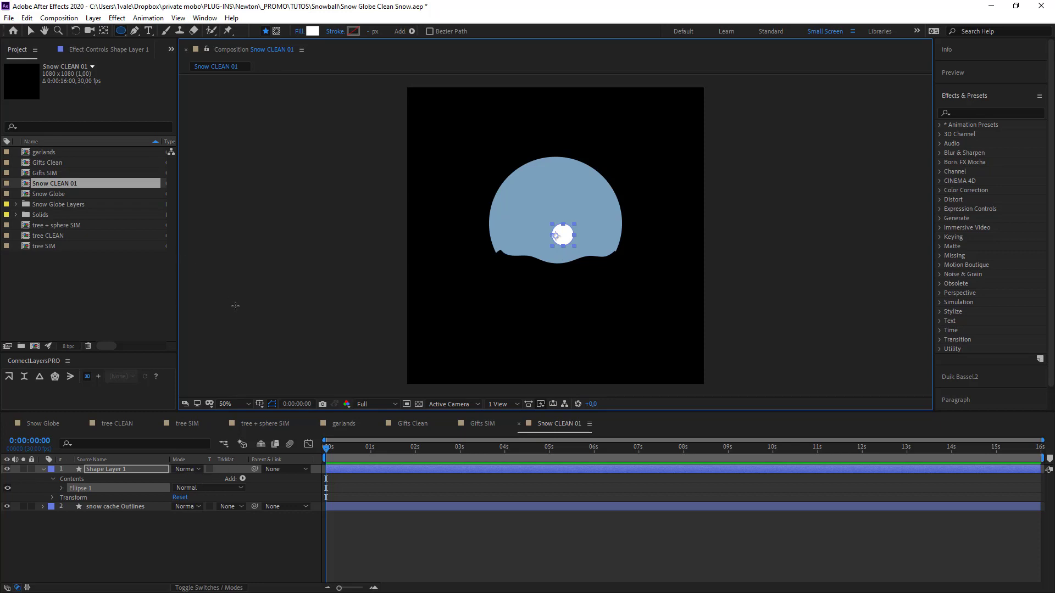
{"action": "key", "text": "ctrl+alt+home"}
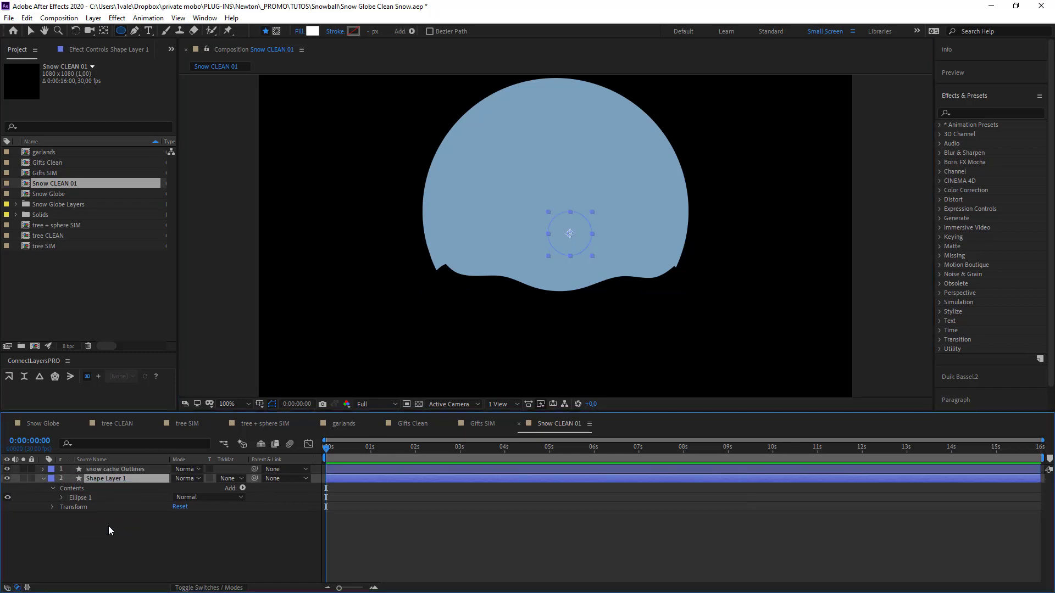
{"action": "double_click", "coordinate": [107, 478]}
{"action": "type", "text": "flake01"}
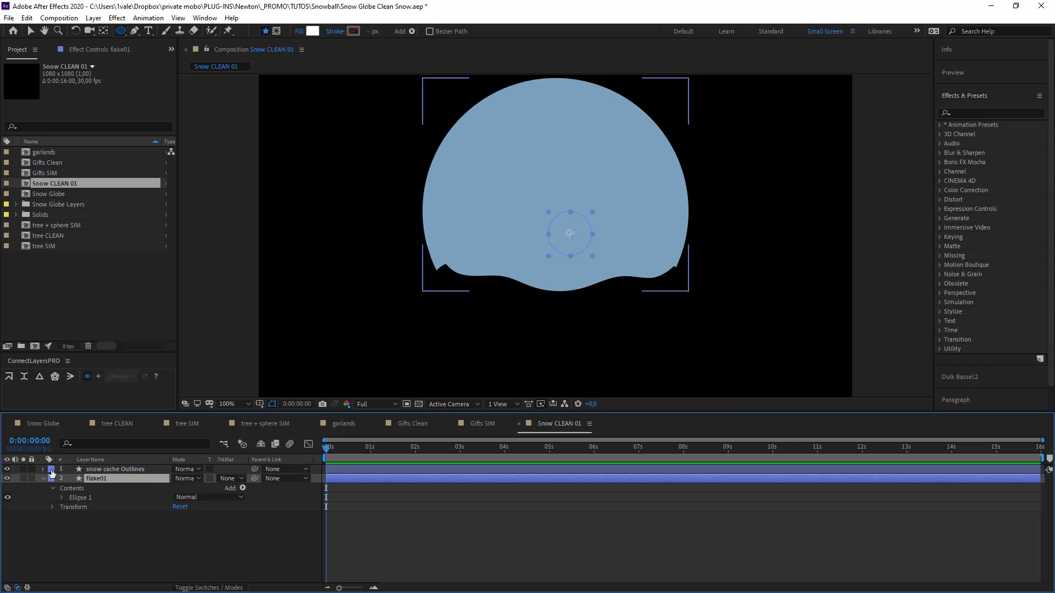
- Label, lock and hide the snow shape, then duplicate flake01 into over a hundred layers
{"action": "left_click", "coordinate": [114, 468]}
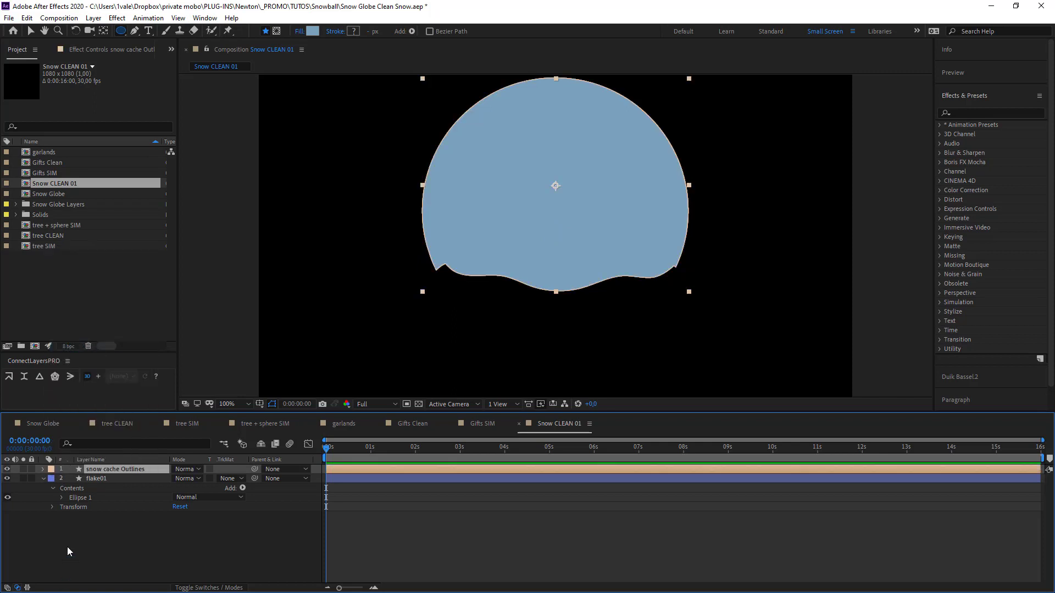
{"action": "left_click", "coordinate": [96, 478]}
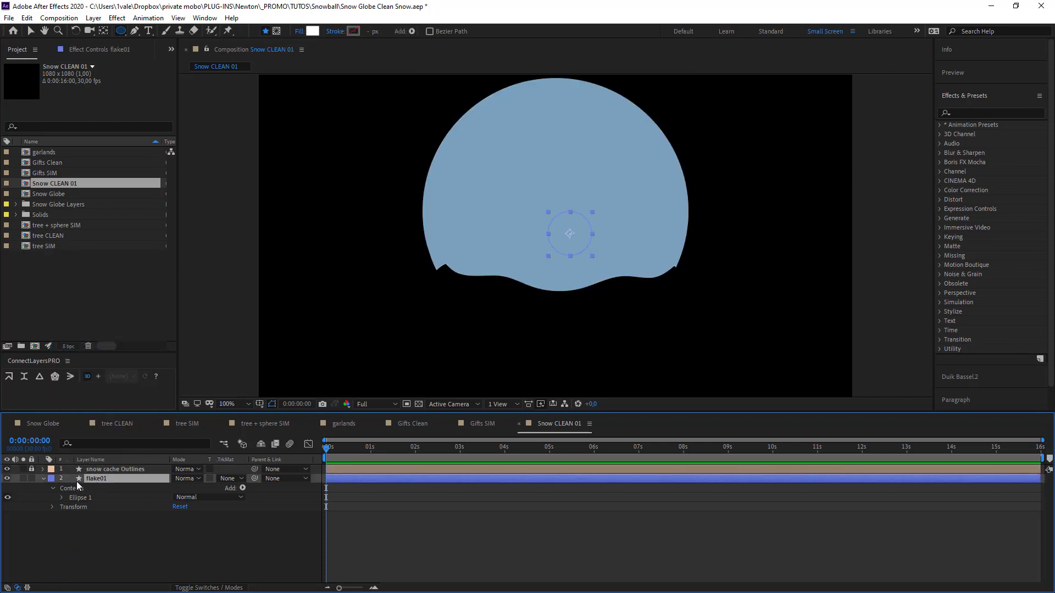
{"action": "left_click", "coordinate": [42, 479]}
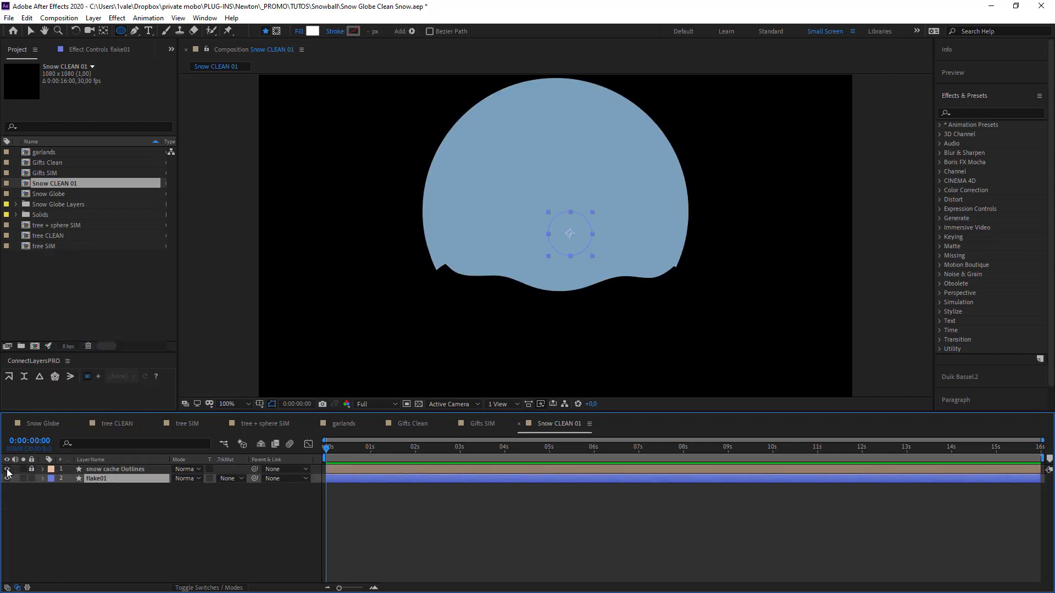
{"action": "left_click", "coordinate": [7, 468]}
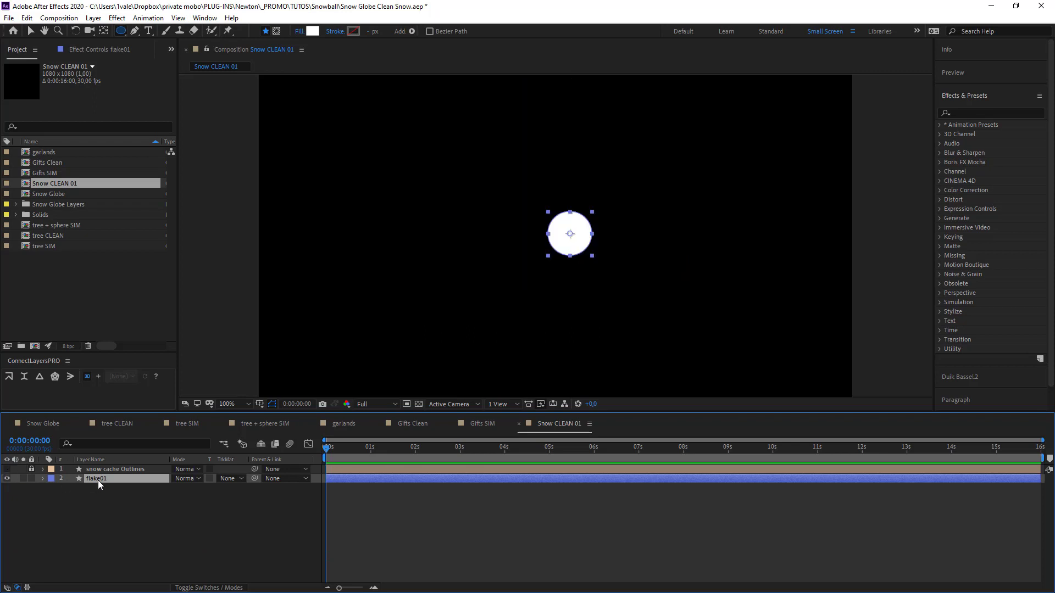
{"action": "key", "text": "ctrl+a"}
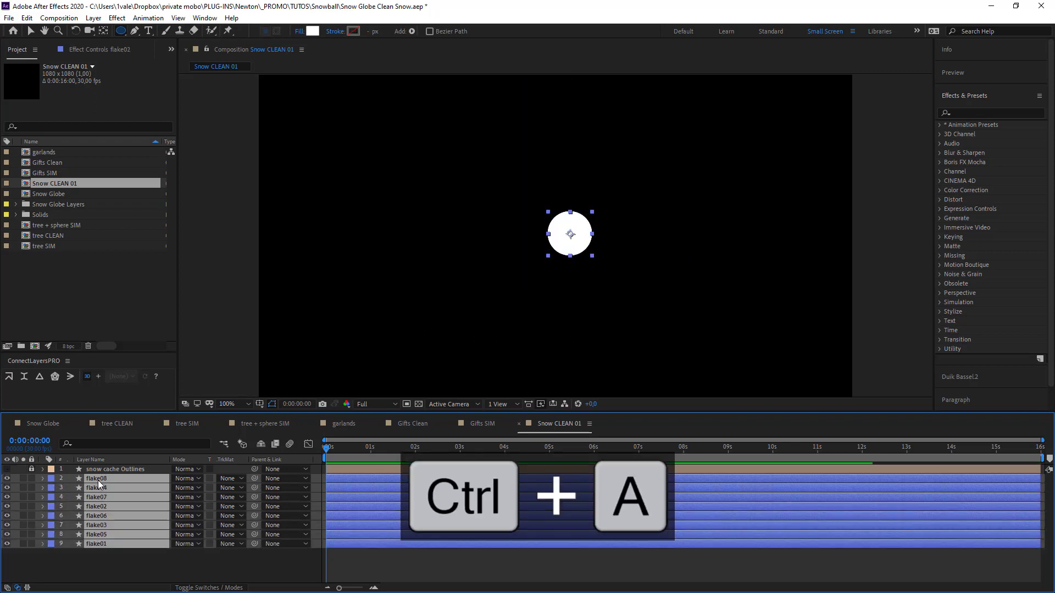
{"action": "key", "text": "ctrl+d"}
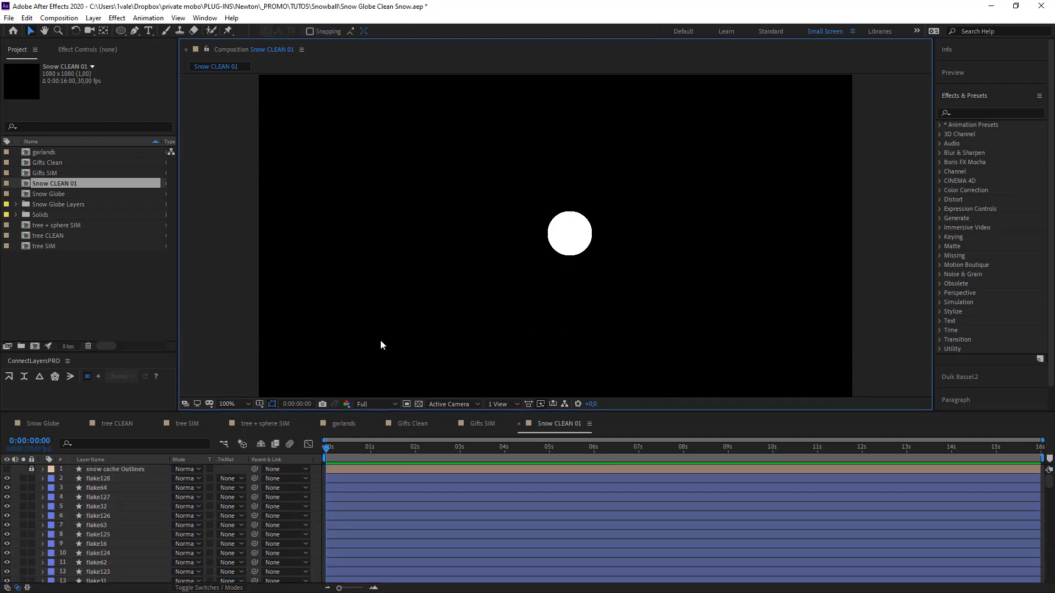
- Pre-compose the snow cache Outlines layer into a new composition named 'snow cache PST'
{"action": "left_click", "coordinate": [231, 404]}
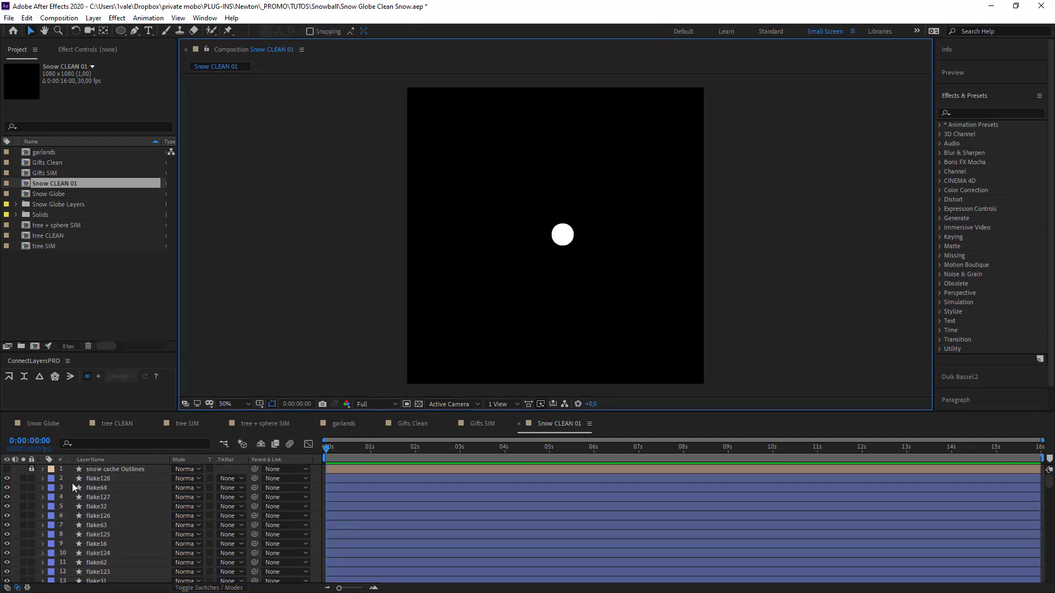
{"action": "left_click", "coordinate": [7, 459]}
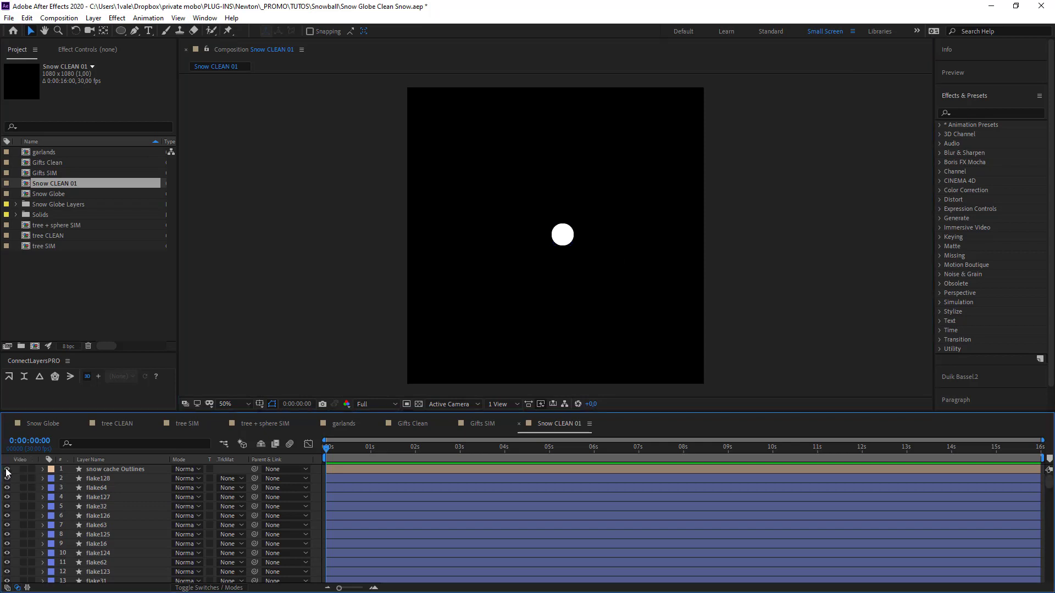
{"action": "left_click", "coordinate": [117, 468]}
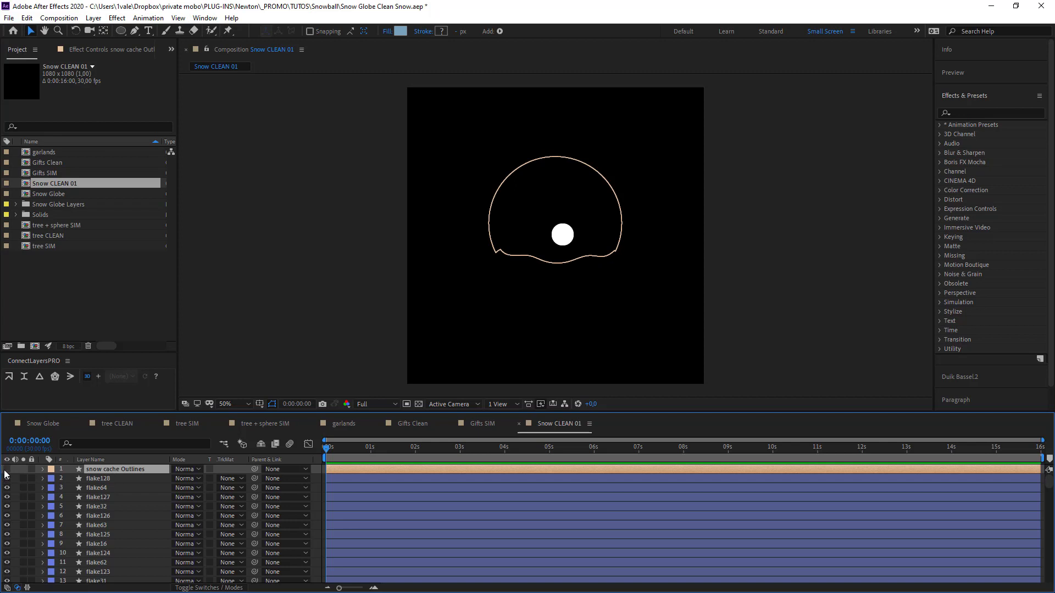
{"action": "left_click", "coordinate": [114, 468]}
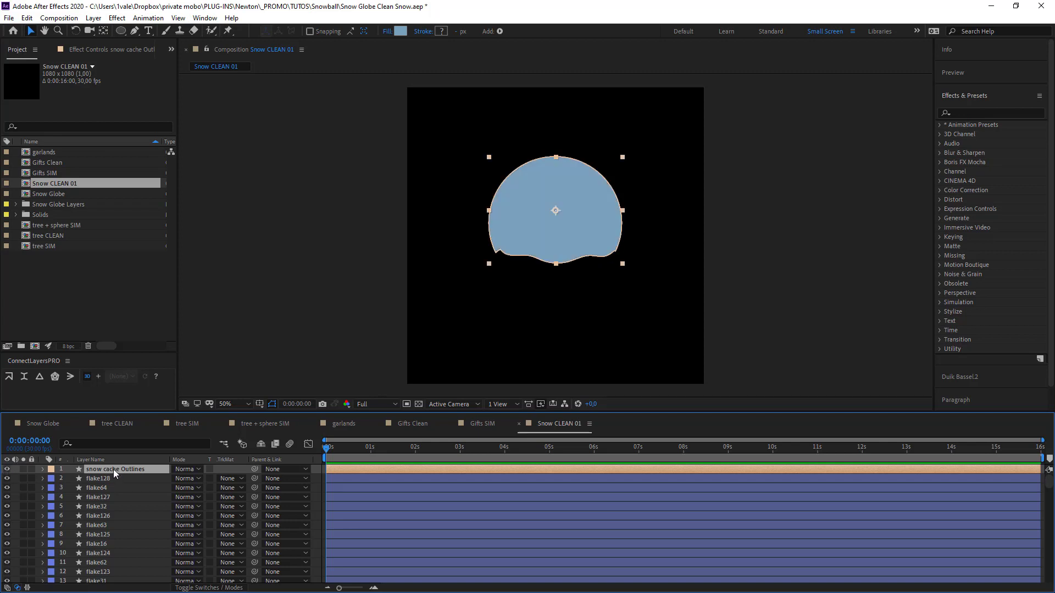
{"action": "key", "text": "ctrl+shift+c"}
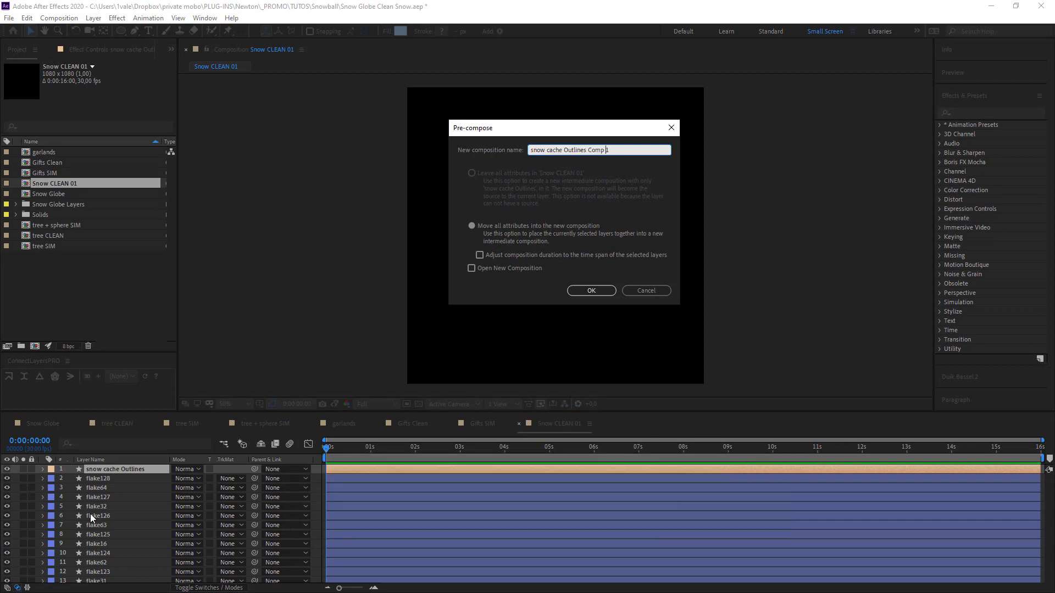
{"action": "double_click", "coordinate": [592, 149]}
{"action": "type", "text": "snow cache PA"}
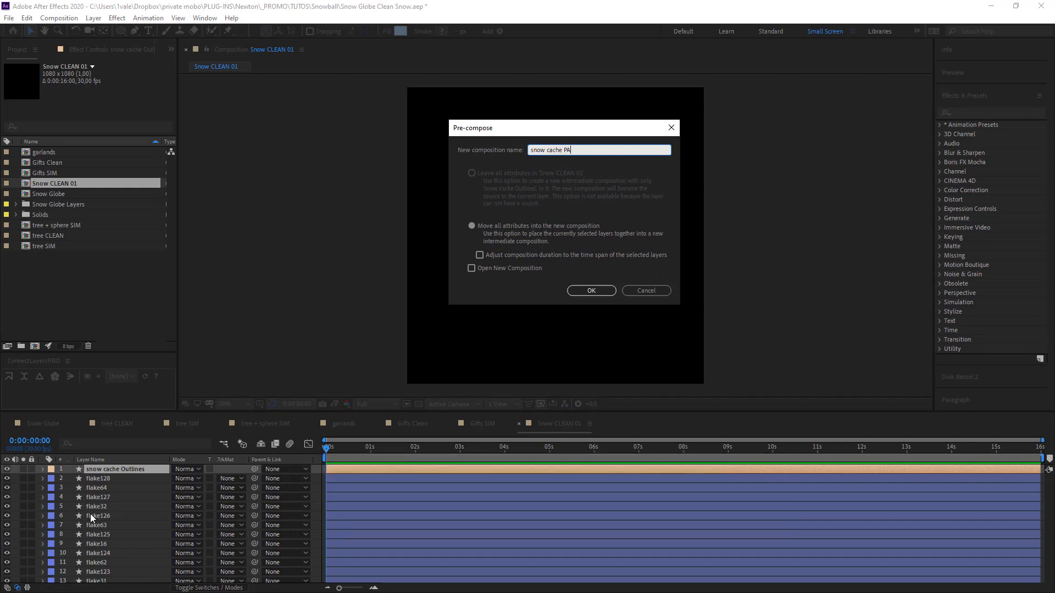
{"action": "left_click", "coordinate": [590, 291]}
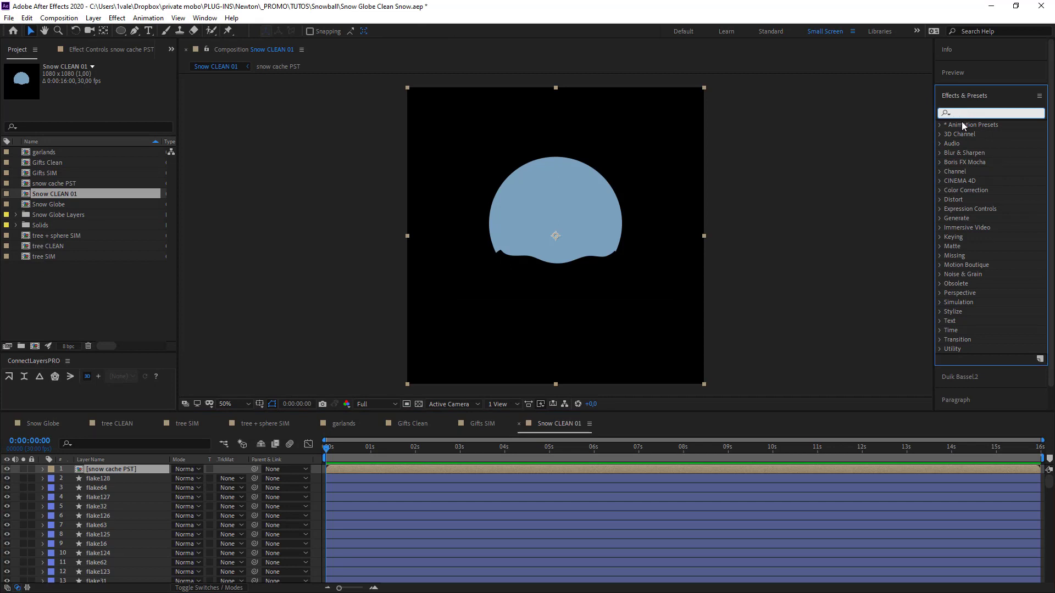
- Apply the Pastiche effect to snow cache PST to arrange flakes inside the snow shape
{"action": "type", "text": "pas"}
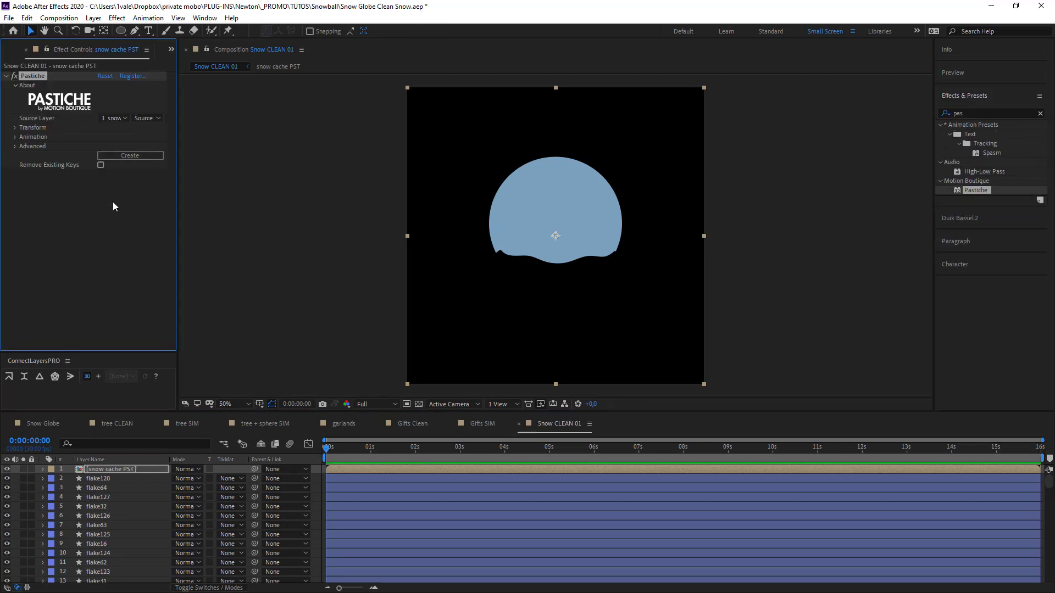
{"action": "mouse_move", "coordinate": [38, 397]}
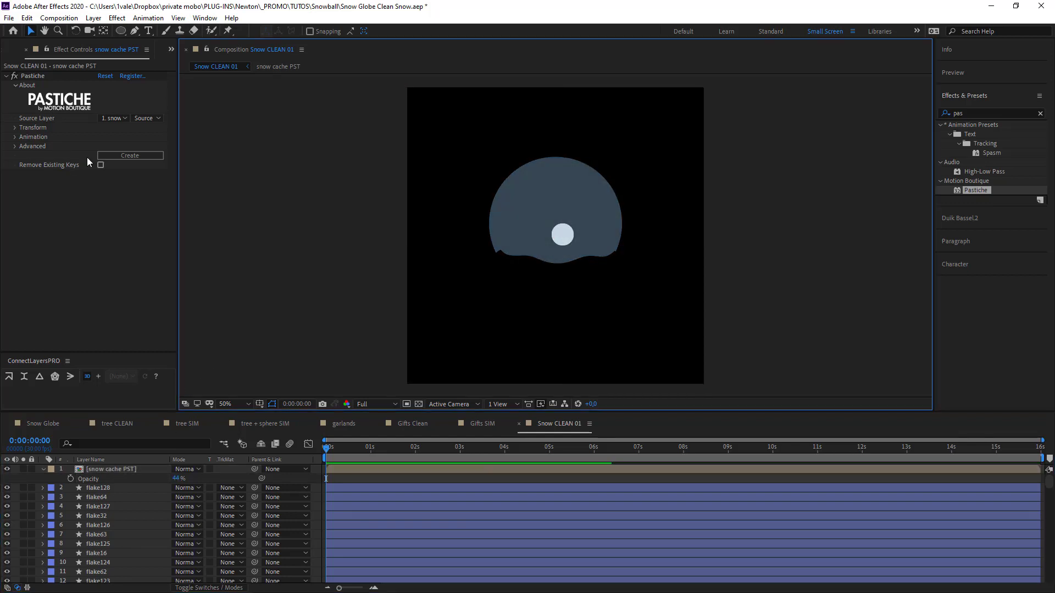
{"action": "left_click", "coordinate": [129, 156]}
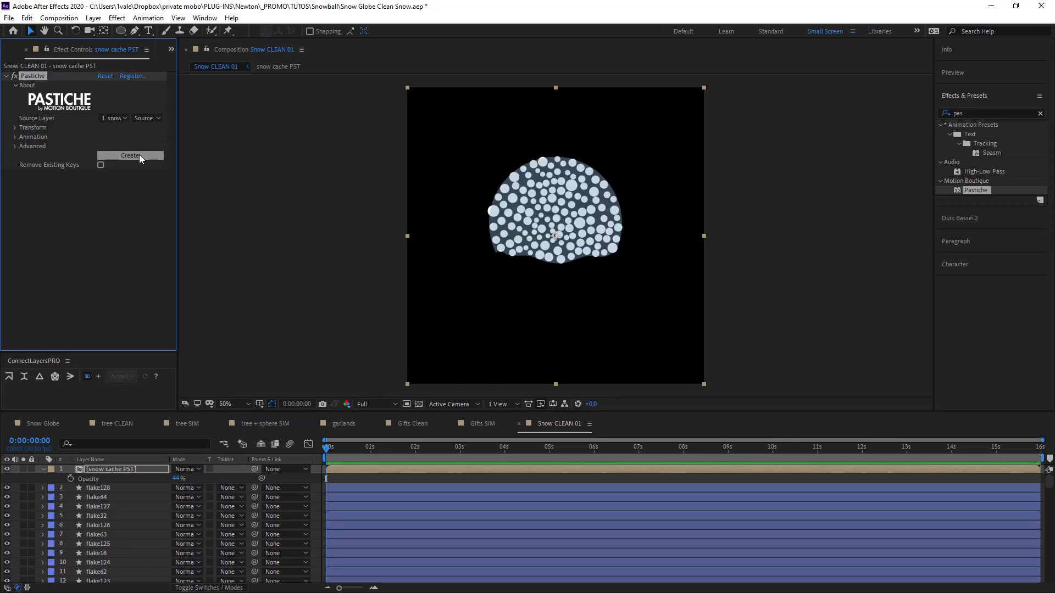
{"action": "left_click", "coordinate": [234, 404]}
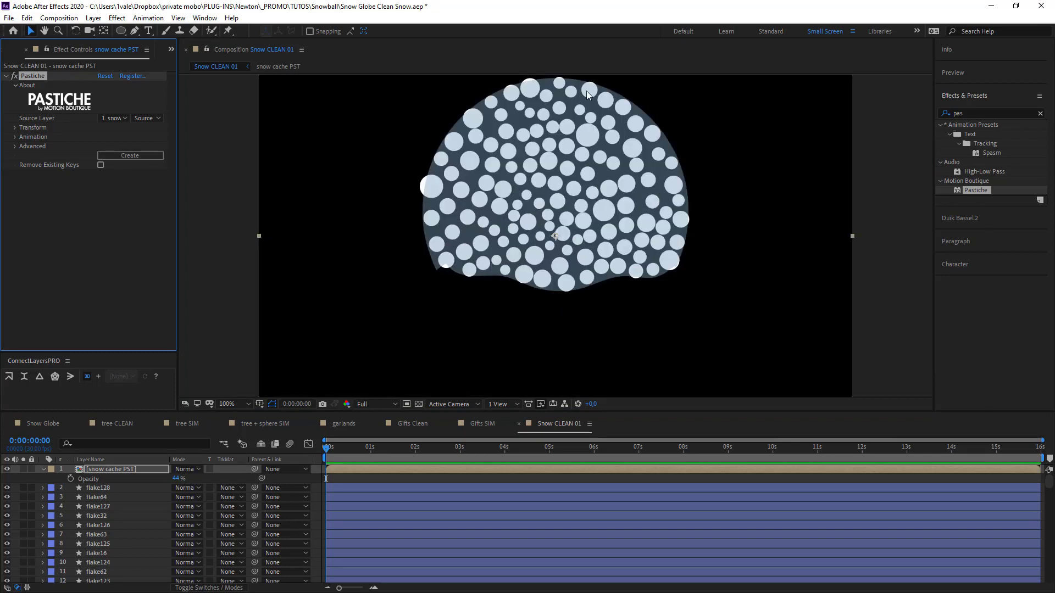
{"action": "mouse_move", "coordinate": [533, 156]}
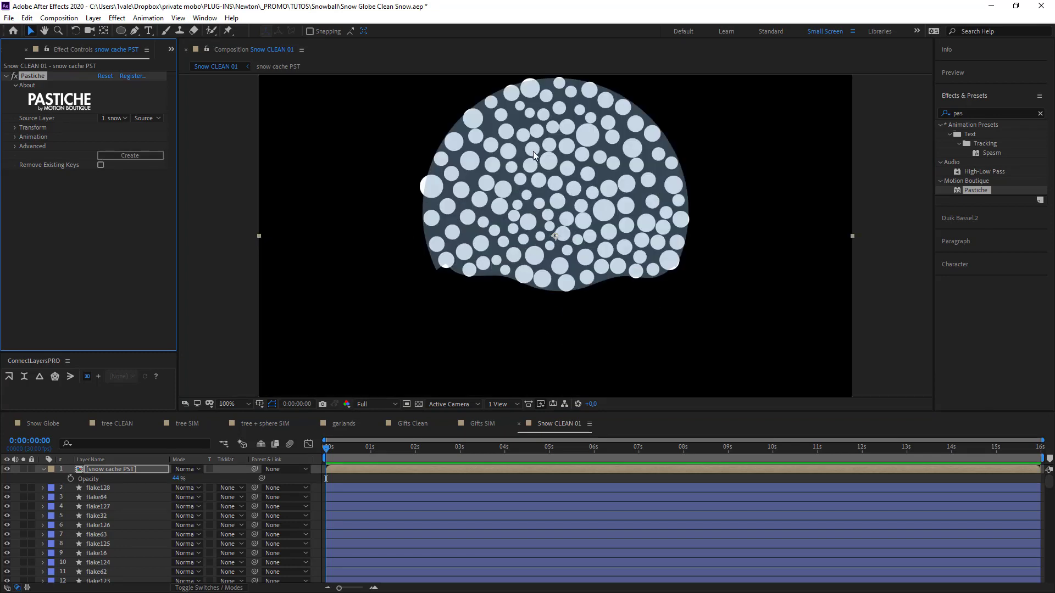
{"action": "mouse_move", "coordinate": [233, 167]}
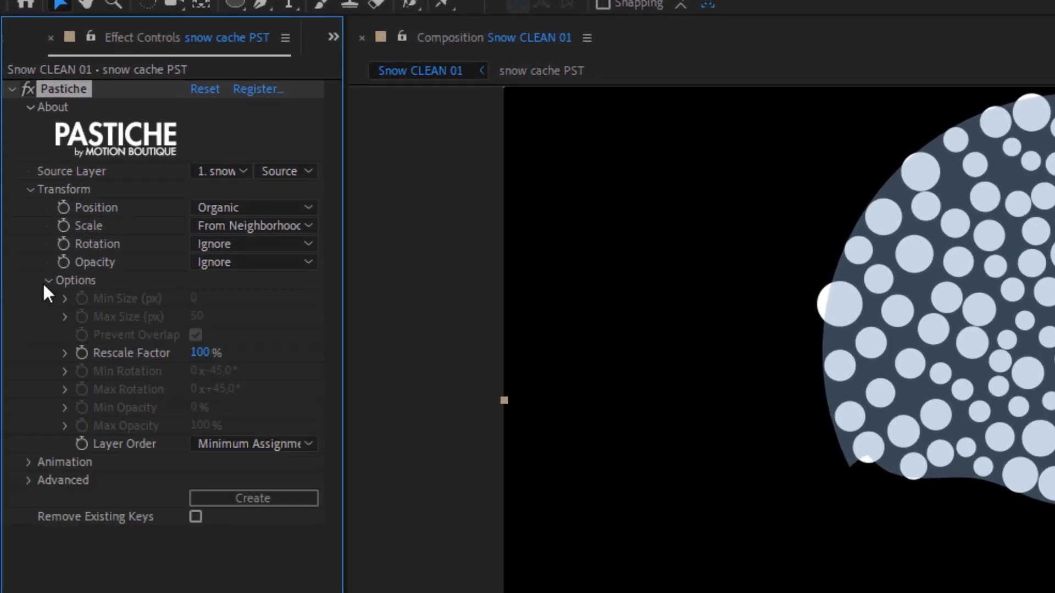
- Set Pastiche Rescale Factor to 25%, hide the snow shape, and open snow cache PST
{"action": "double_click", "coordinate": [207, 352]}
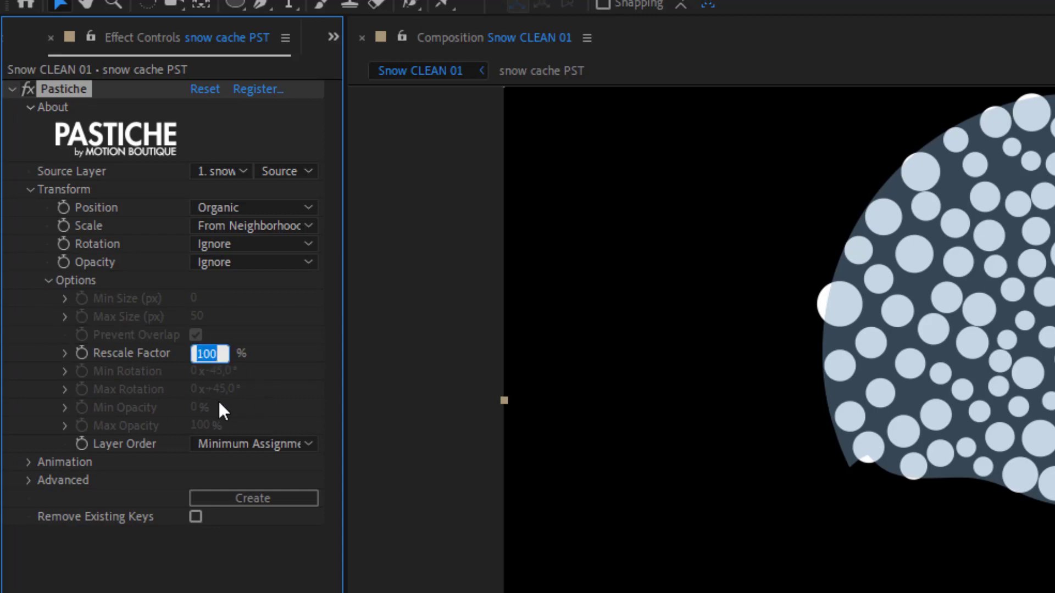
{"action": "type", "text": "30"}
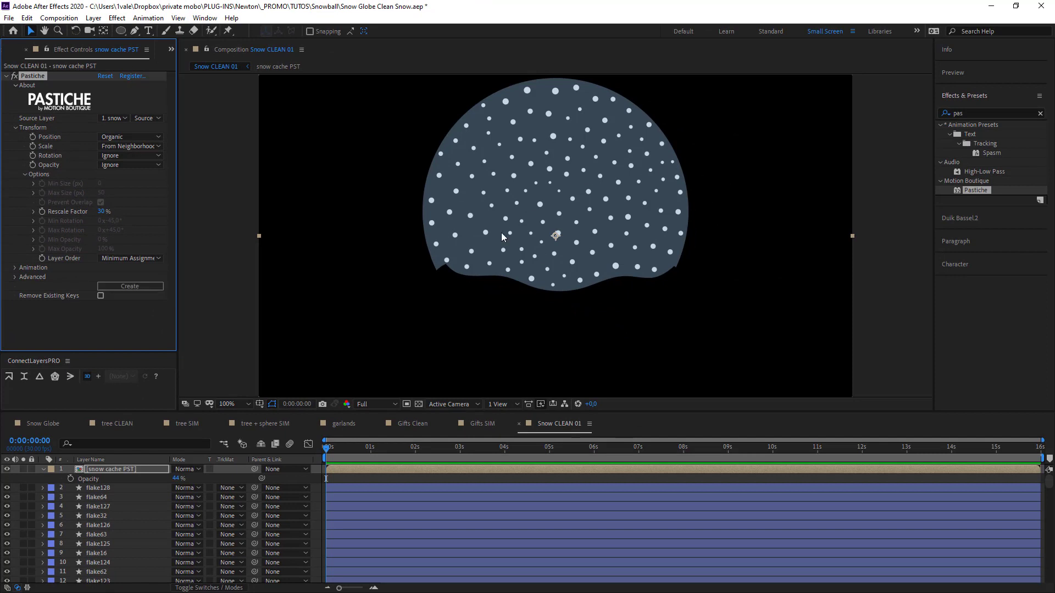
{"action": "mouse_move", "coordinate": [590, 269]}
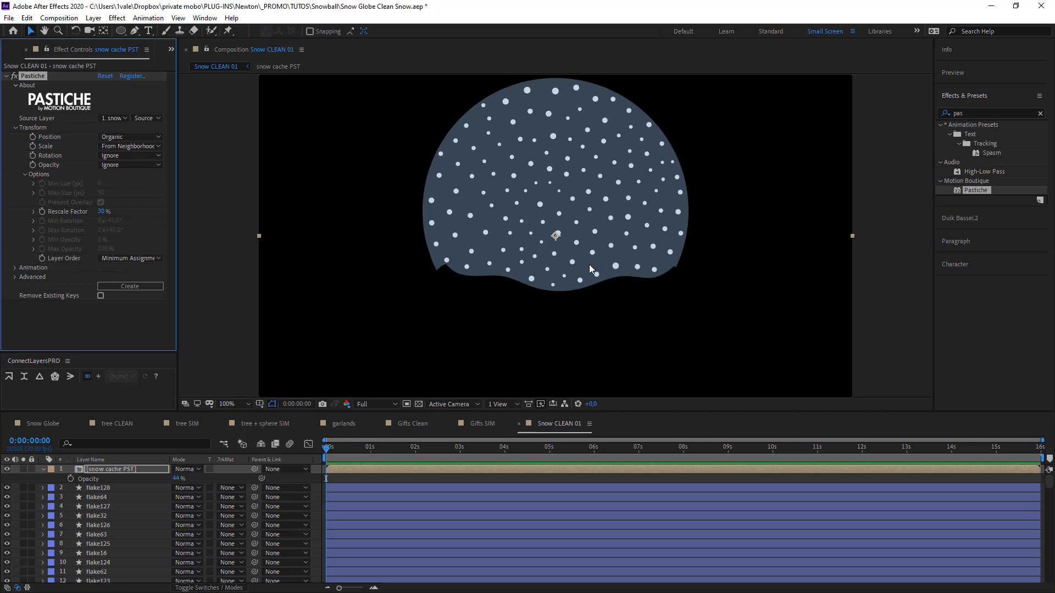
{"action": "mouse_move", "coordinate": [105, 222]}
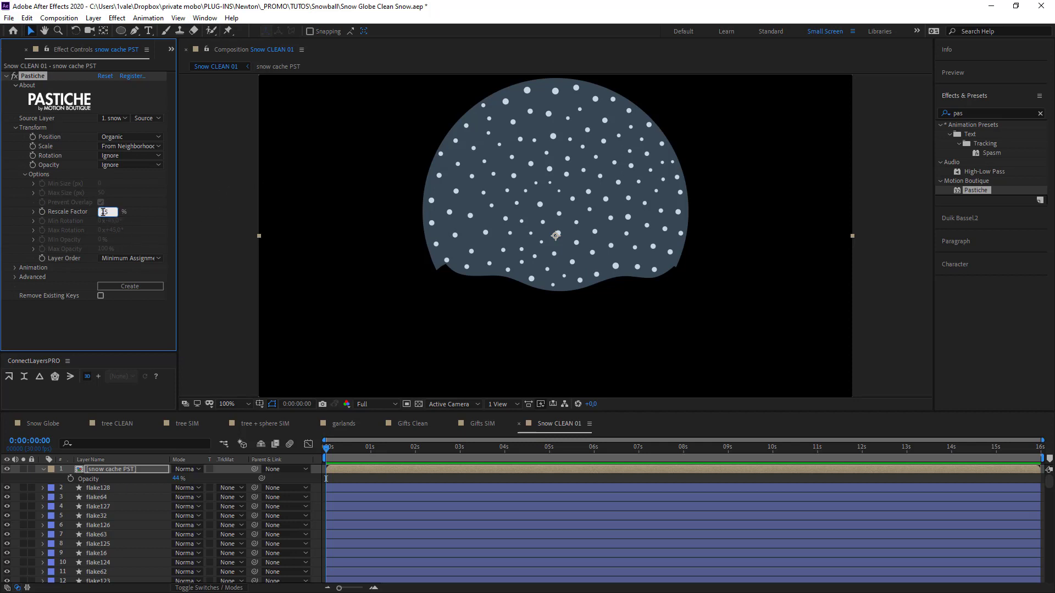
{"action": "type", "text": "25"}
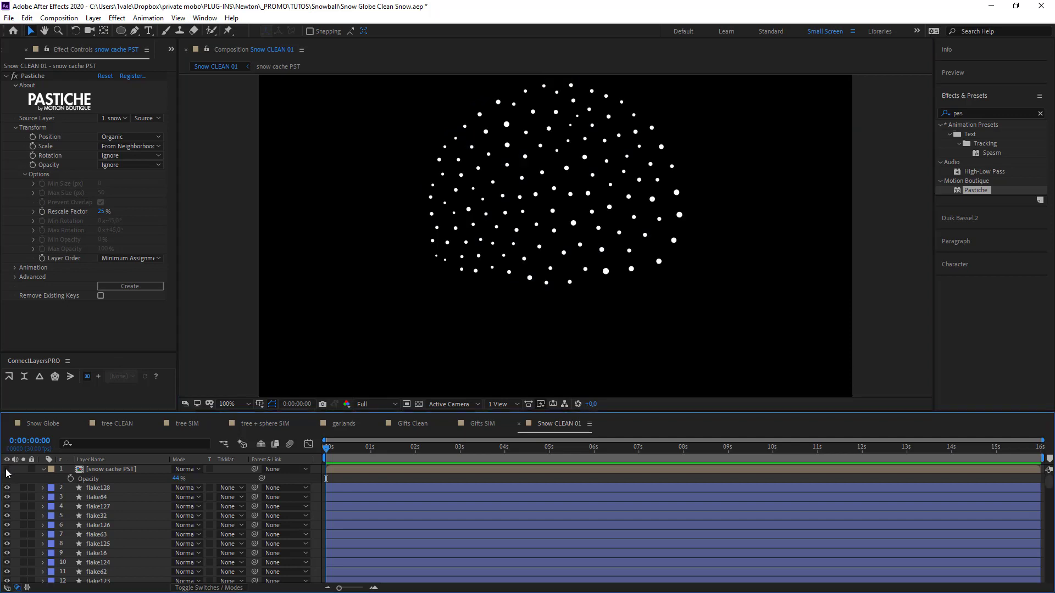
{"action": "left_click", "coordinate": [225, 404]}
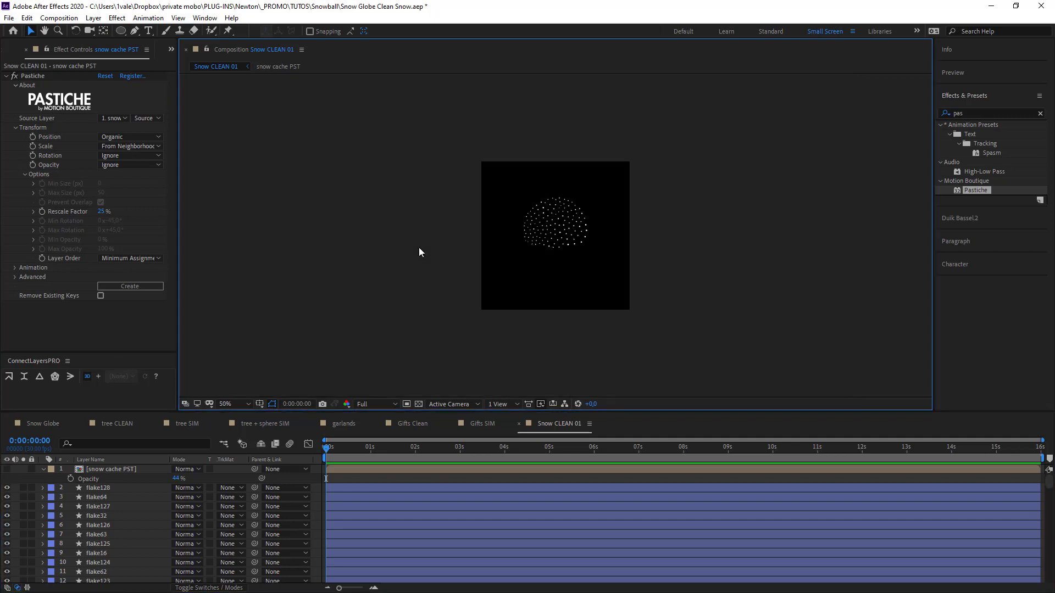
{"action": "left_click", "coordinate": [228, 403]}
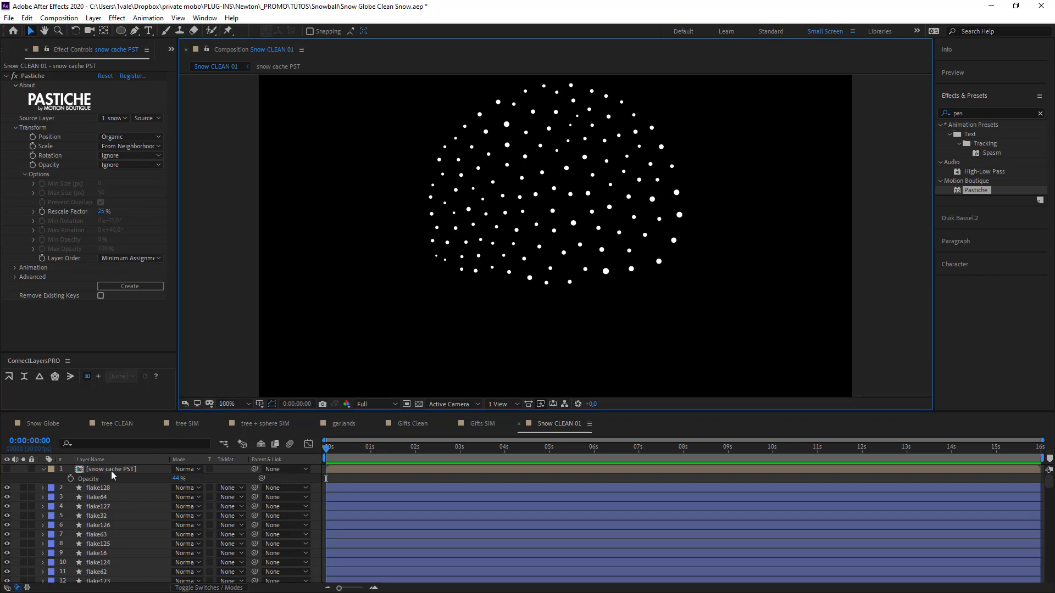
{"action": "left_click", "coordinate": [7, 469]}
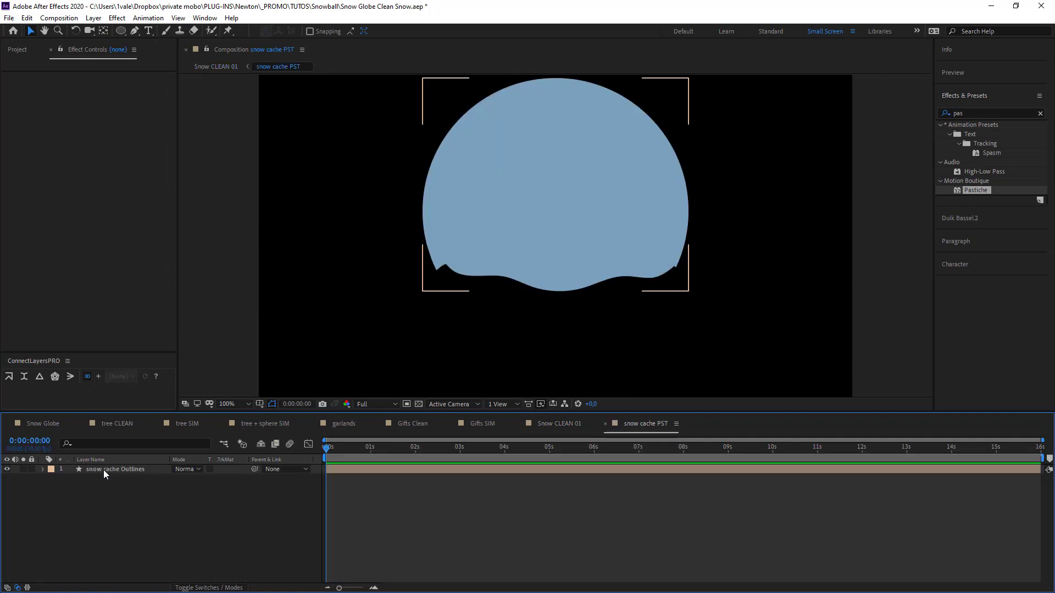
- Paste snow cache Outlines into Snow CLEAN 01 below snow cache PST
{"action": "key", "text": "ctrl+c"}
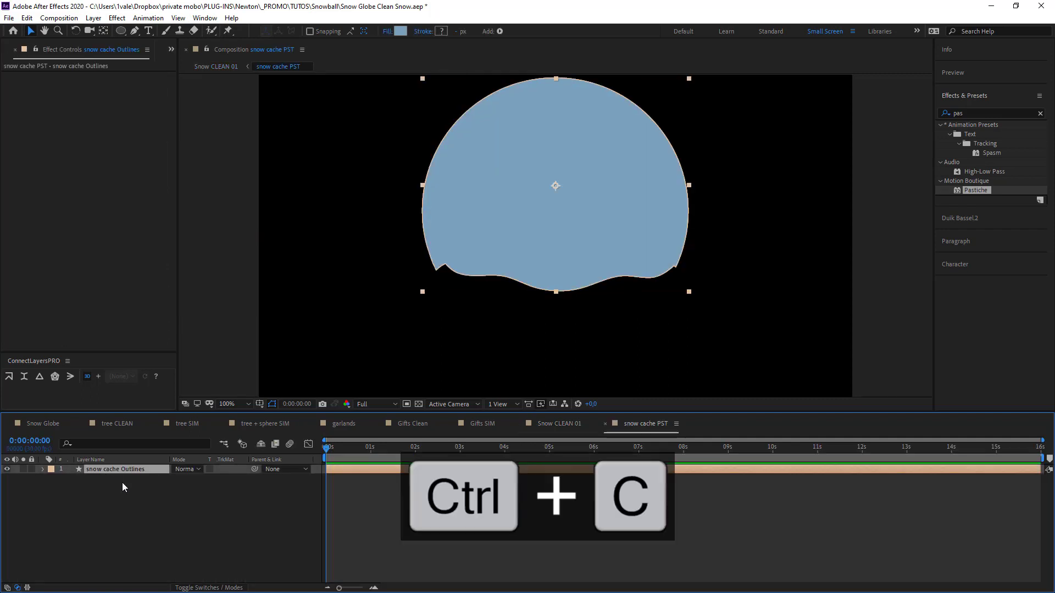
{"action": "key", "text": "ctrl+v"}
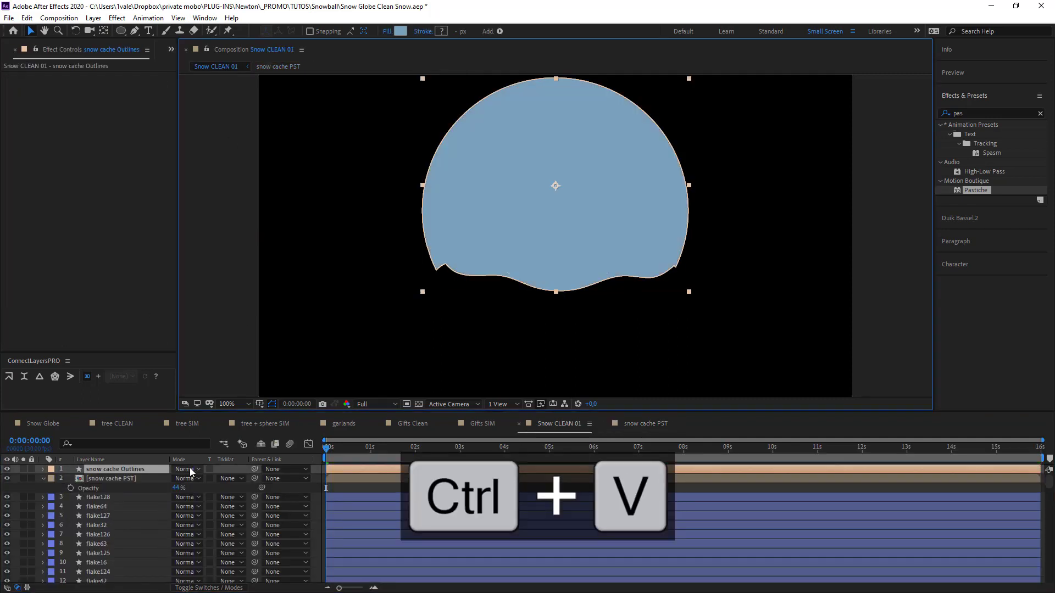
{"action": "key", "text": "ctrl+v"}
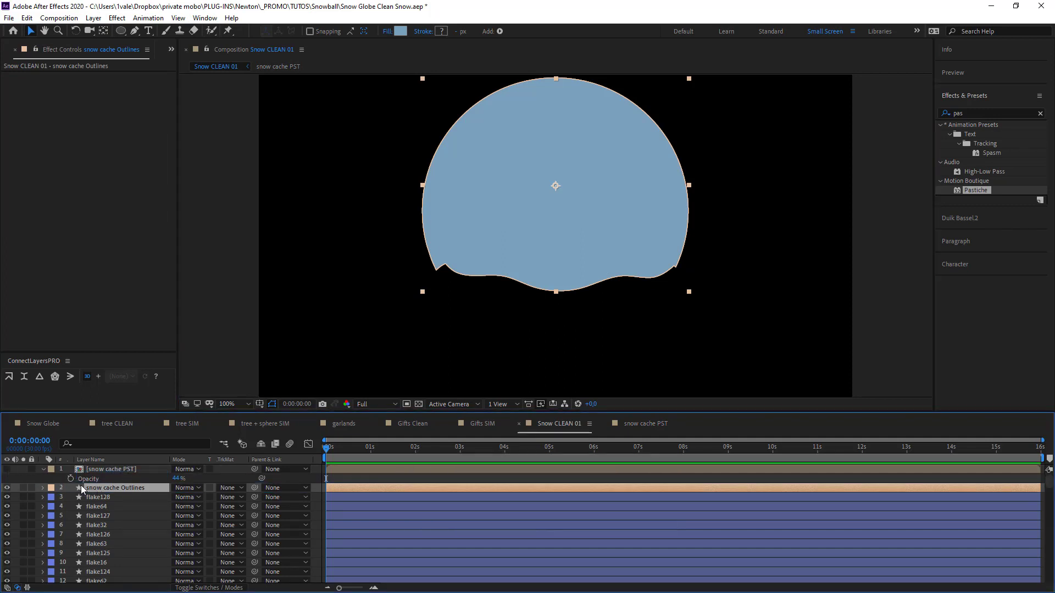
- Give the pasted outline a white stroke and return to the Snow Globe composition
{"action": "left_click", "coordinate": [42, 487]}
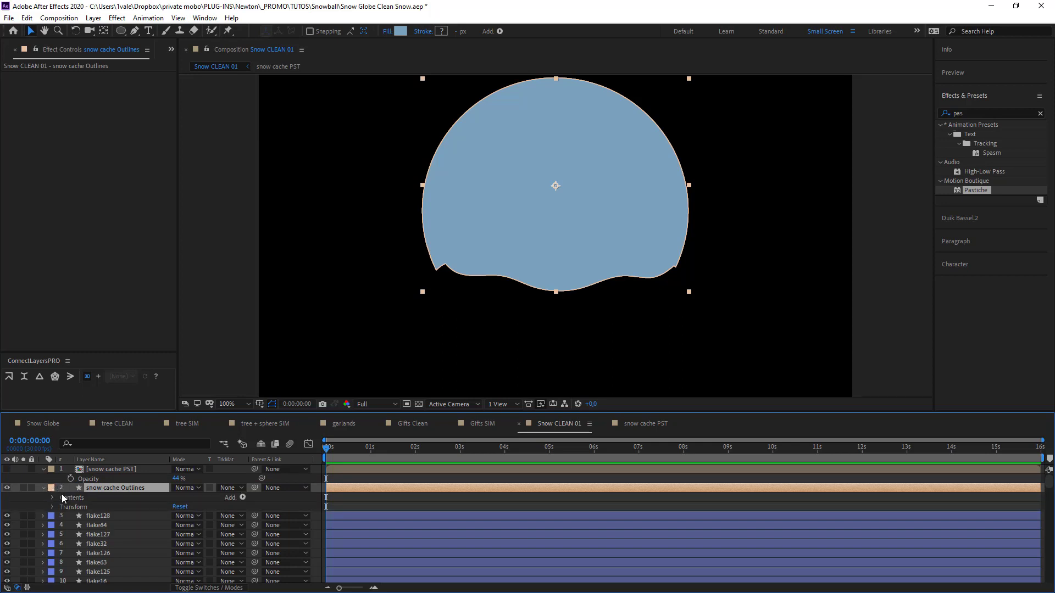
{"action": "left_click", "coordinate": [52, 497]}
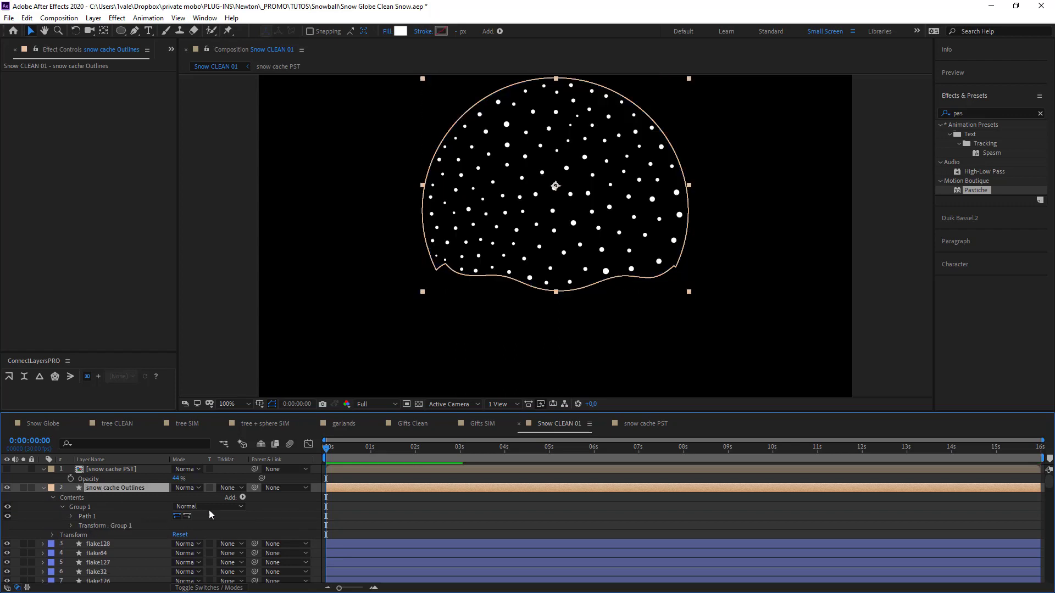
{"action": "left_click", "coordinate": [242, 497]}
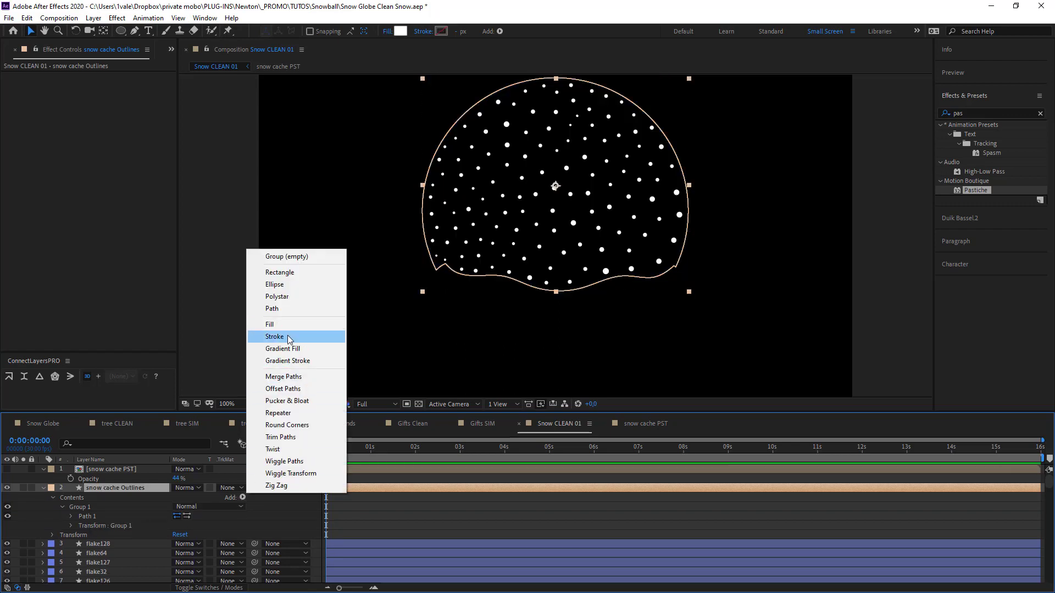
{"action": "left_click", "coordinate": [274, 336]}
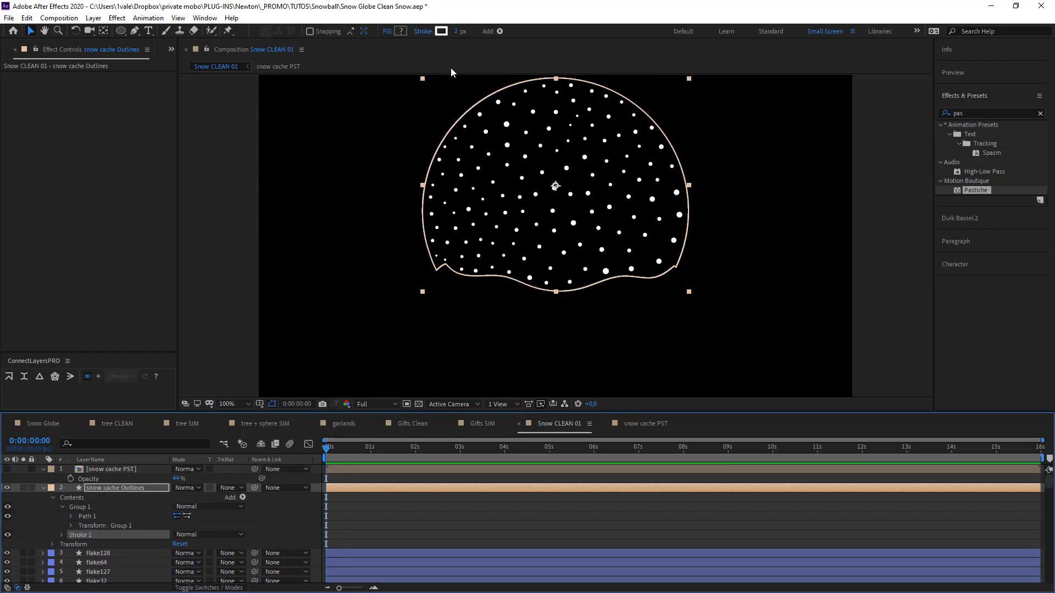
{"action": "left_click", "coordinate": [731, 290]}
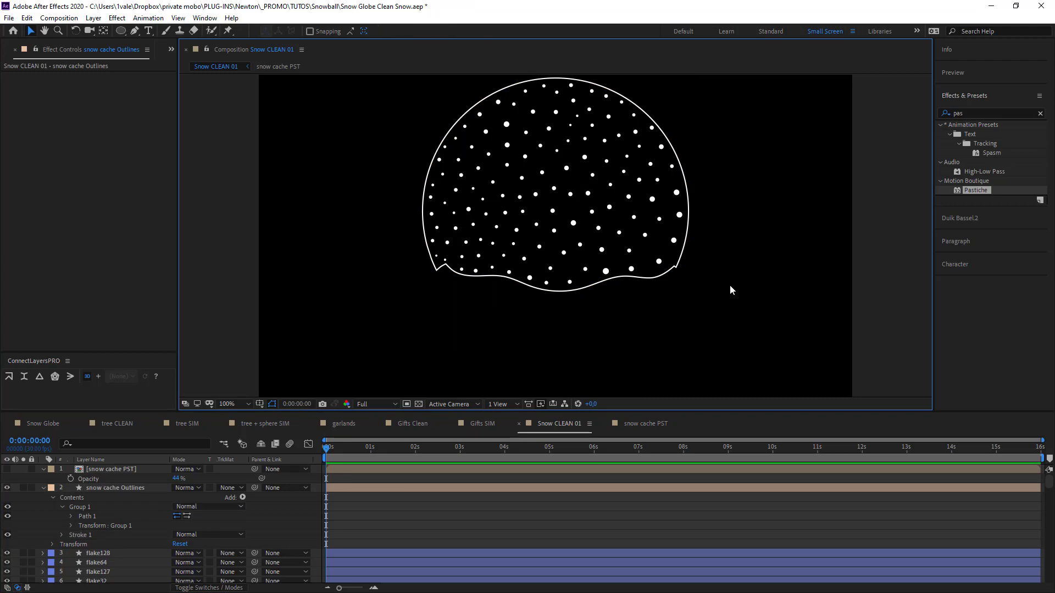
{"action": "left_click", "coordinate": [43, 488]}
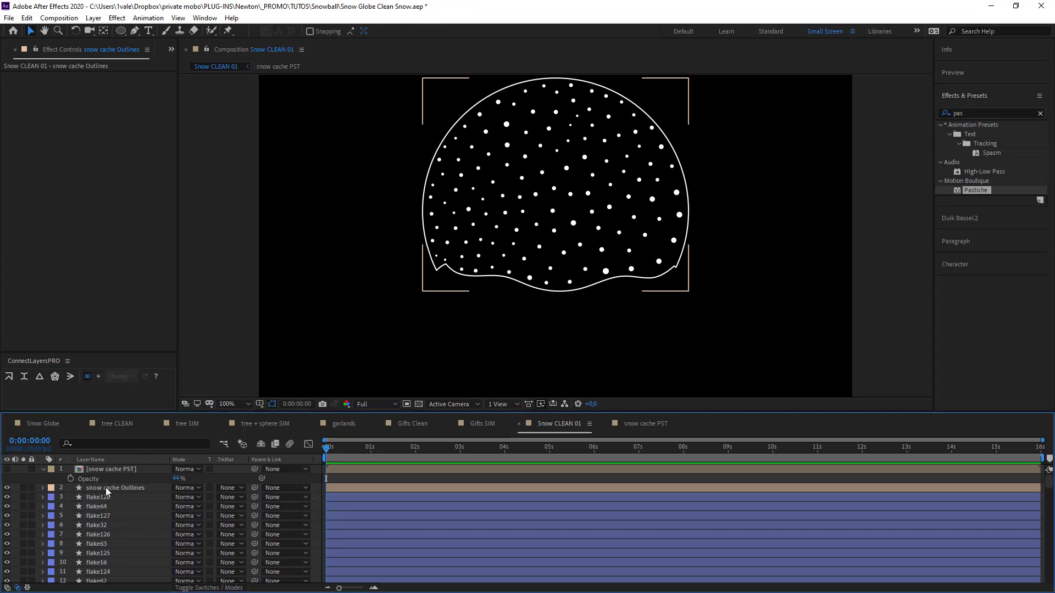
{"action": "left_click", "coordinate": [115, 488]}
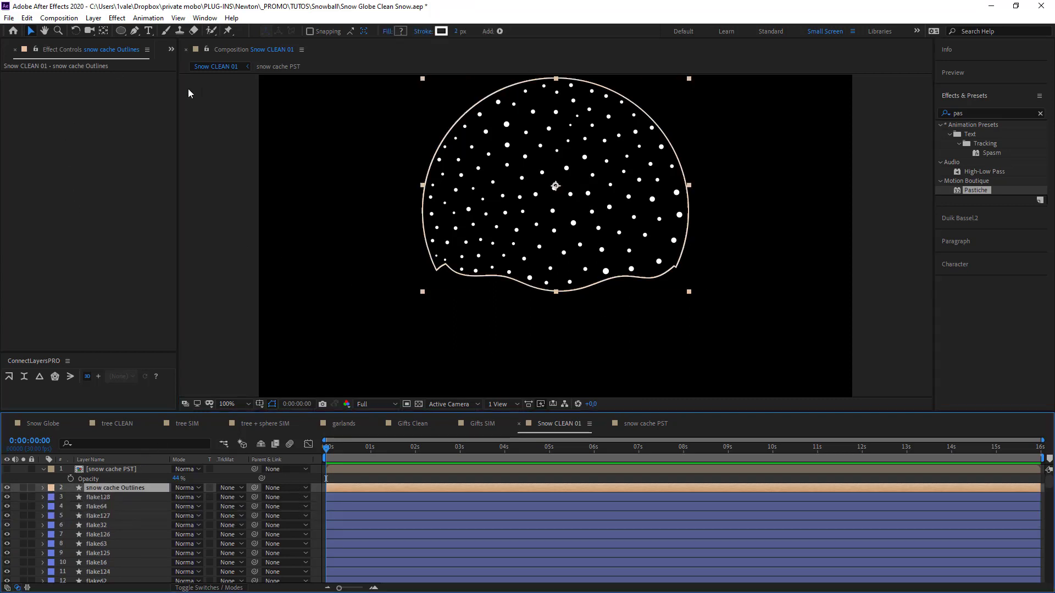
{"action": "left_click", "coordinate": [43, 423]}
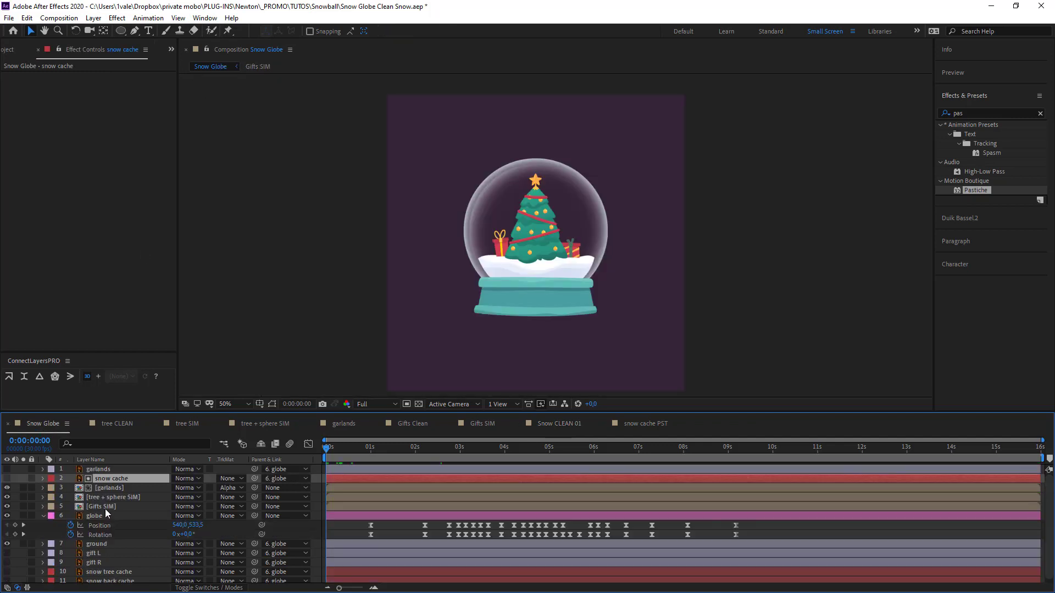
- Paste the snow container outline from Gifts SIM into Snow CLEAN 01 as 'GLOBE Outline'
{"action": "left_click", "coordinate": [95, 515]}
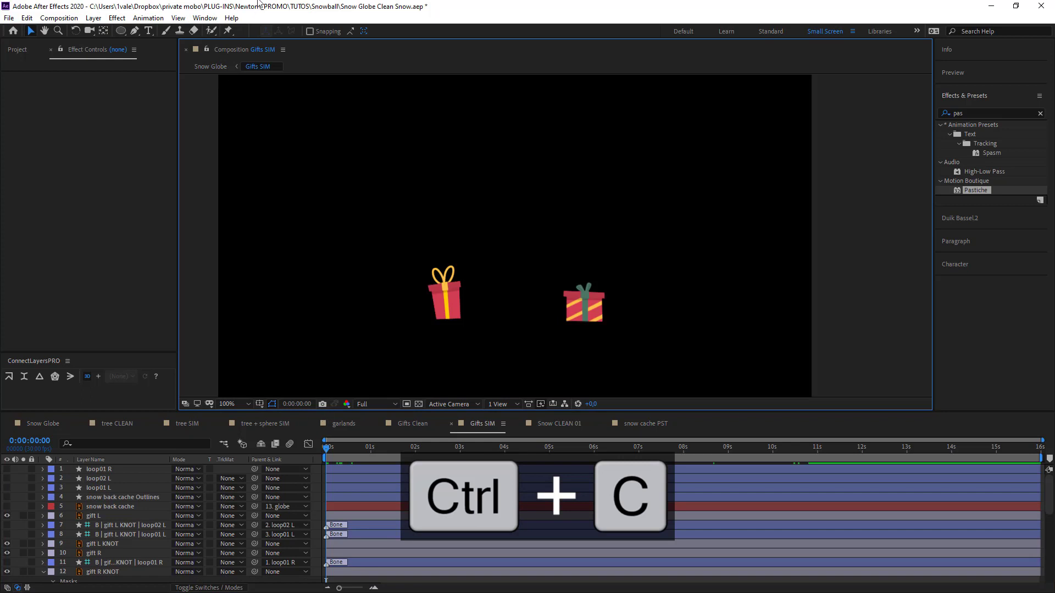
{"action": "left_click", "coordinate": [644, 423]}
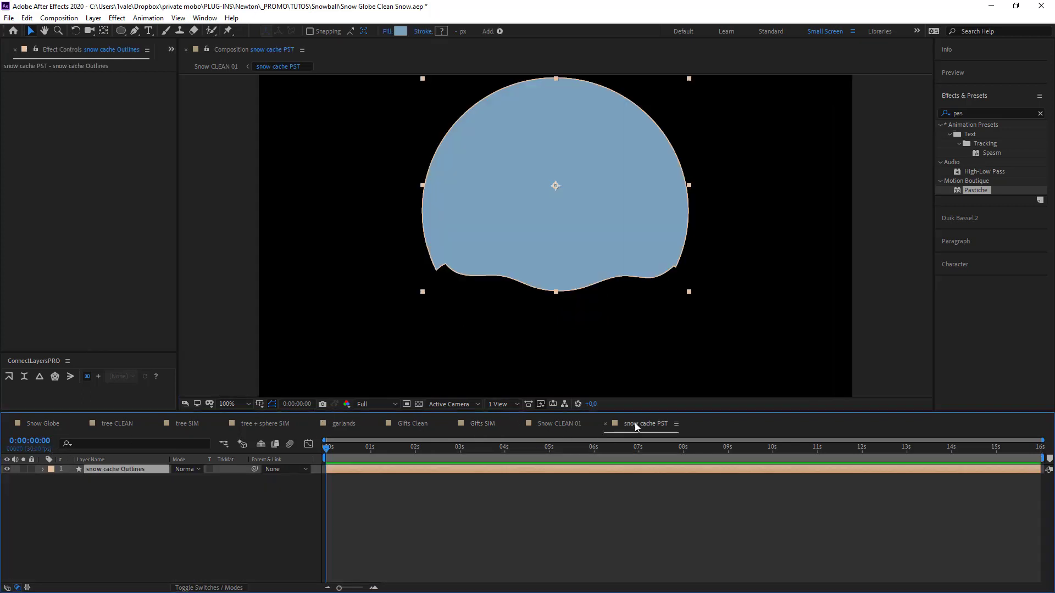
{"action": "key", "text": "ctrl+v"}
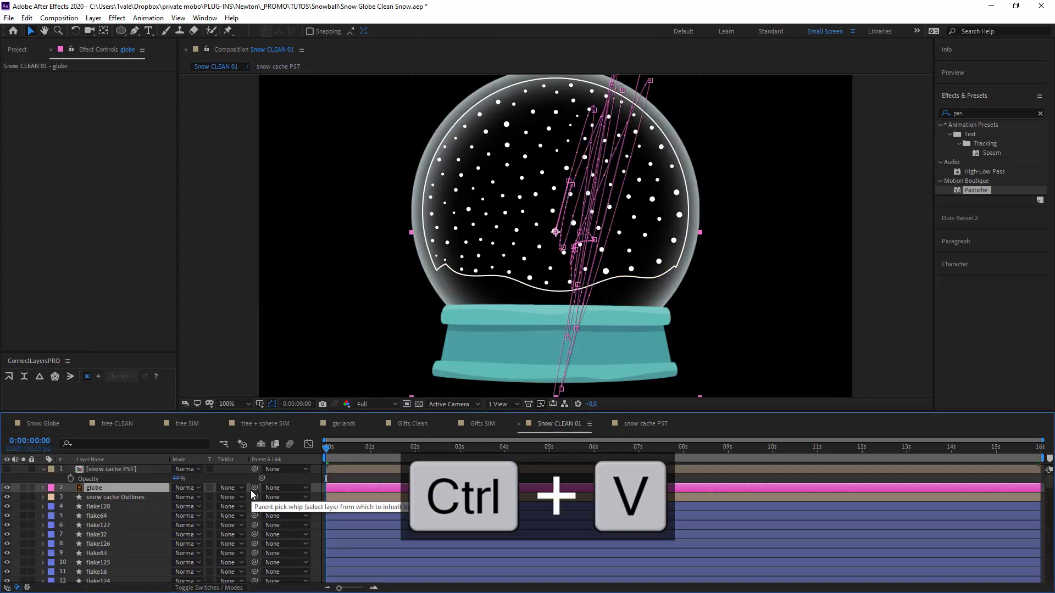
{"action": "key", "text": "ctrl+v"}
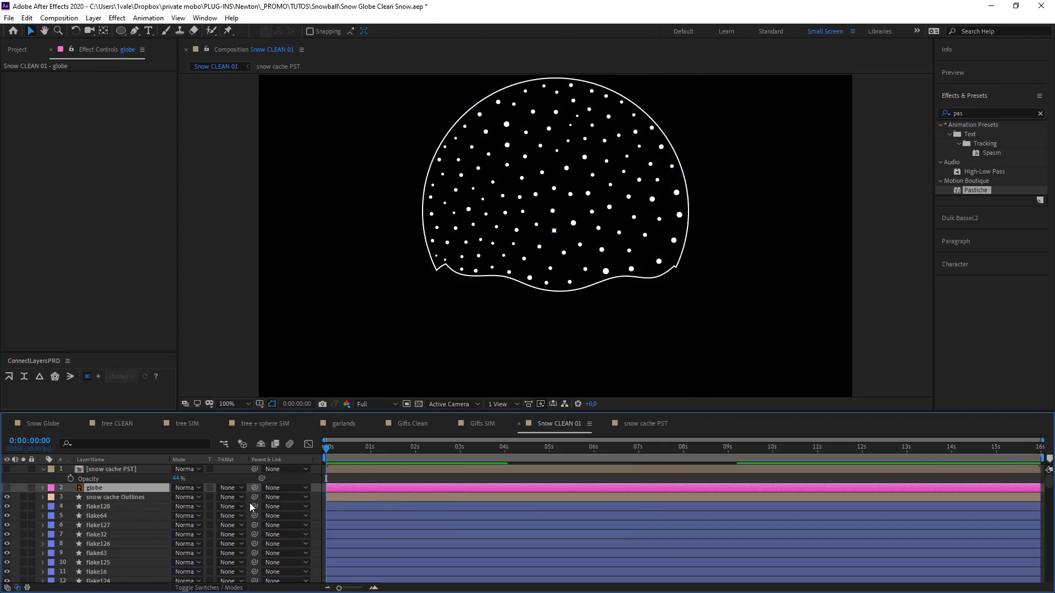
{"action": "left_click", "coordinate": [115, 497]}
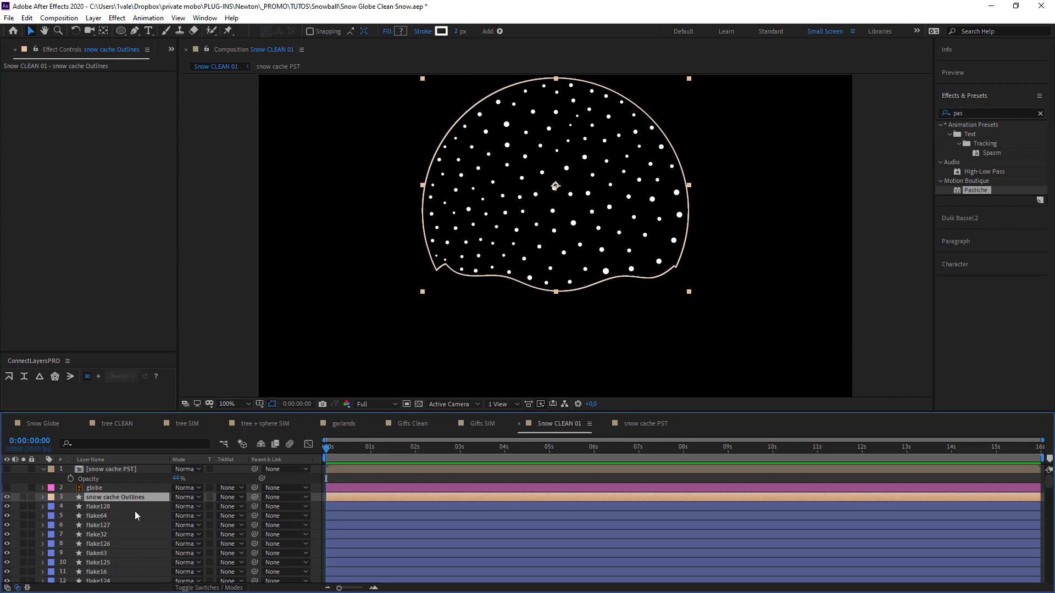
{"action": "double_click", "coordinate": [116, 497]}
{"action": "type", "text": "GLOBE Outline"}
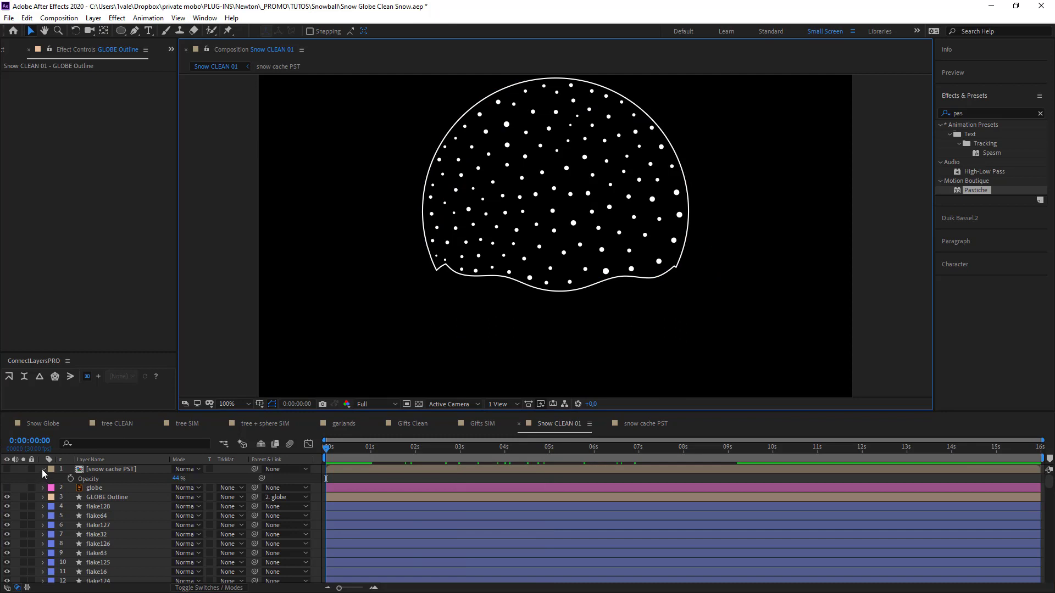
{"action": "left_click", "coordinate": [232, 404]}
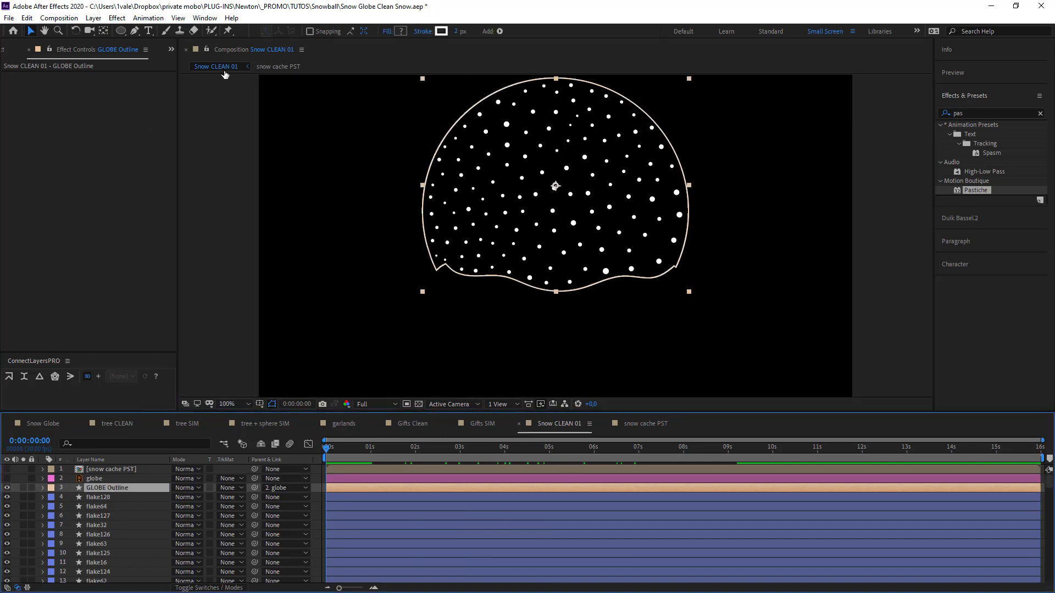
{"action": "left_click", "coordinate": [441, 31]}
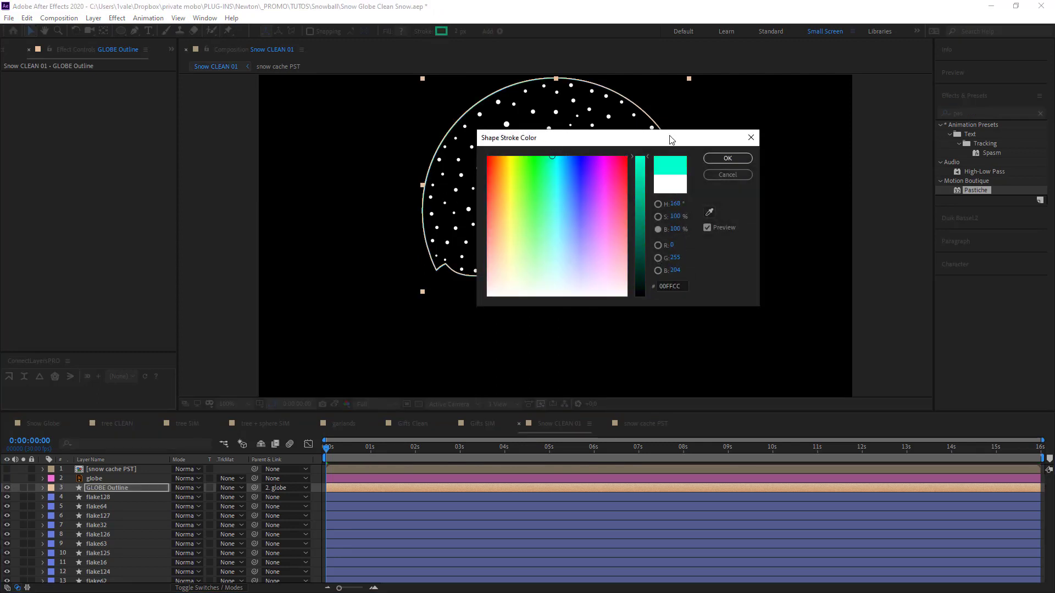
- Set the GLOBE Outline stroke to teal 00FFCC and send Snow CLEAN 01 to Newton 3
{"action": "left_click", "coordinate": [726, 158]}
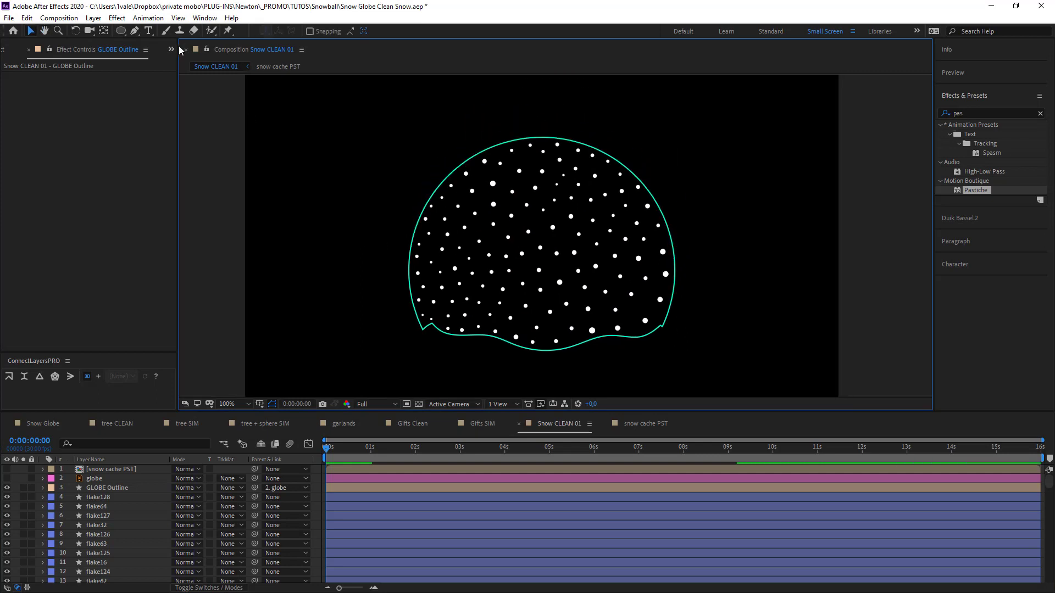
{"action": "left_click", "coordinate": [59, 17]}
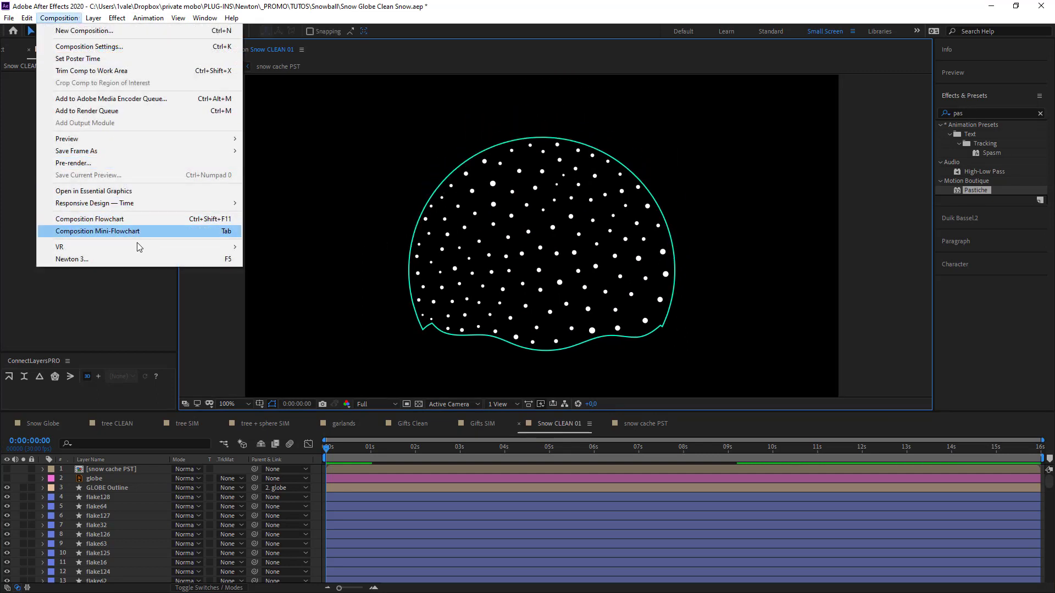
{"action": "left_click", "coordinate": [72, 258]}
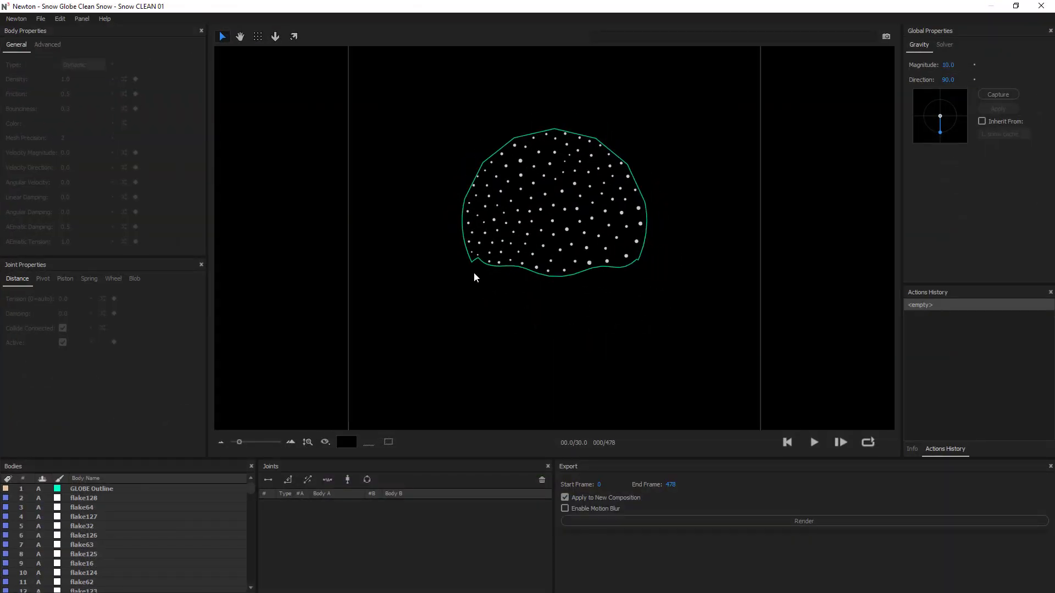
- Change GLOBE Outline's mesh precision and body type, set gravity to 1.0, and close Newton
{"action": "left_click", "coordinate": [92, 488]}
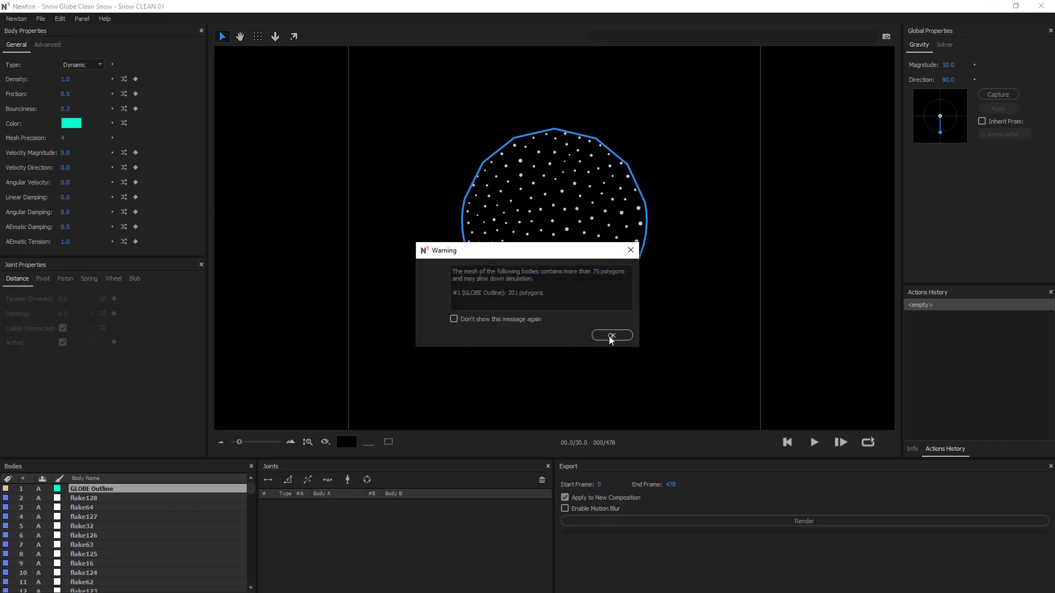
{"action": "left_click", "coordinate": [611, 335]}
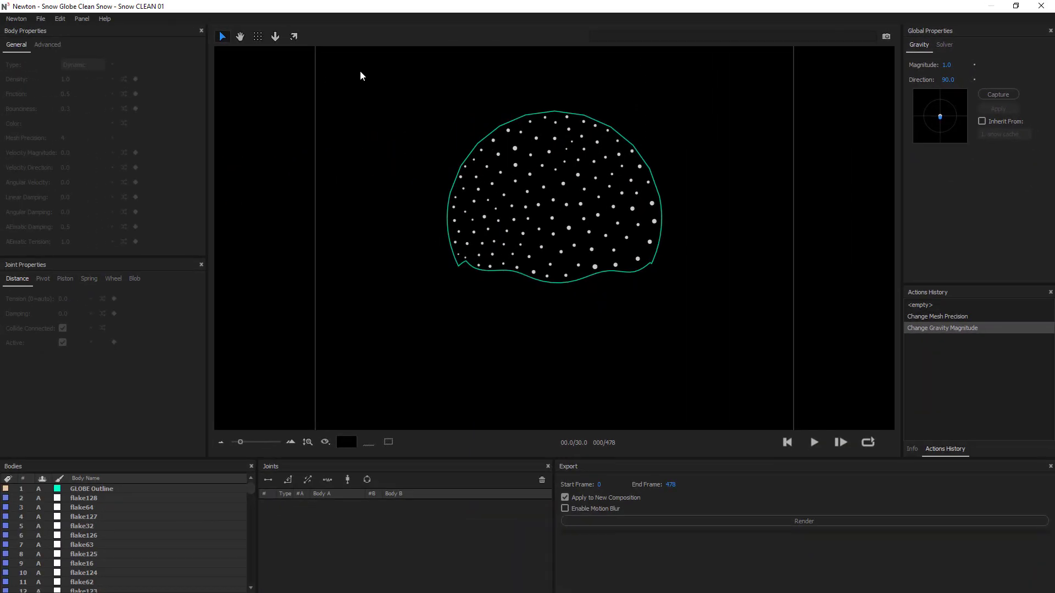
{"action": "mouse_move", "coordinate": [642, 246]}
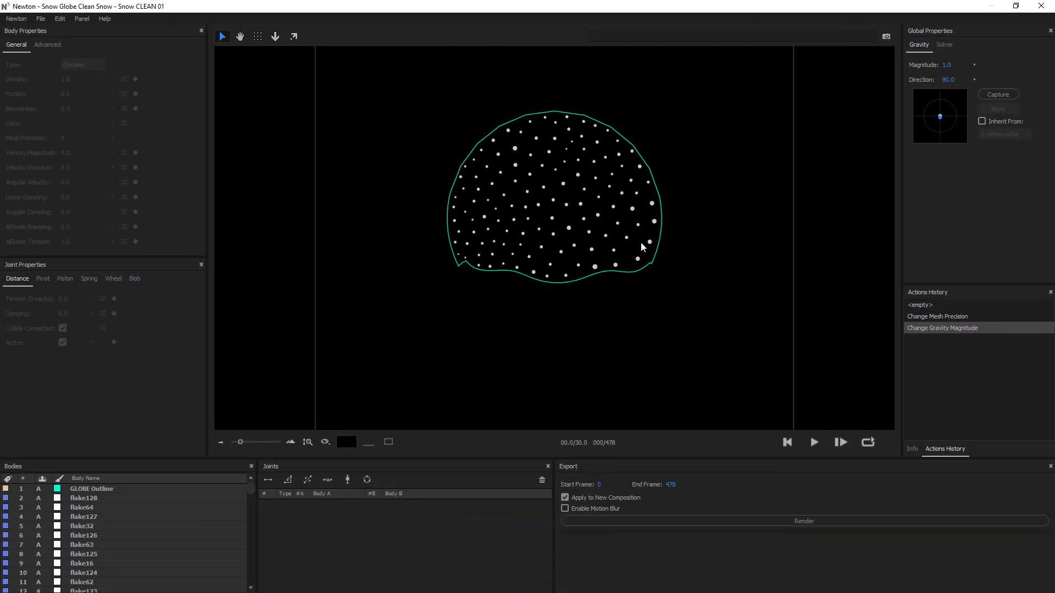
{"action": "left_click", "coordinate": [81, 64]}
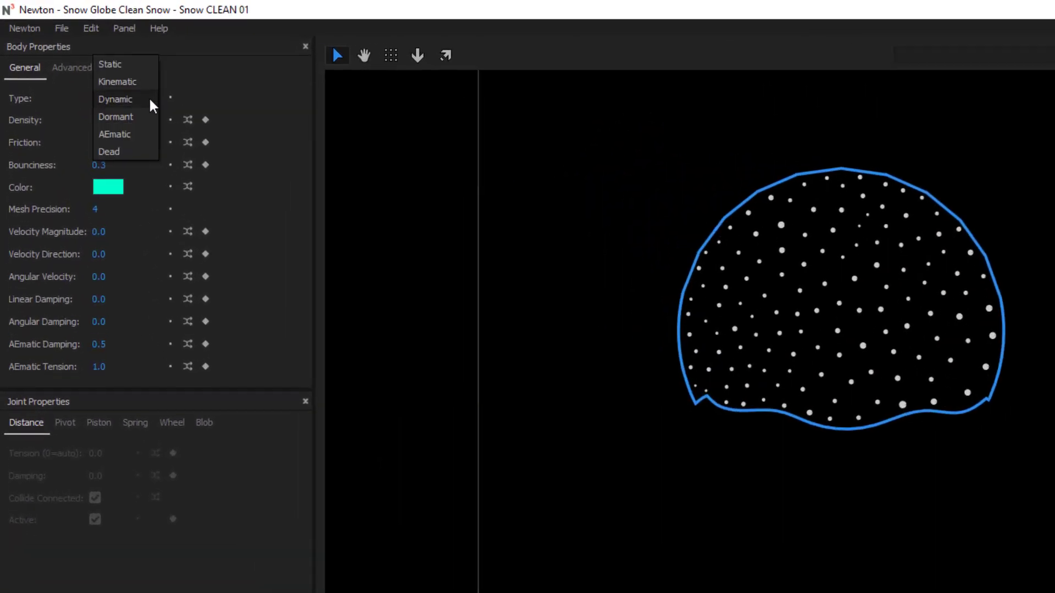
{"action": "left_click", "coordinate": [118, 82]}
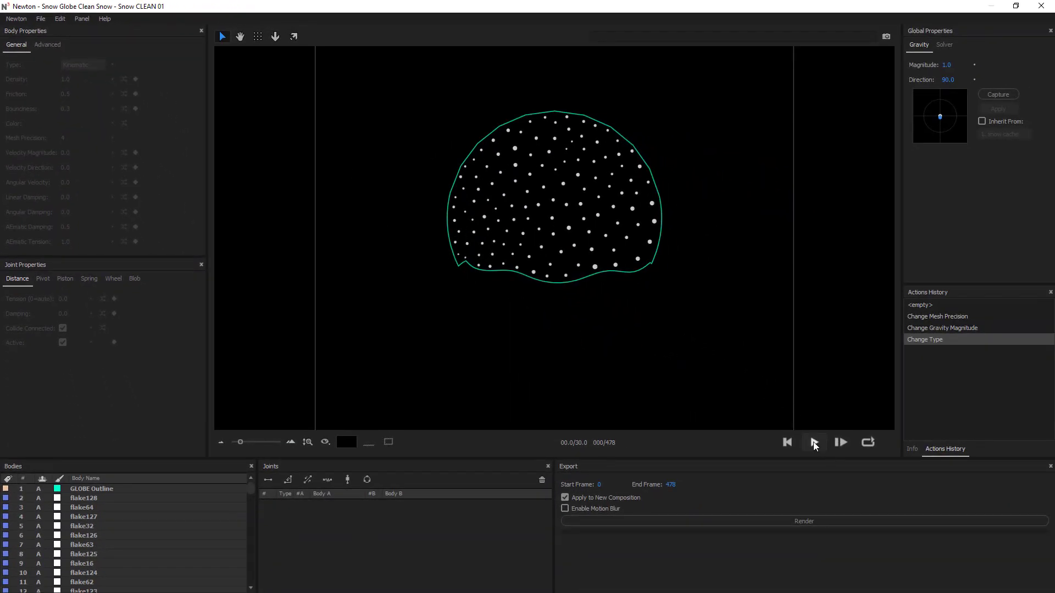
{"action": "left_click", "coordinate": [814, 442]}
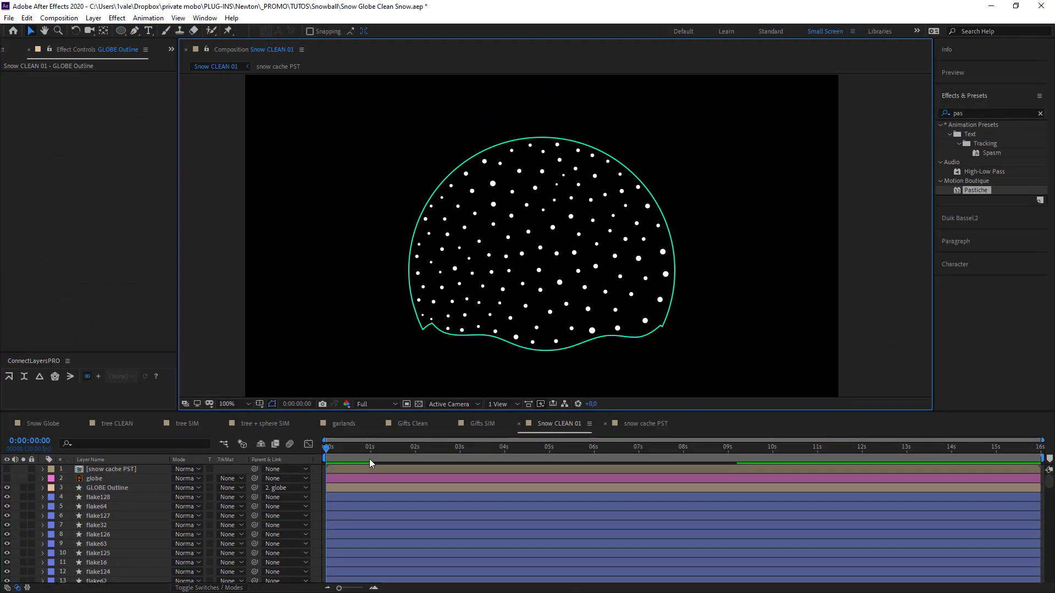
- Copy the globe's last Position and Rotation keyframes to the comp end, then reopen Newton
{"action": "left_click", "coordinate": [43, 478]}
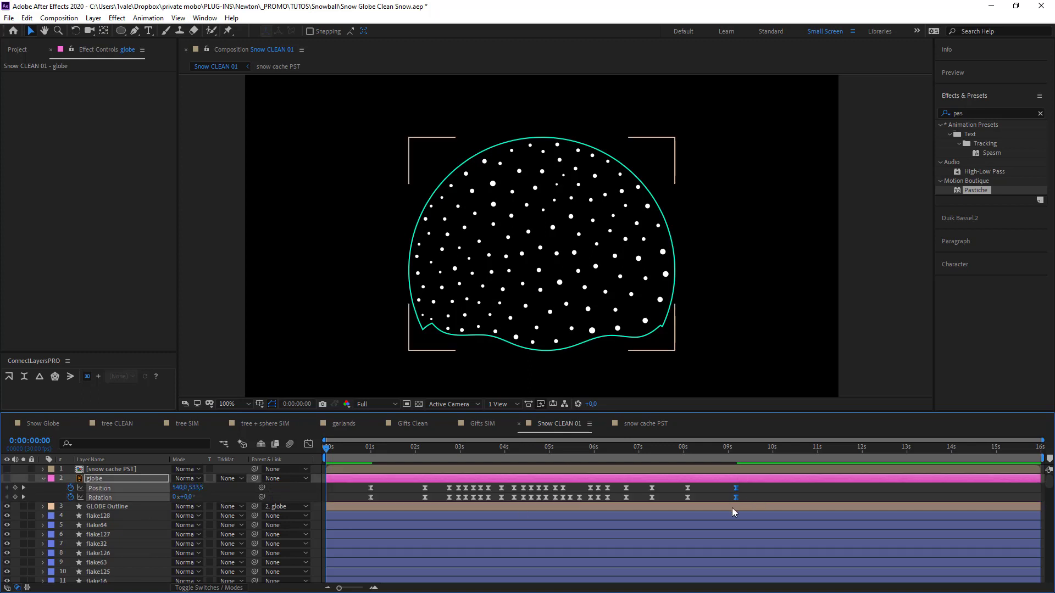
{"action": "key", "text": "ctrl+v"}
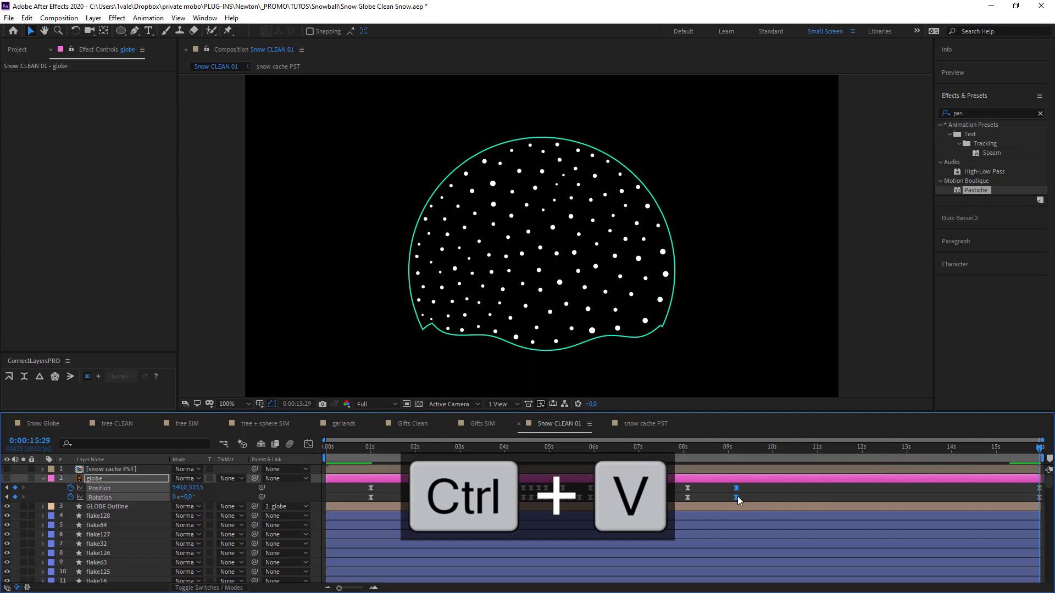
{"action": "key", "text": "ctrl+v"}
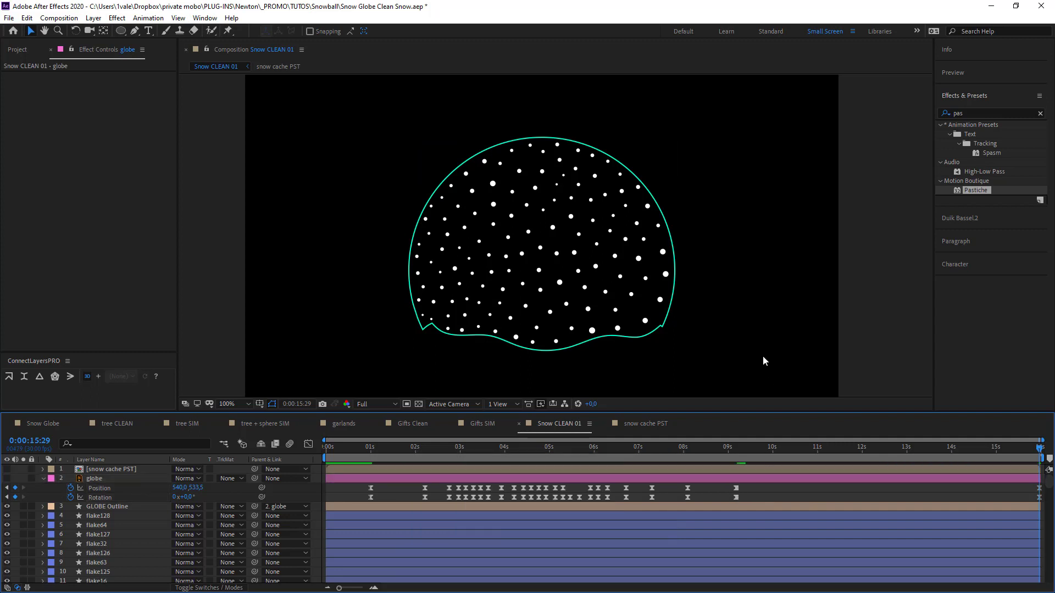
{"action": "key", "text": "f5"}
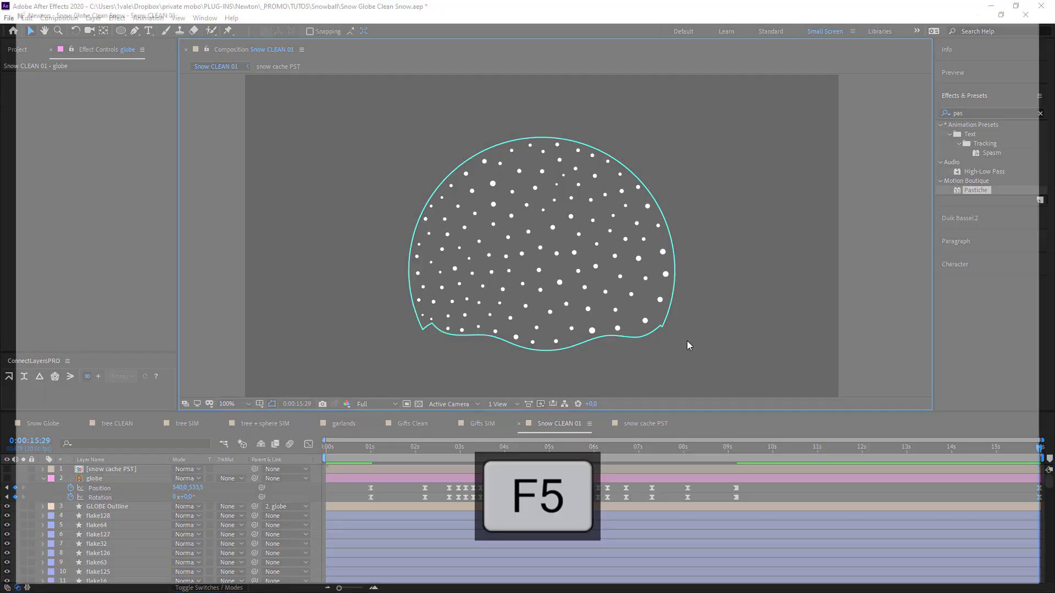
{"action": "key", "text": "f5"}
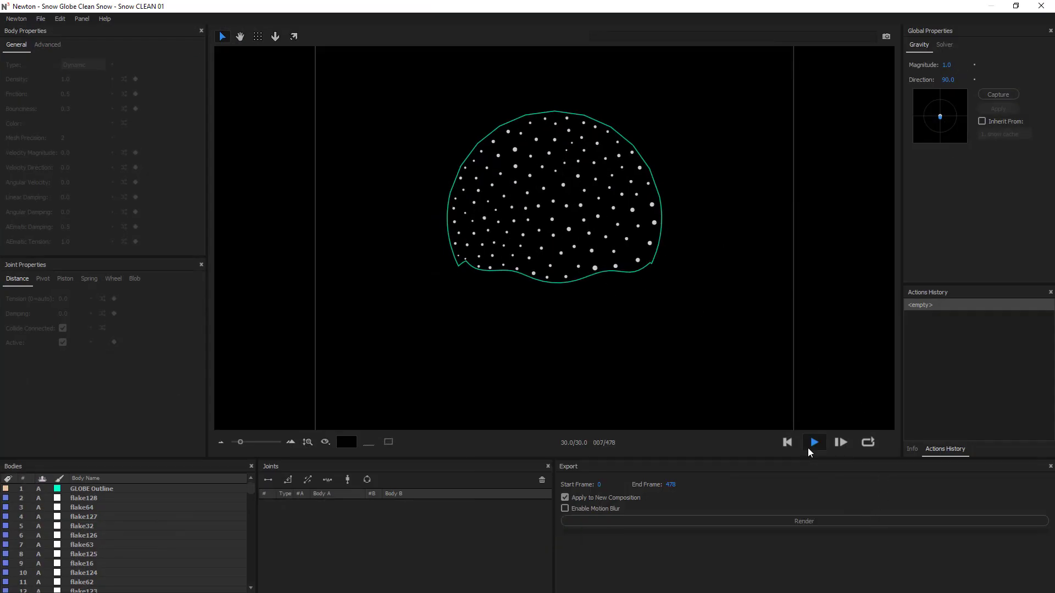
{"action": "left_click", "coordinate": [813, 442]}
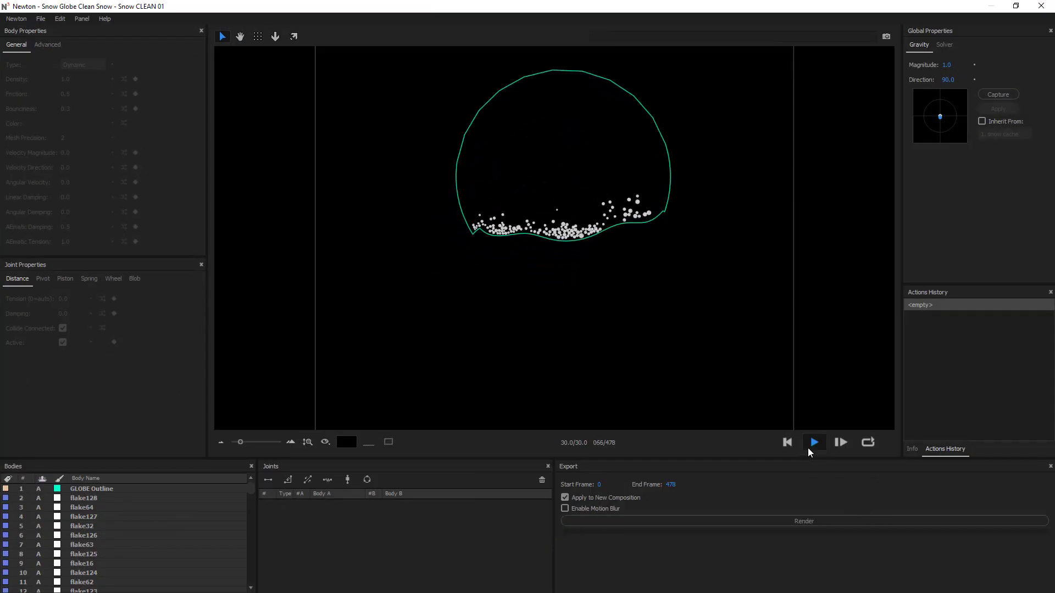
{"action": "left_click", "coordinate": [813, 442]}
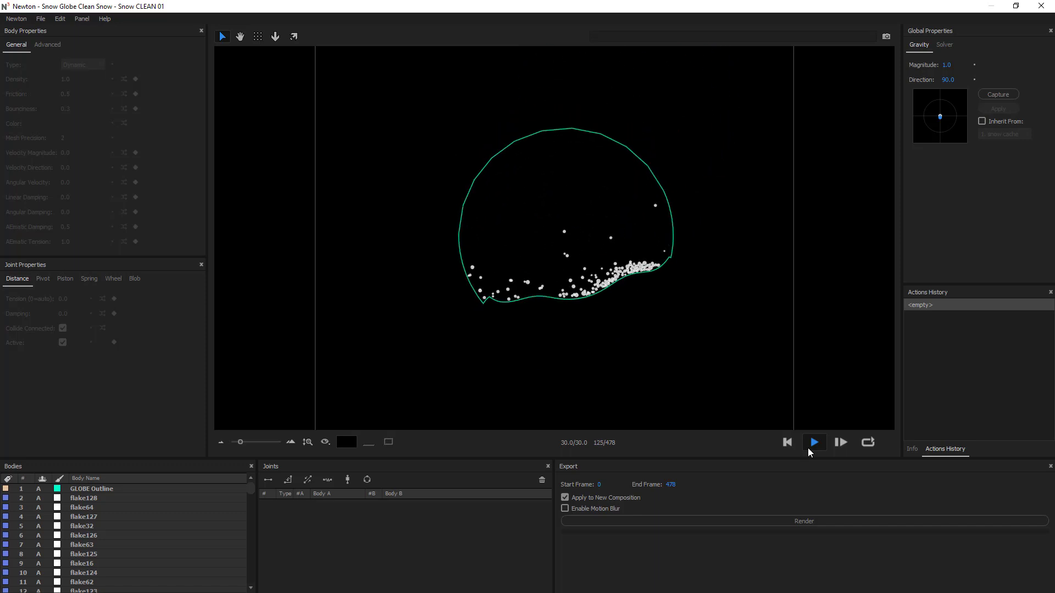
{"action": "left_click", "coordinate": [813, 442]}
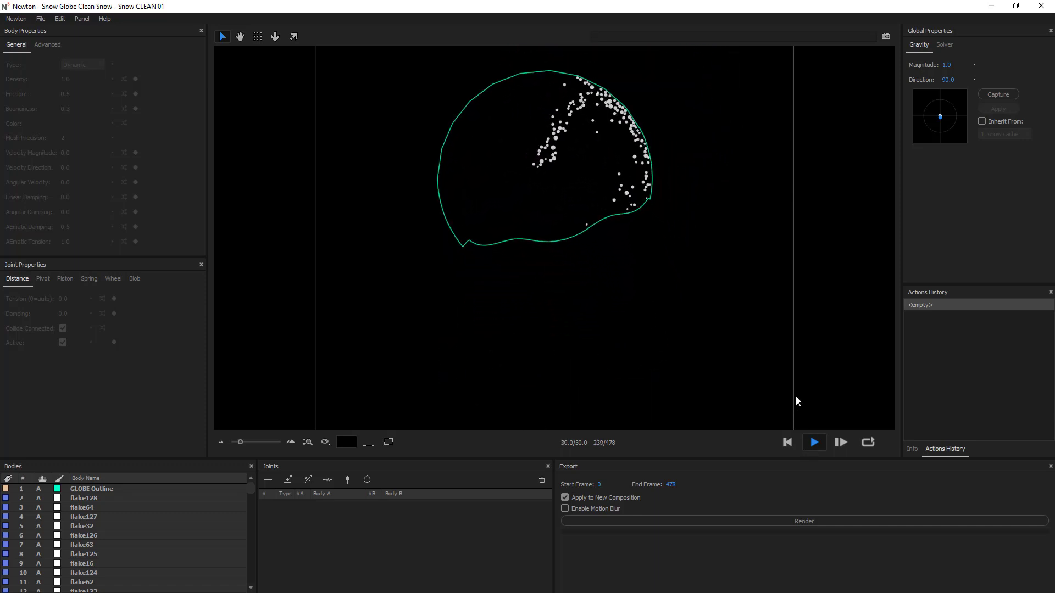
{"action": "left_click", "coordinate": [813, 442]}
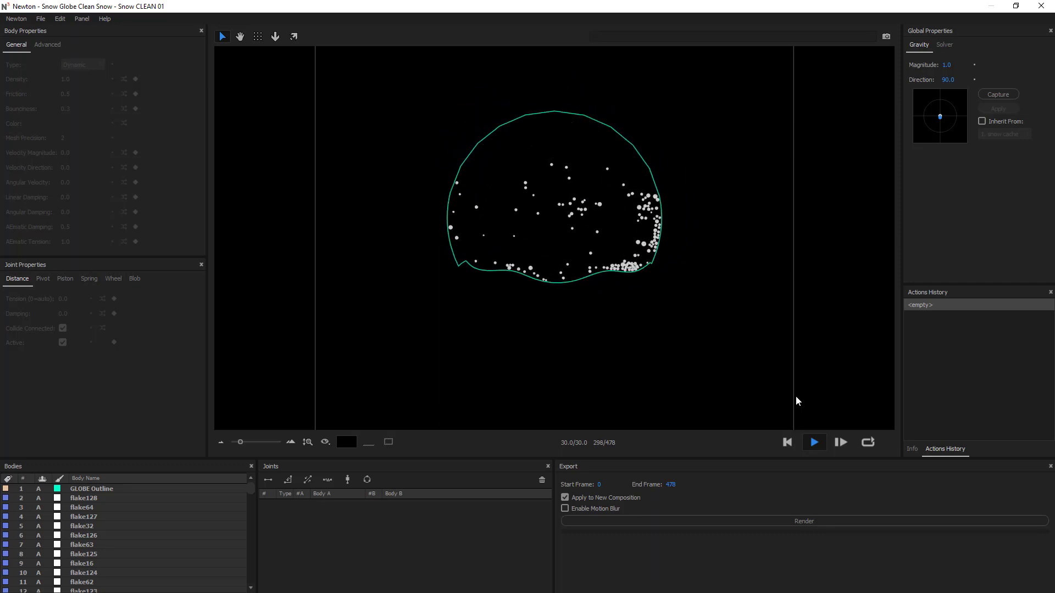
{"action": "left_click", "coordinate": [813, 441]}
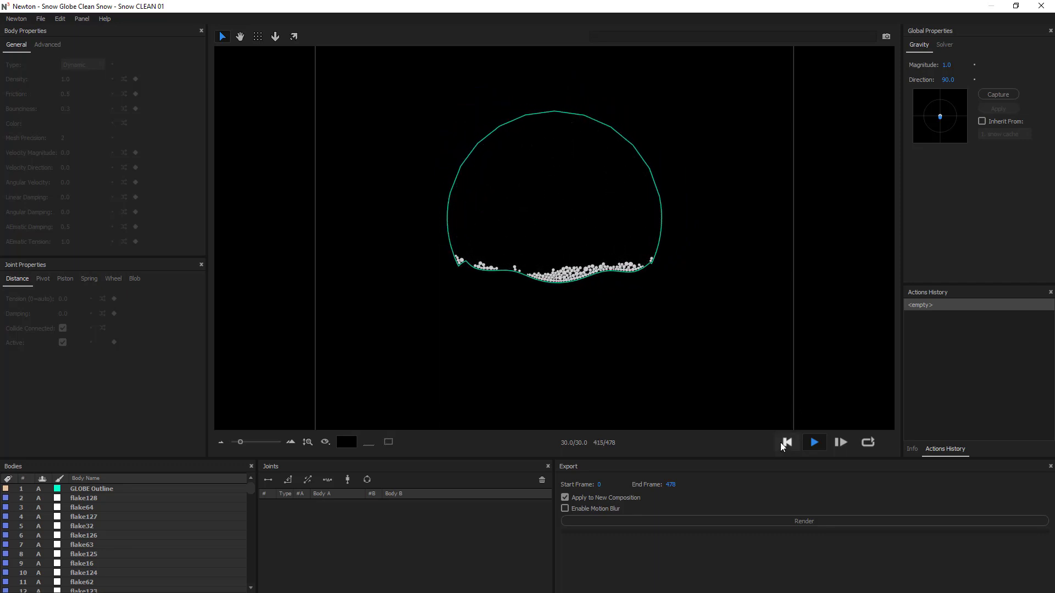
{"action": "left_click", "coordinate": [786, 442]}
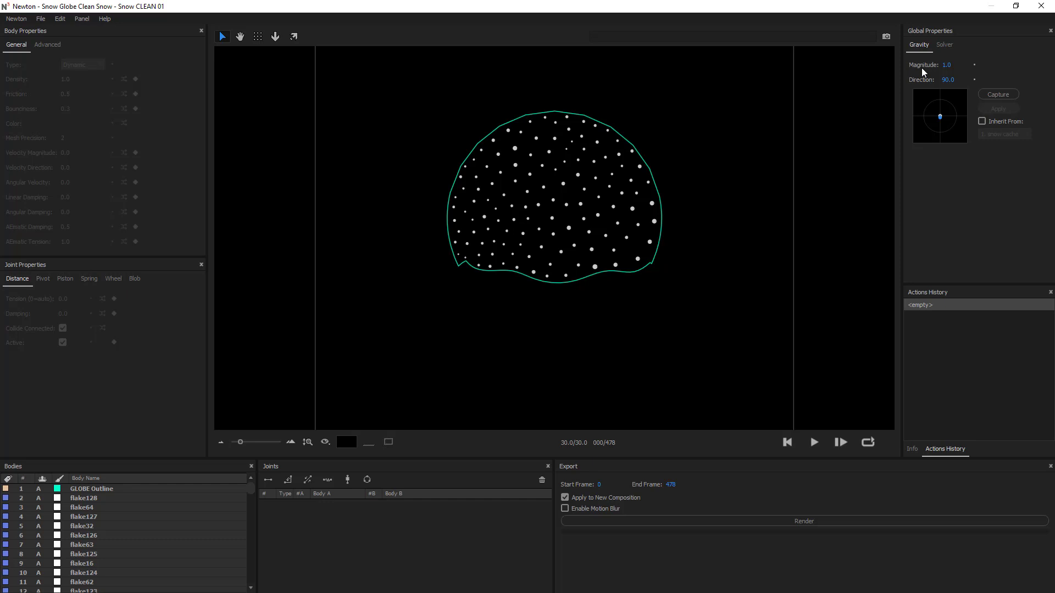
{"action": "mouse_move", "coordinate": [584, 210]}
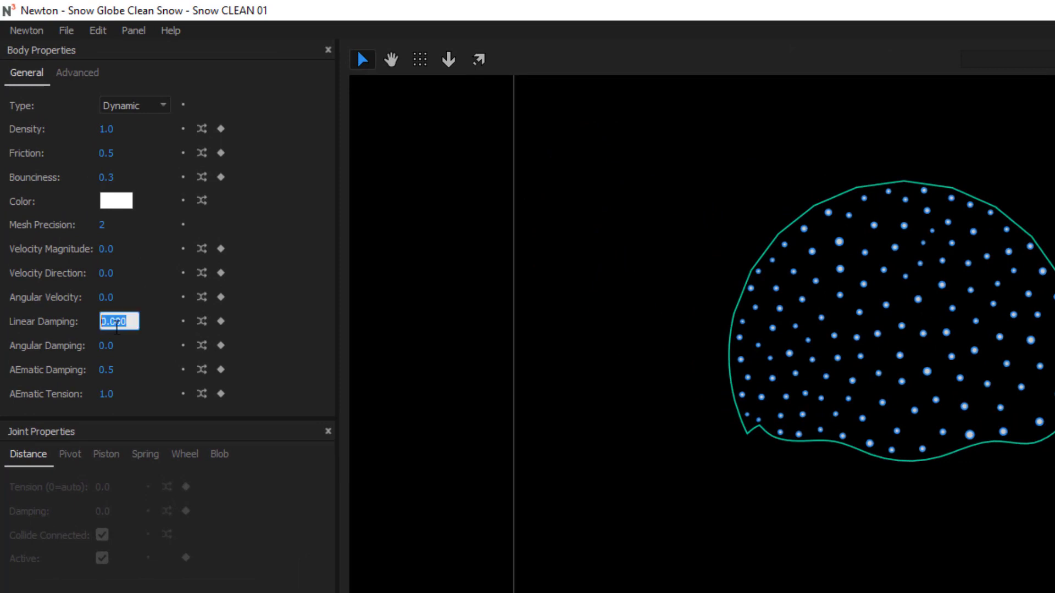
{"action": "type", "text": "5.0"}
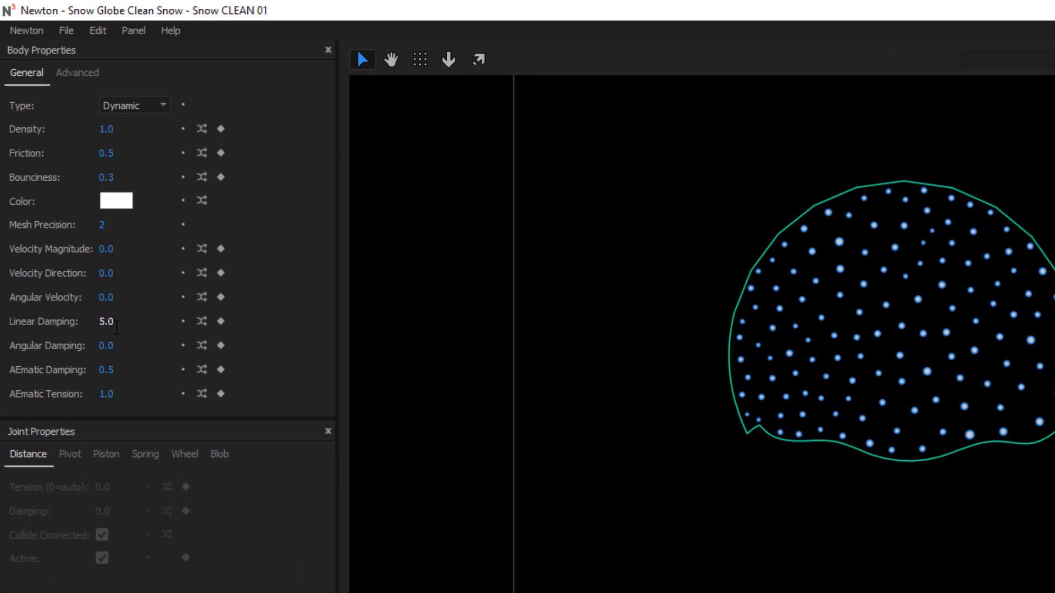
{"action": "left_click", "coordinate": [813, 443]}
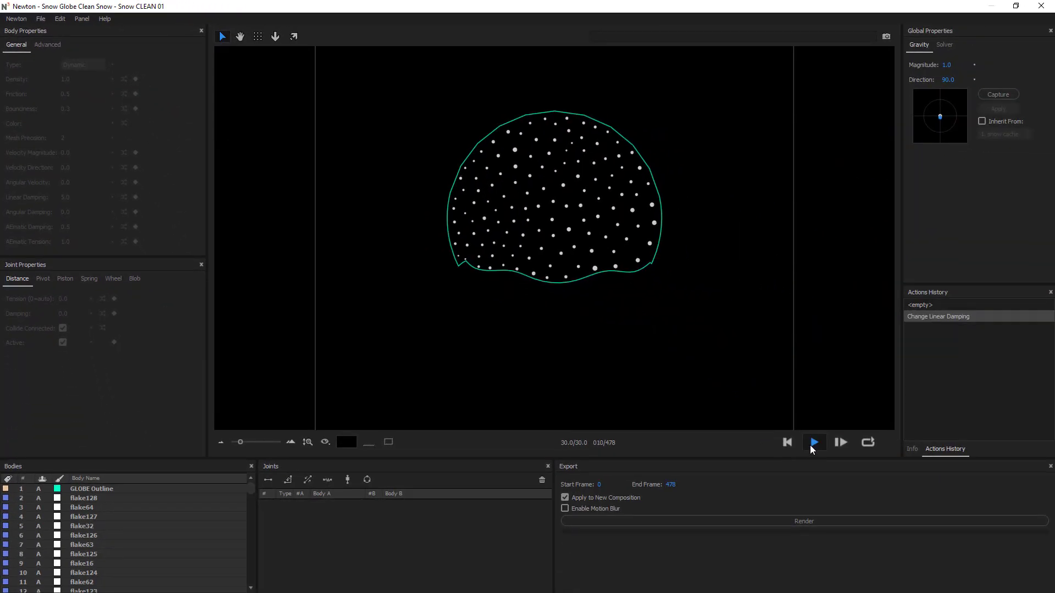
{"action": "left_click", "coordinate": [813, 442]}
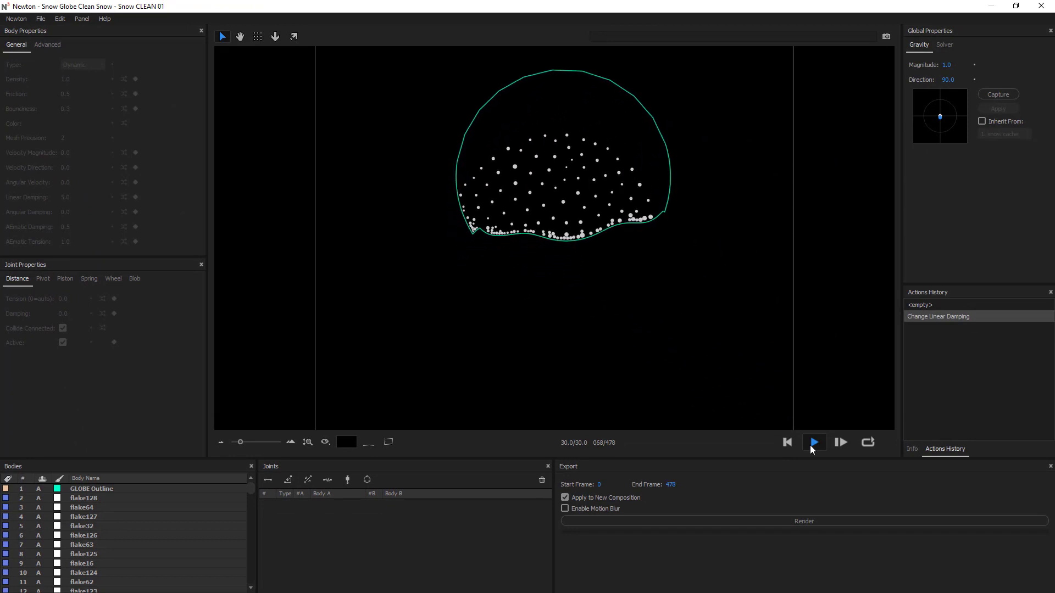
{"action": "left_click", "coordinate": [813, 442]}
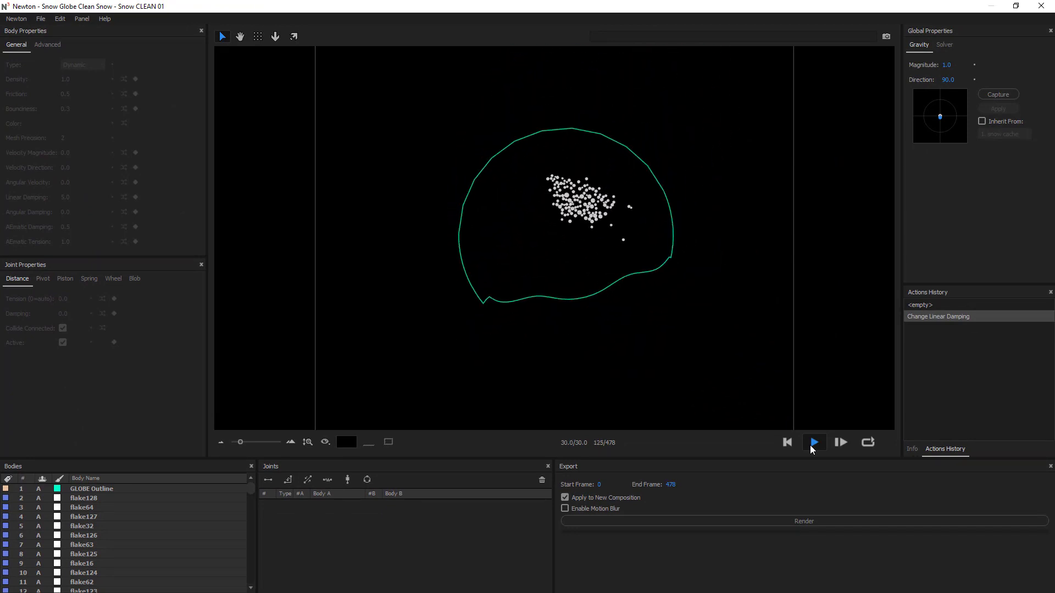
{"action": "left_click", "coordinate": [813, 442]}
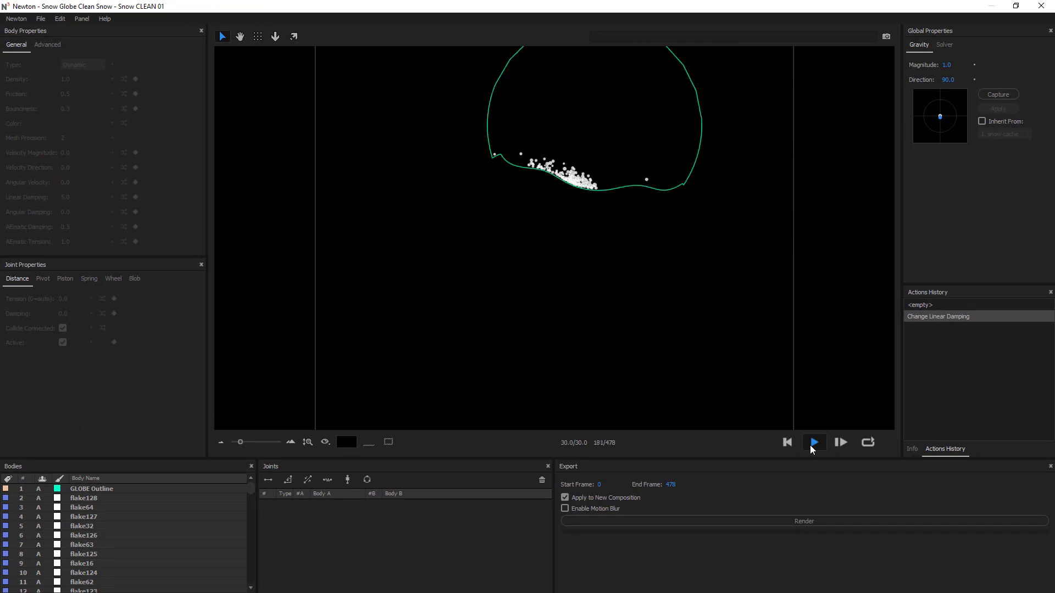
{"action": "left_click", "coordinate": [813, 443]}
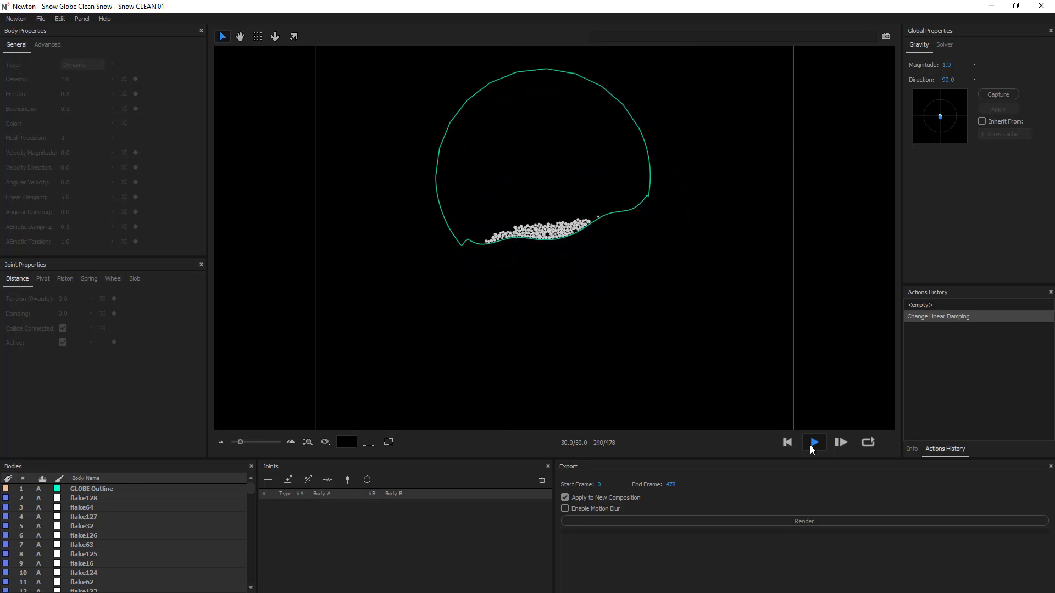
{"action": "left_click", "coordinate": [813, 442]}
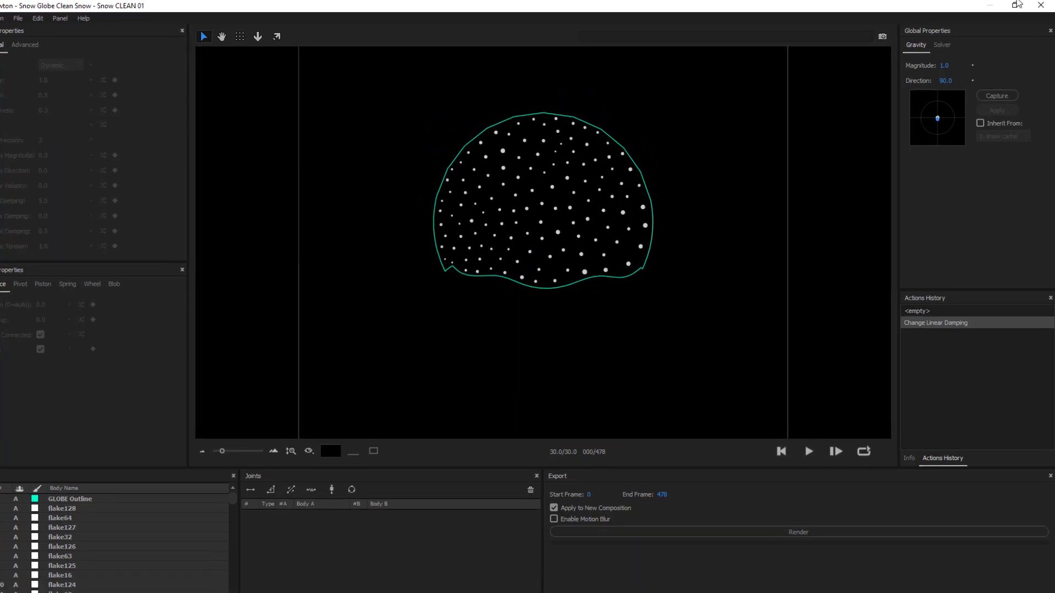
- Set solver sub-steps to 8, preview the flakes settling in the globe, then rewind to frame 0
{"action": "left_click", "coordinate": [941, 45]}
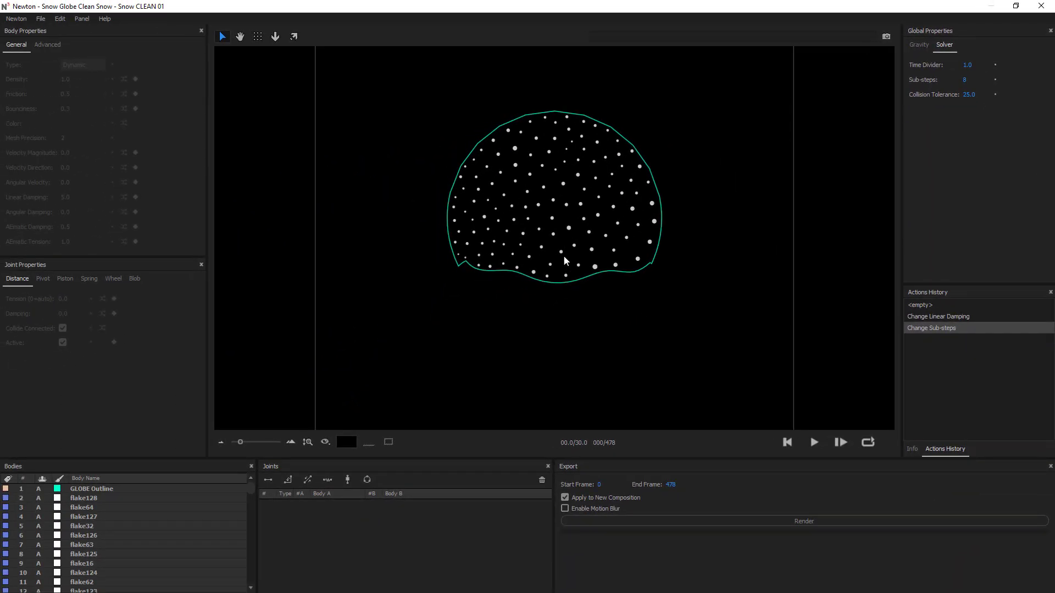
{"action": "left_click", "coordinate": [813, 442]}
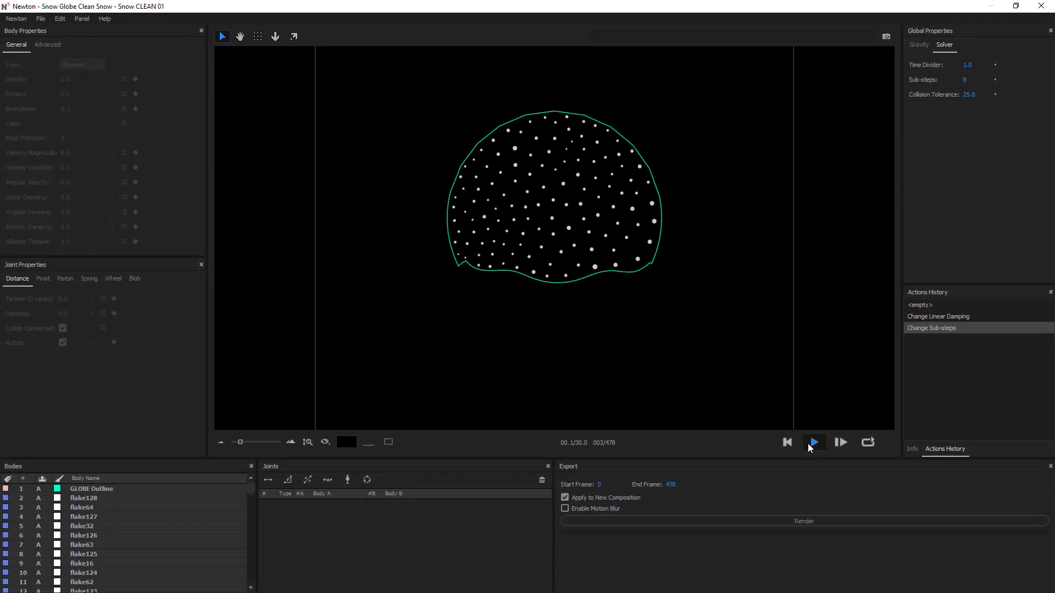
{"action": "left_click", "coordinate": [813, 441]}
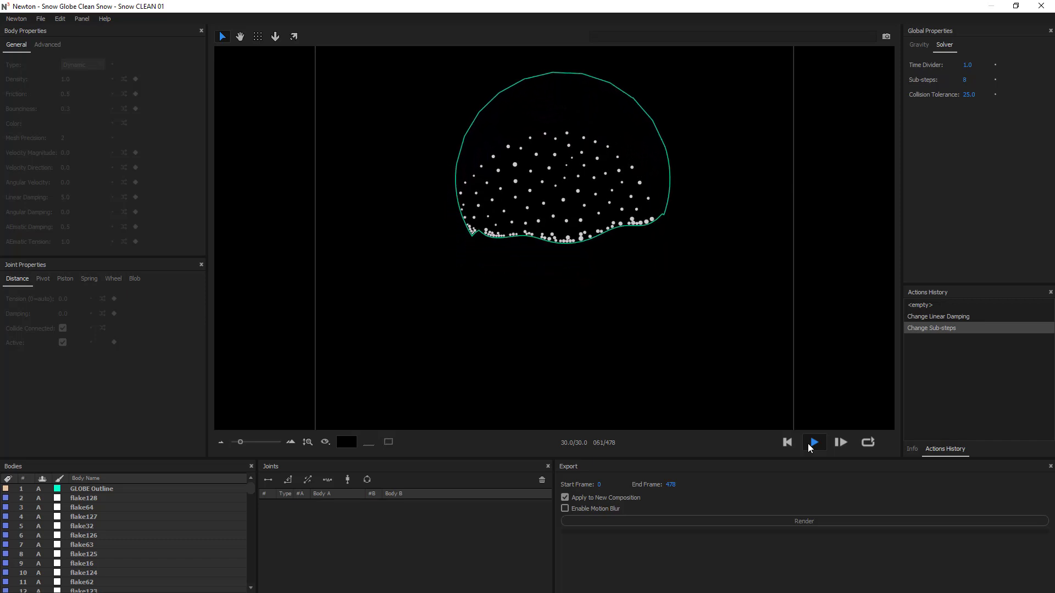
{"action": "left_click", "coordinate": [813, 442]}
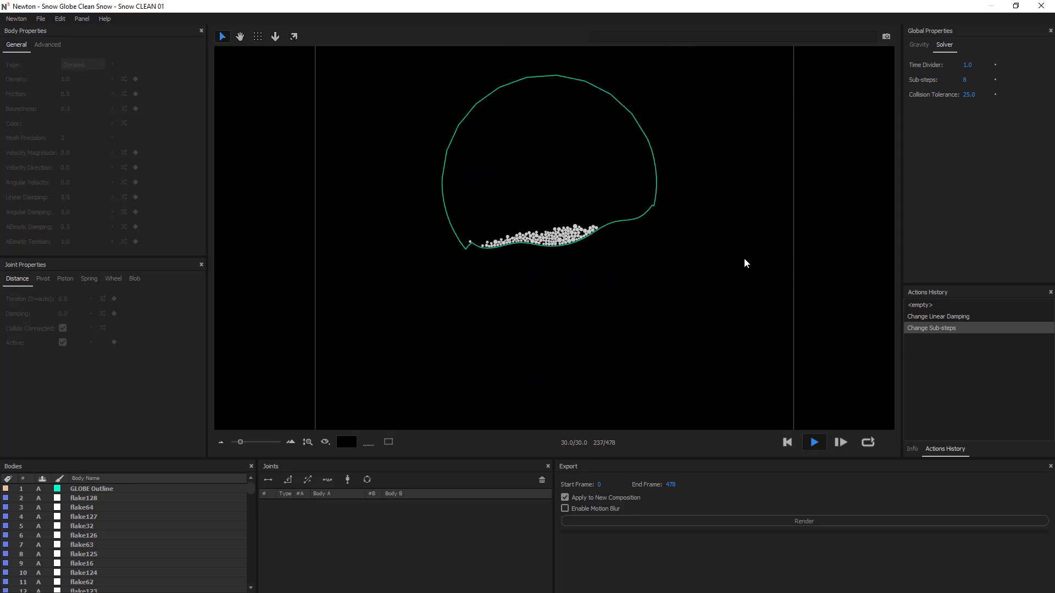
{"action": "left_click", "coordinate": [812, 441]}
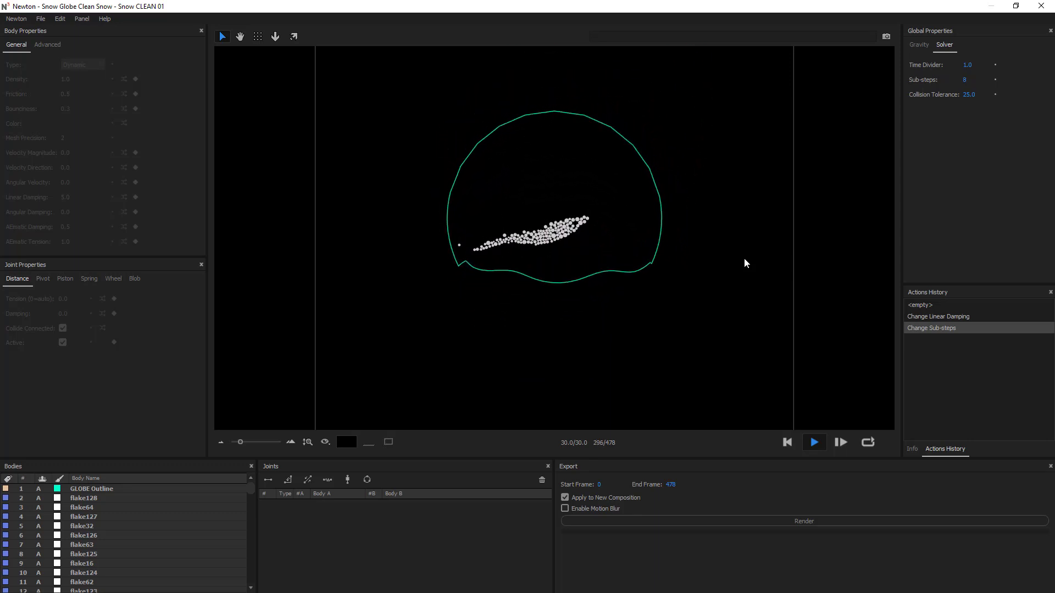
{"action": "left_click", "coordinate": [786, 442]}
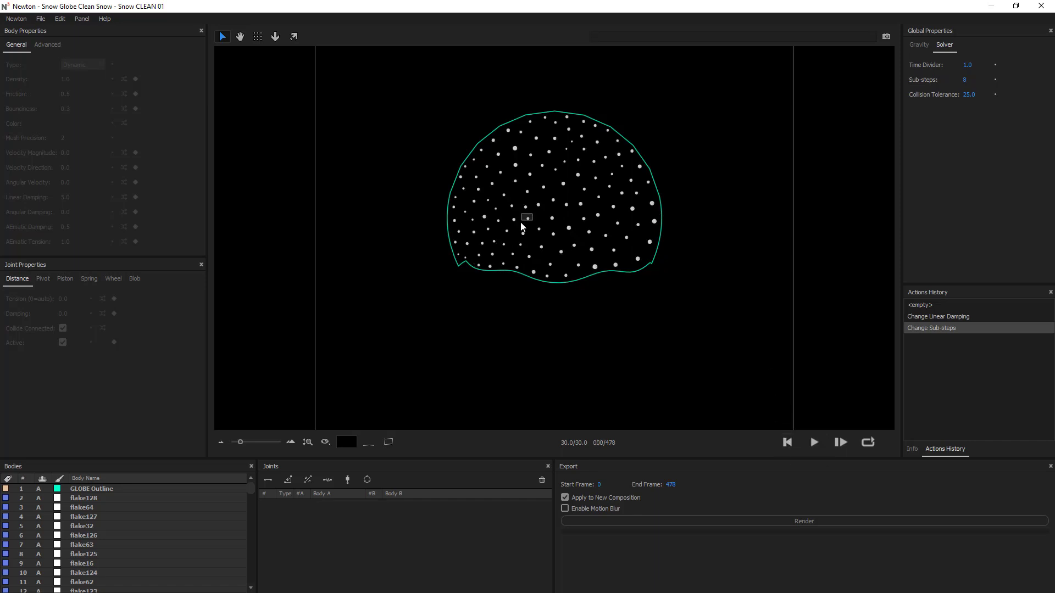
- Give the flakes Repulsion magnetism, intensity 0.0, and a randomized magnet distance around 26.5
{"action": "left_click", "coordinate": [82, 582]}
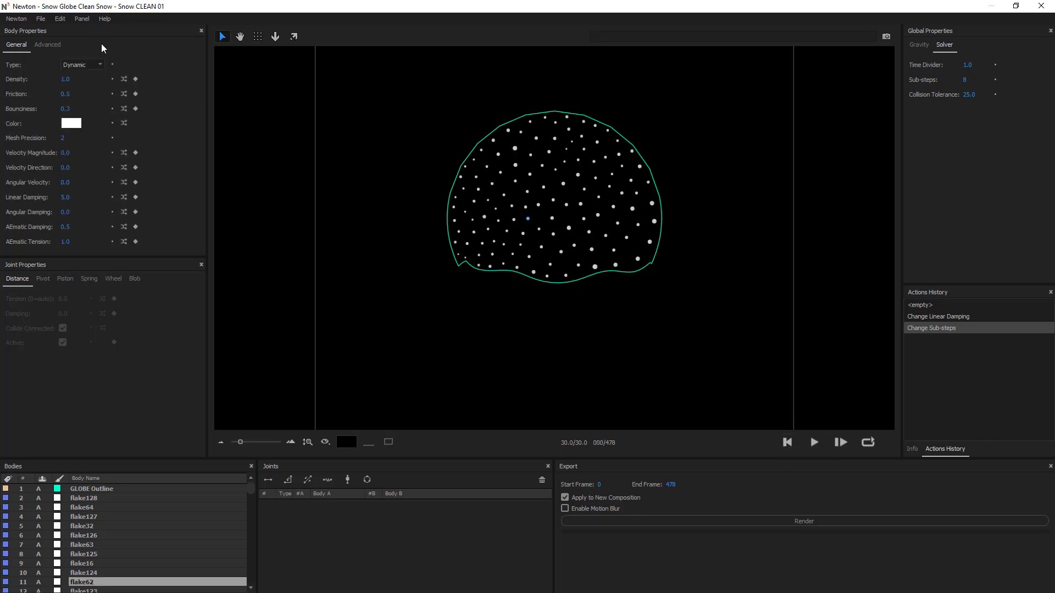
{"action": "left_click", "coordinate": [47, 45]}
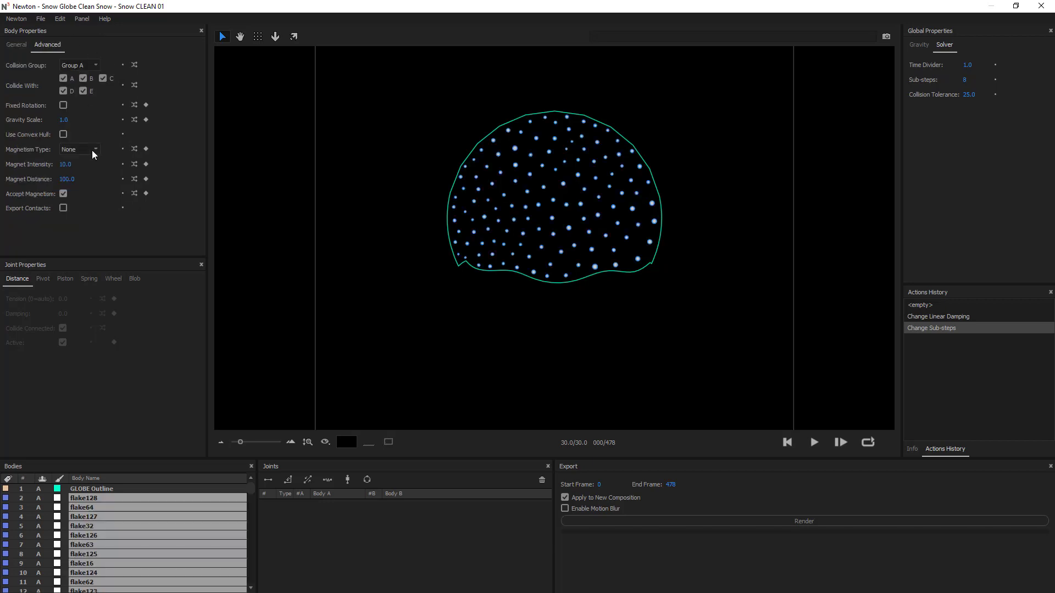
{"action": "left_click", "coordinate": [78, 149]}
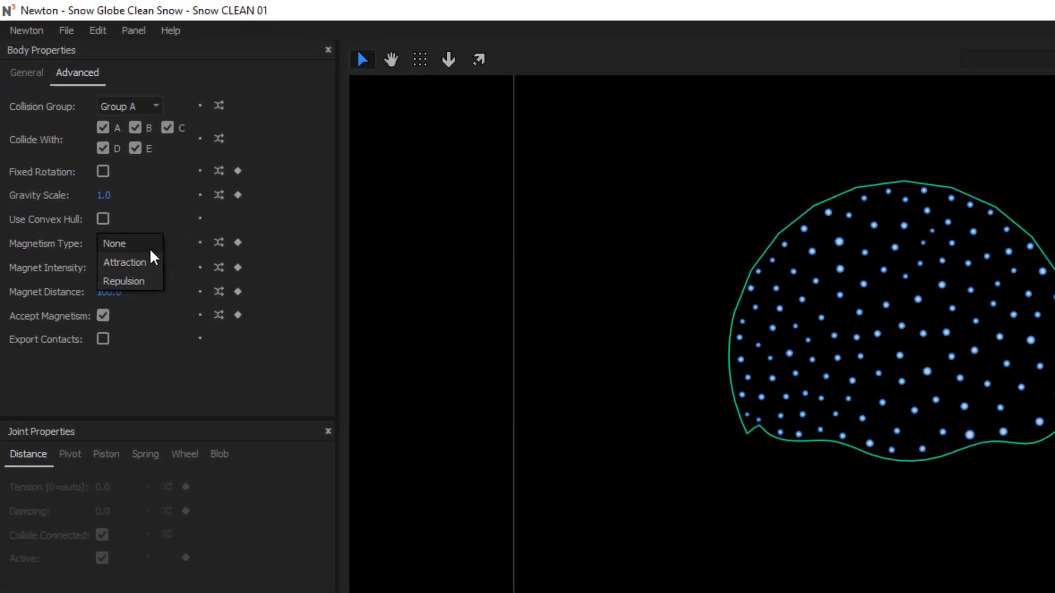
{"action": "mouse_move", "coordinate": [134, 281]}
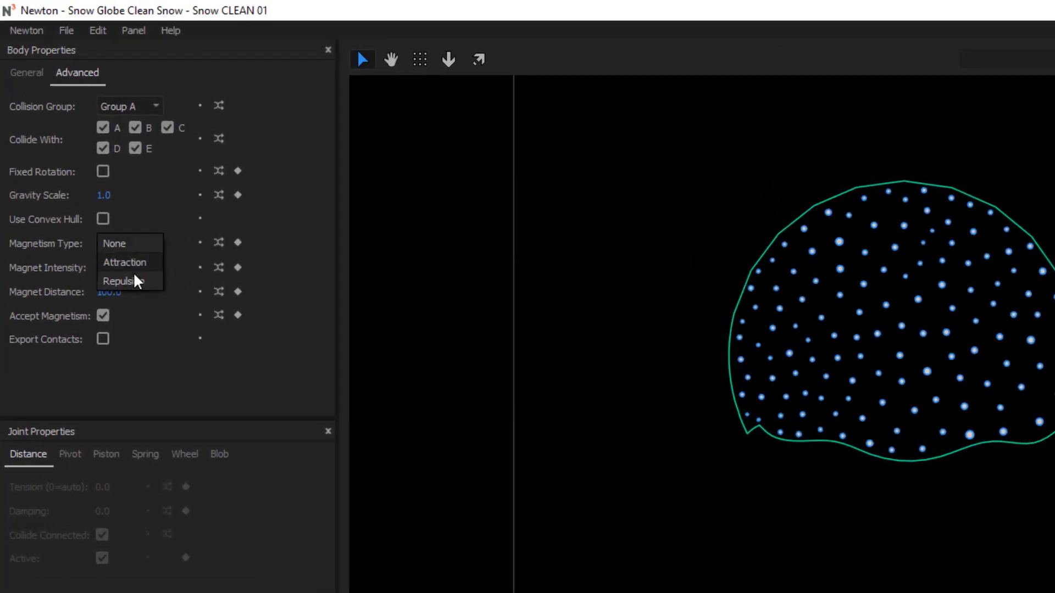
{"action": "left_click", "coordinate": [123, 281]}
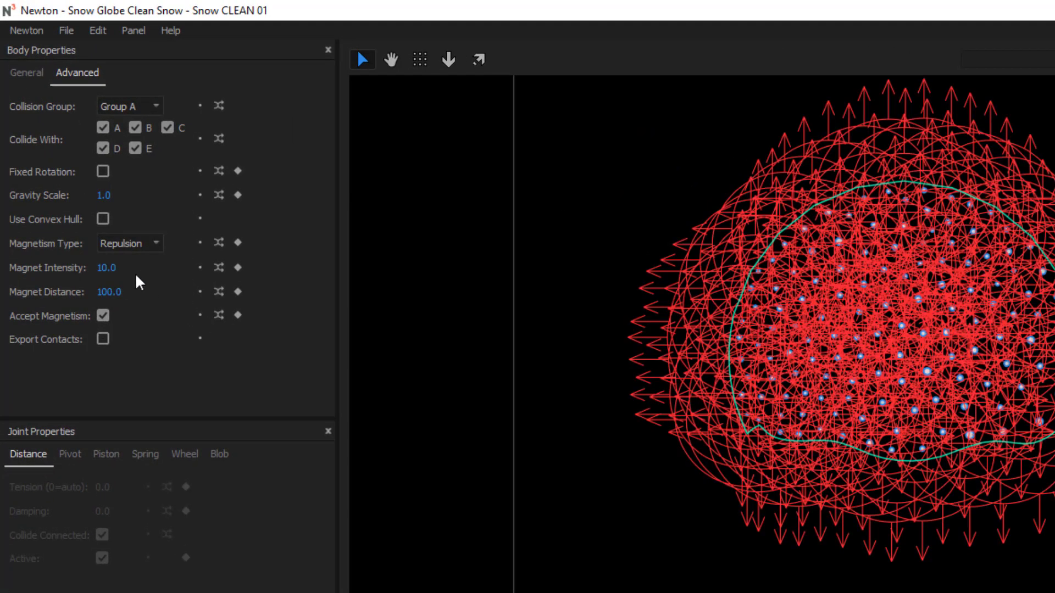
{"action": "mouse_move", "coordinate": [121, 275]}
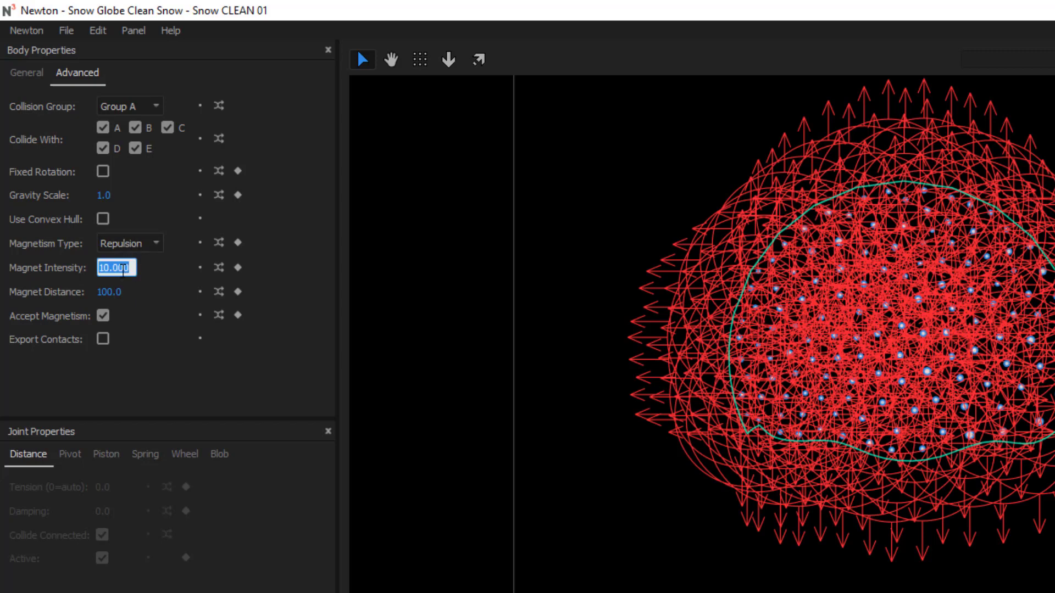
{"action": "type", "text": "0.0"}
{"action": "left_click", "coordinate": [115, 291]}
{"action": "type", "text": "24"}
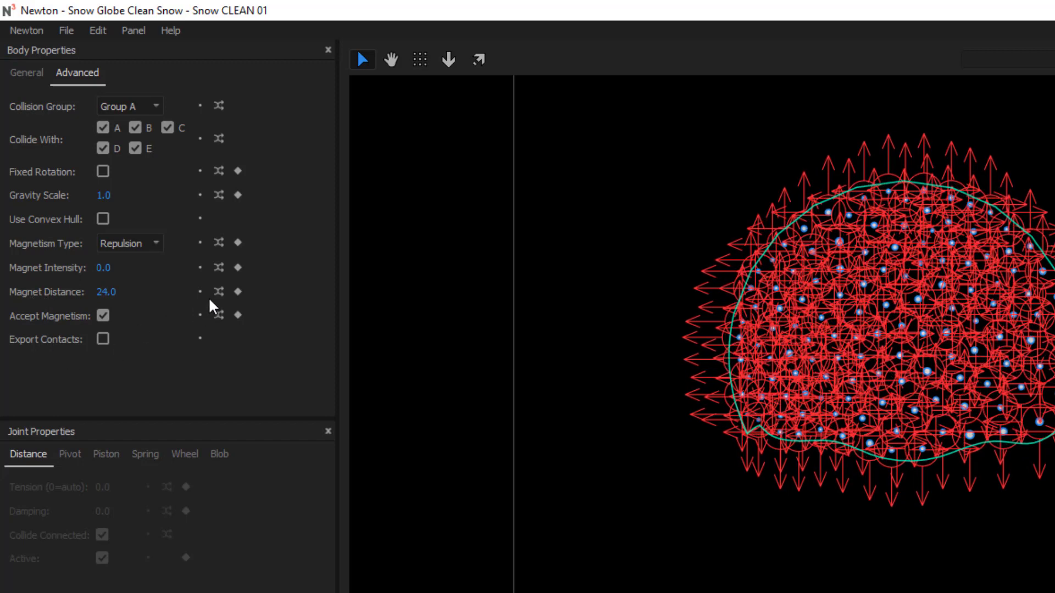
{"action": "left_click", "coordinate": [217, 291]}
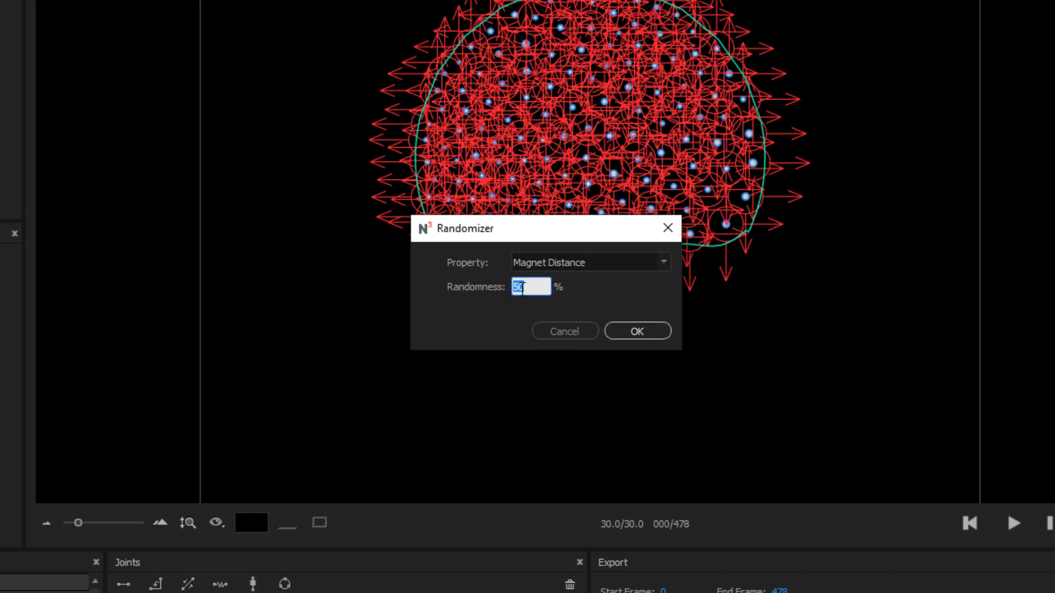
{"action": "left_click", "coordinate": [635, 331]}
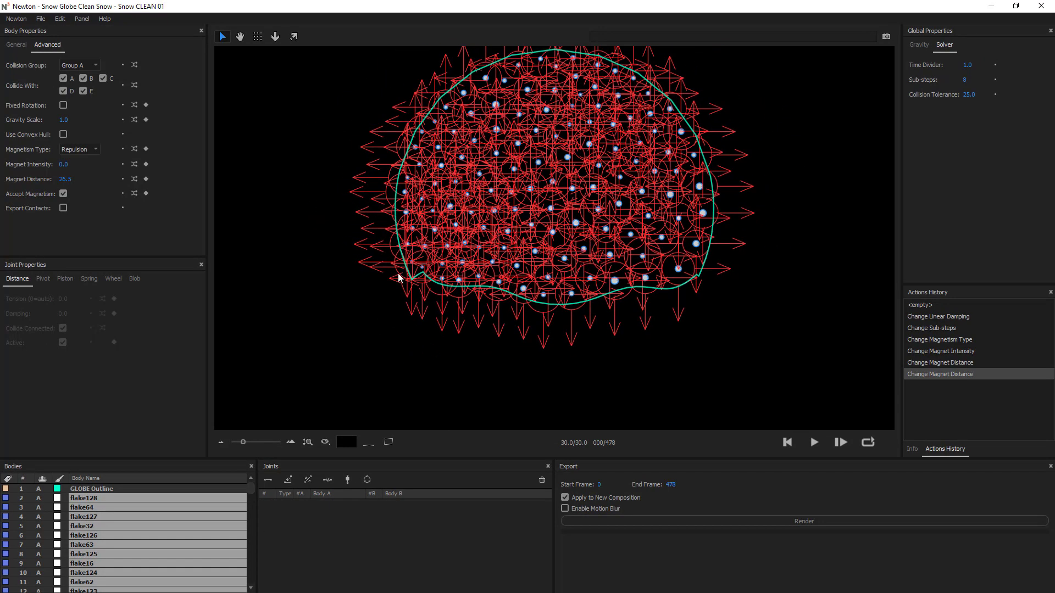
{"action": "mouse_move", "coordinate": [334, 336]}
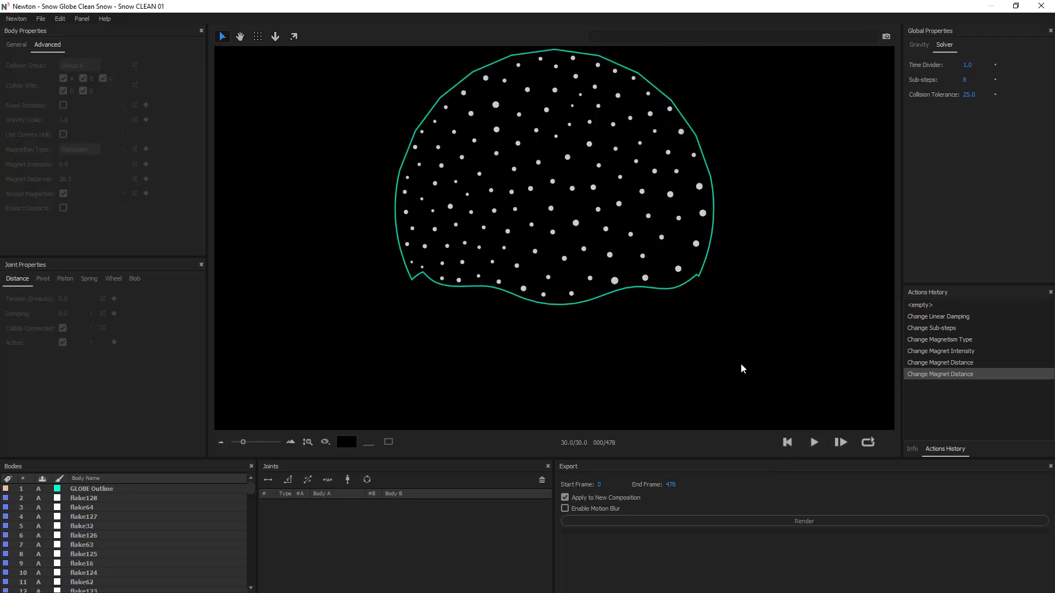
{"action": "left_click", "coordinate": [813, 441]}
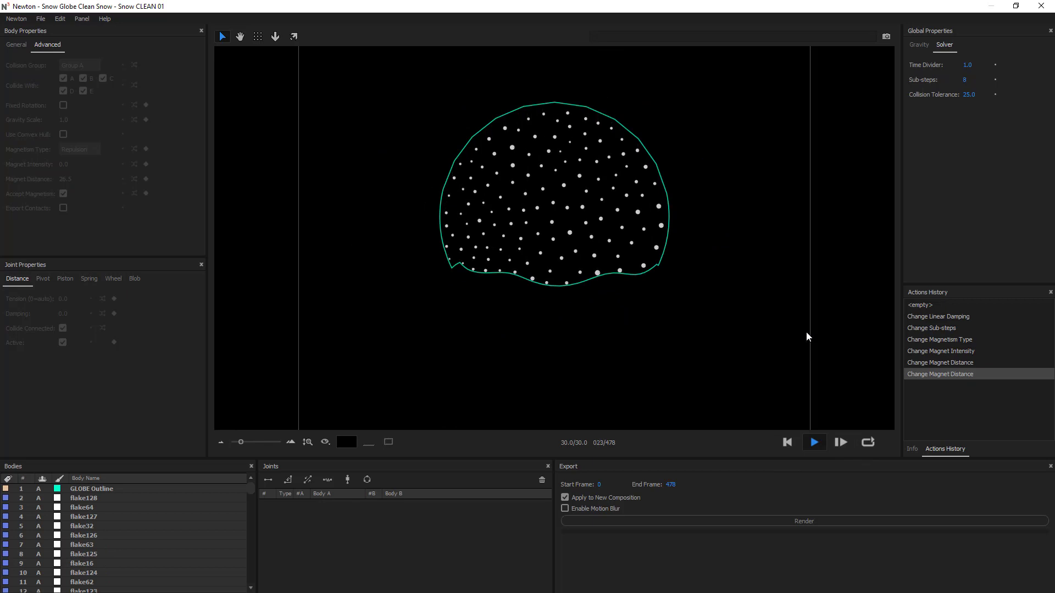
{"action": "left_click", "coordinate": [812, 442]}
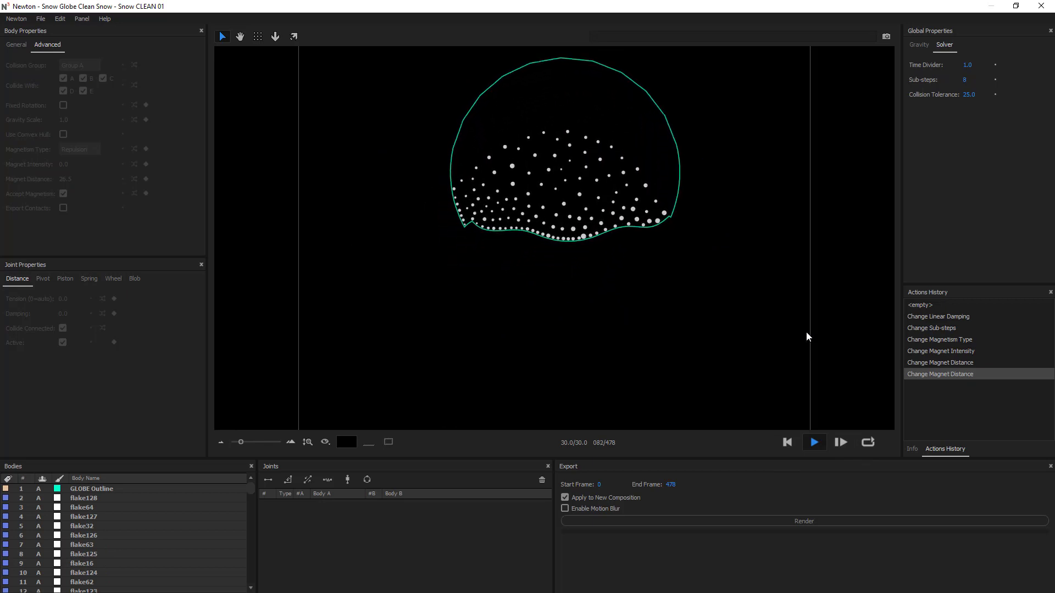
{"action": "left_click", "coordinate": [812, 441]}
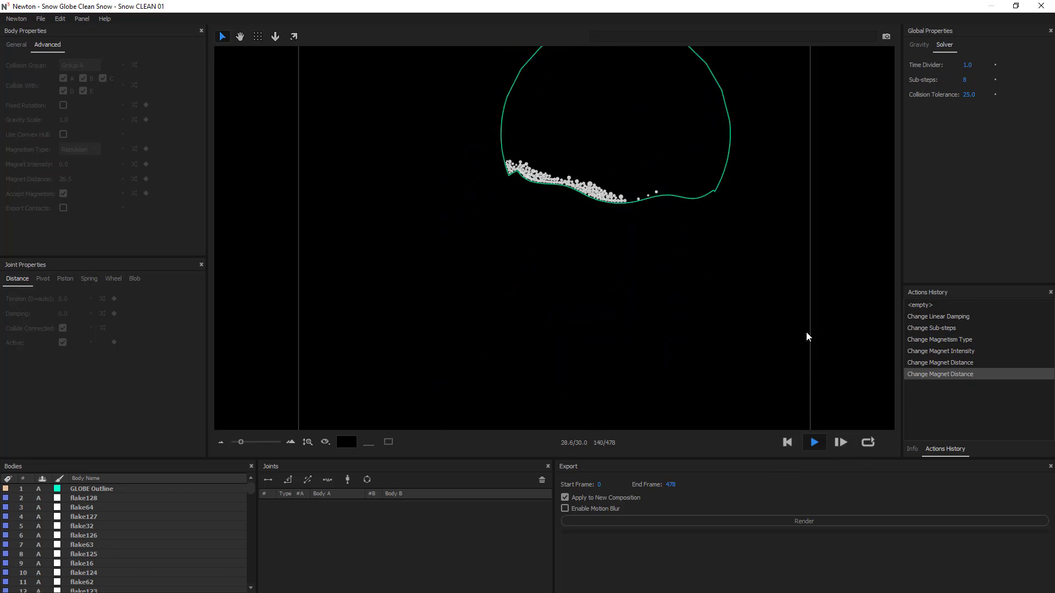
{"action": "left_click", "coordinate": [812, 441]}
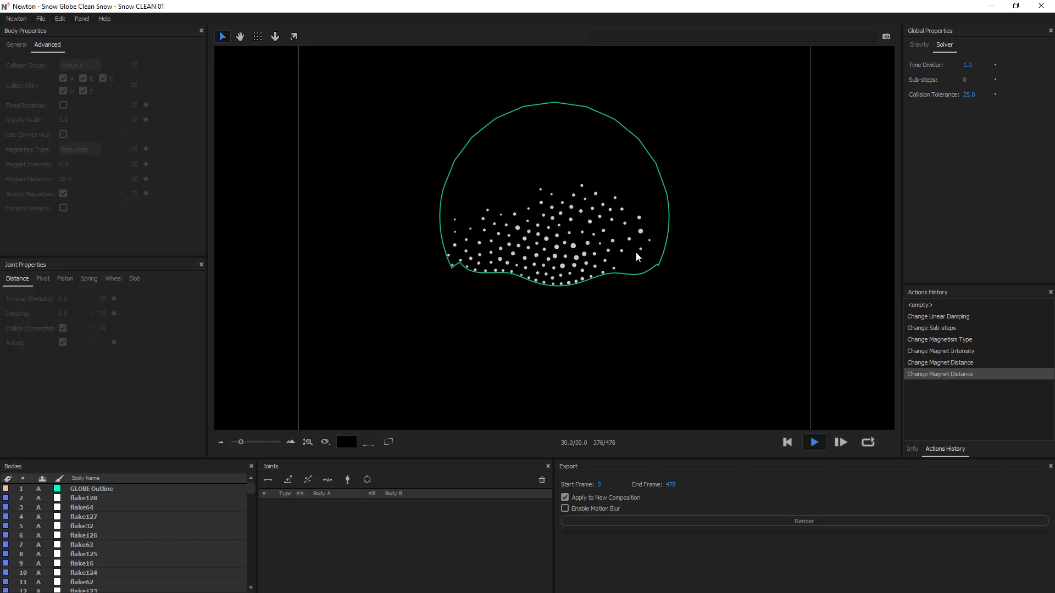
{"action": "left_click", "coordinate": [813, 442]}
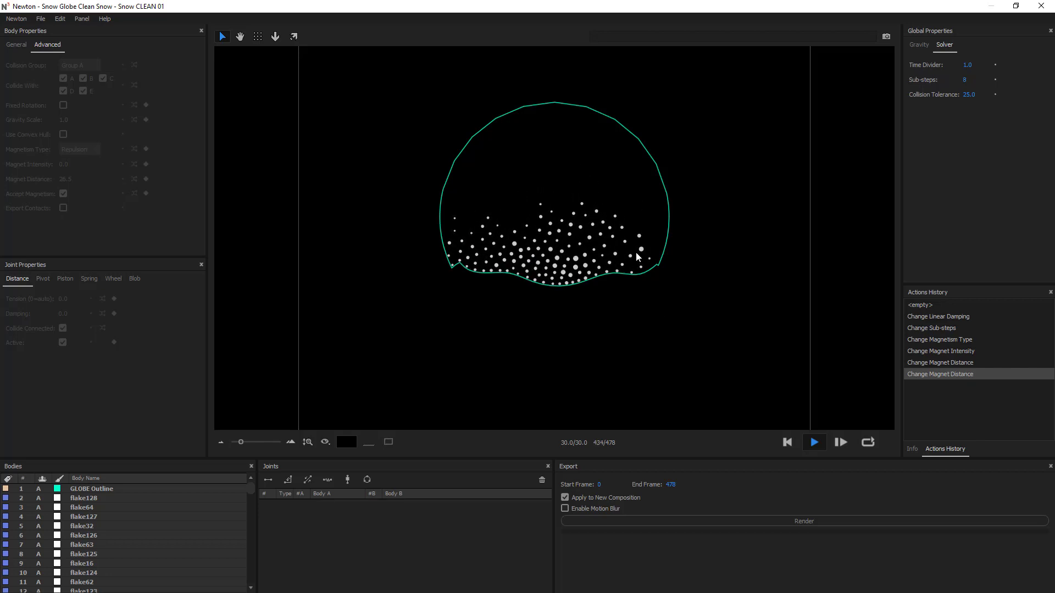
{"action": "left_click", "coordinate": [812, 441]}
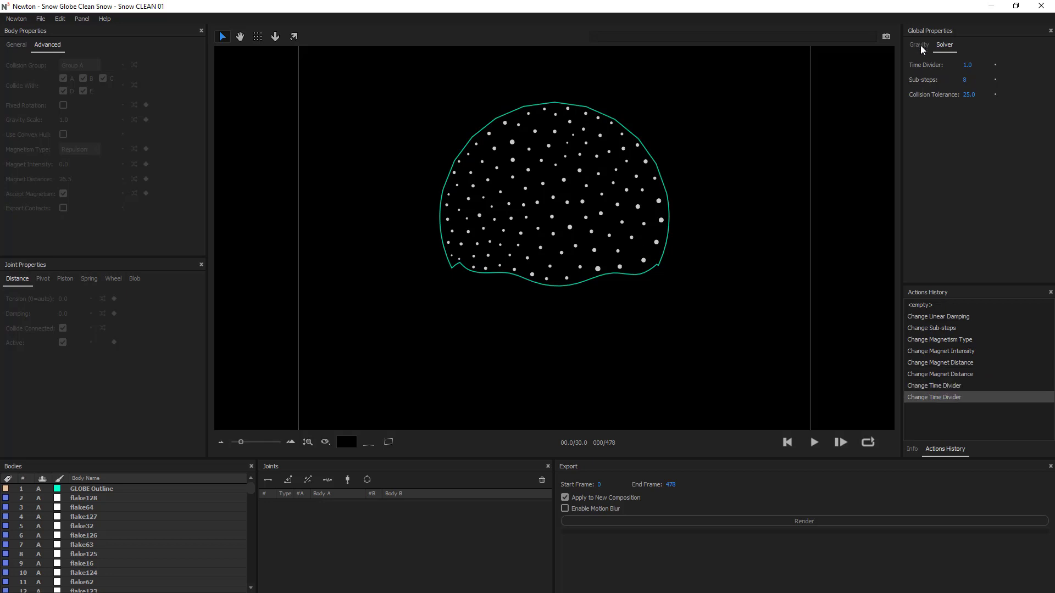
- Set gravity magnitude to 0.5, then preview the falling flakes and rewind
{"action": "left_click", "coordinate": [917, 45]}
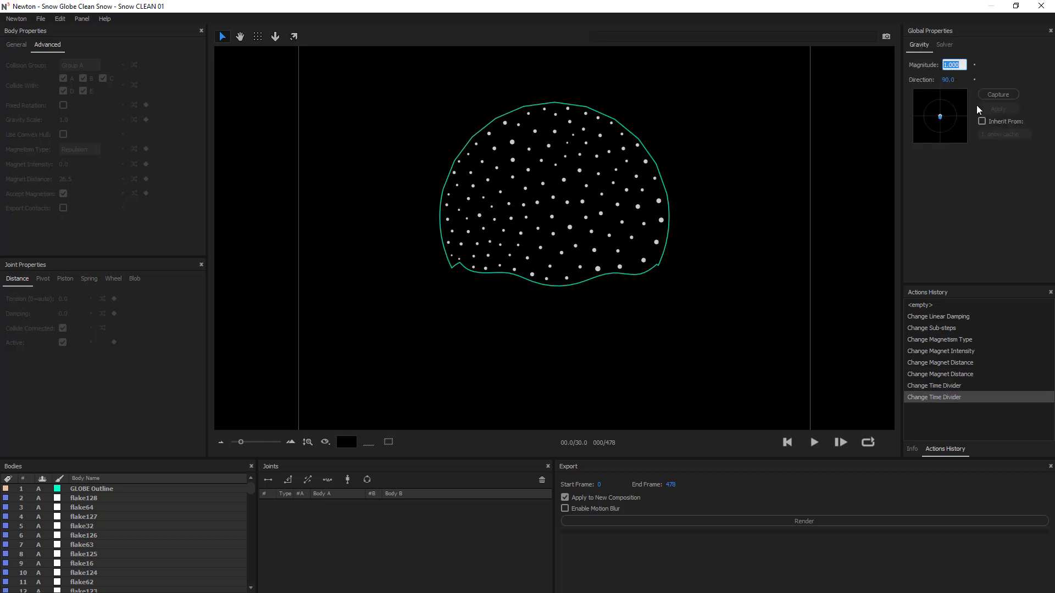
{"action": "type", "text": "0.5"}
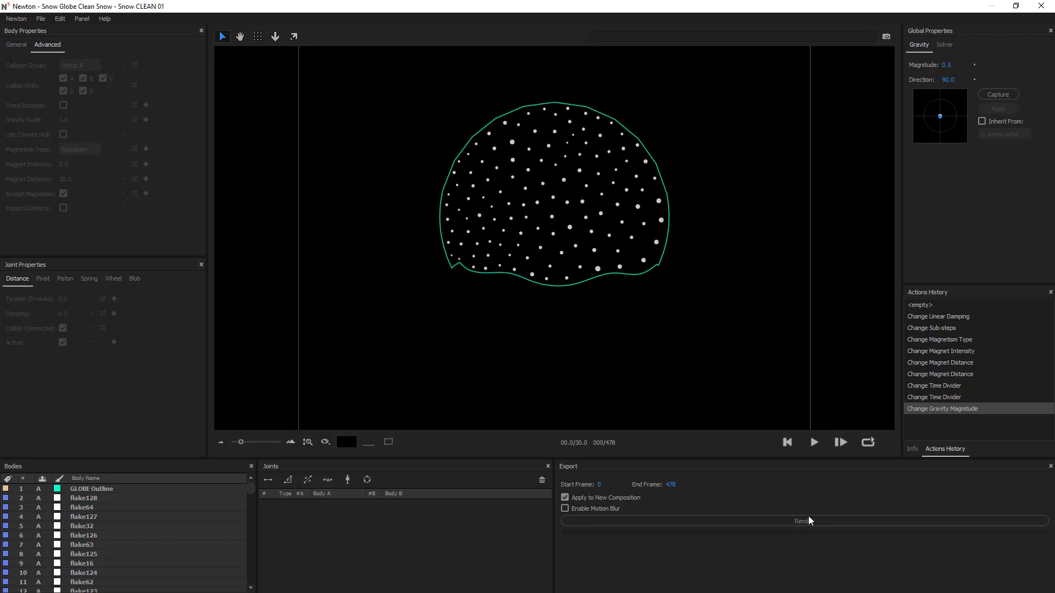
{"action": "left_click", "coordinate": [813, 441]}
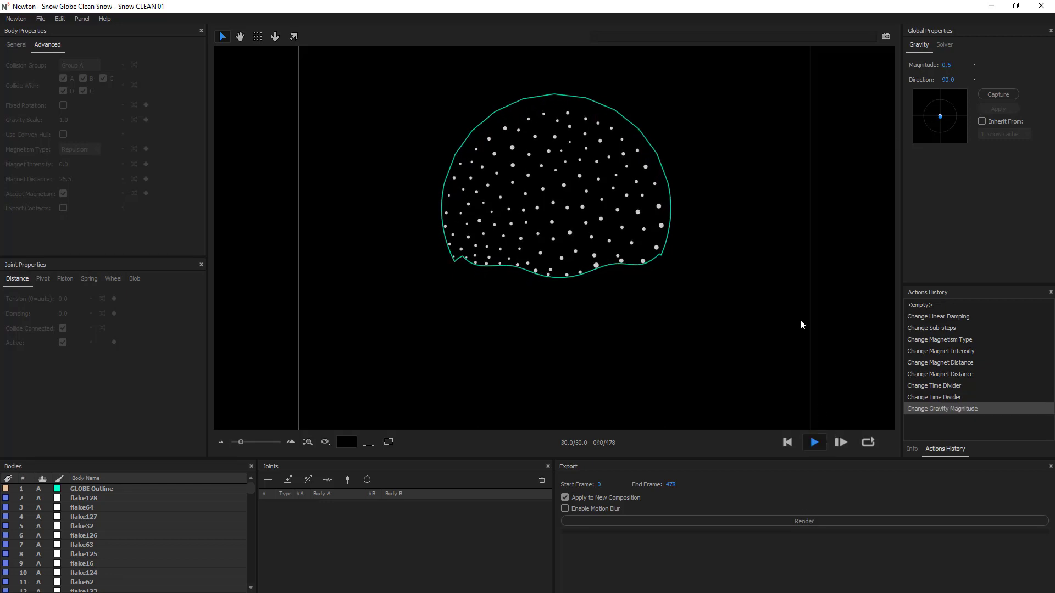
{"action": "left_click", "coordinate": [813, 441]}
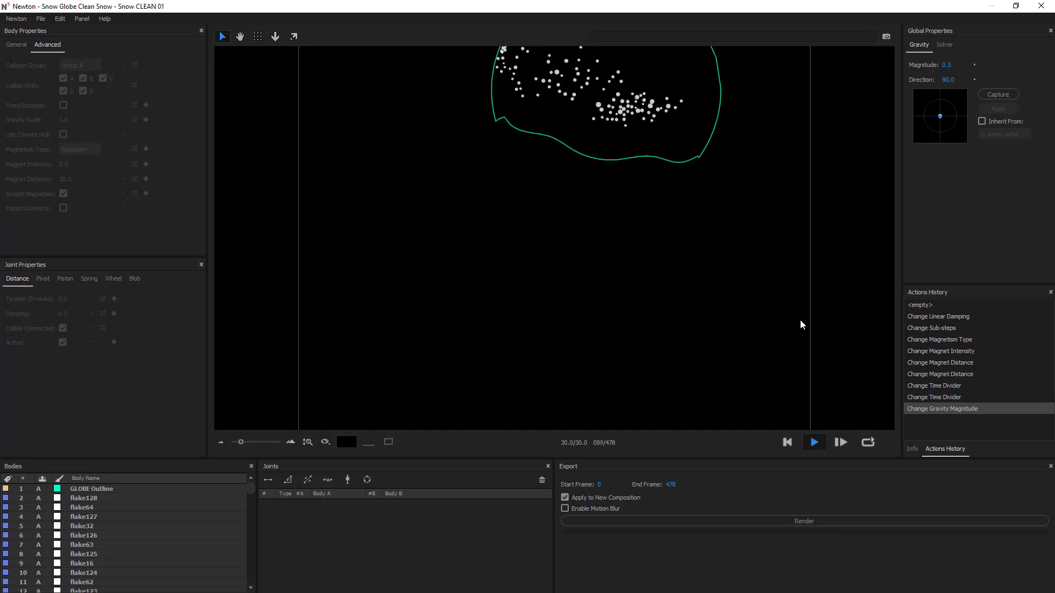
{"action": "left_click", "coordinate": [813, 442]}
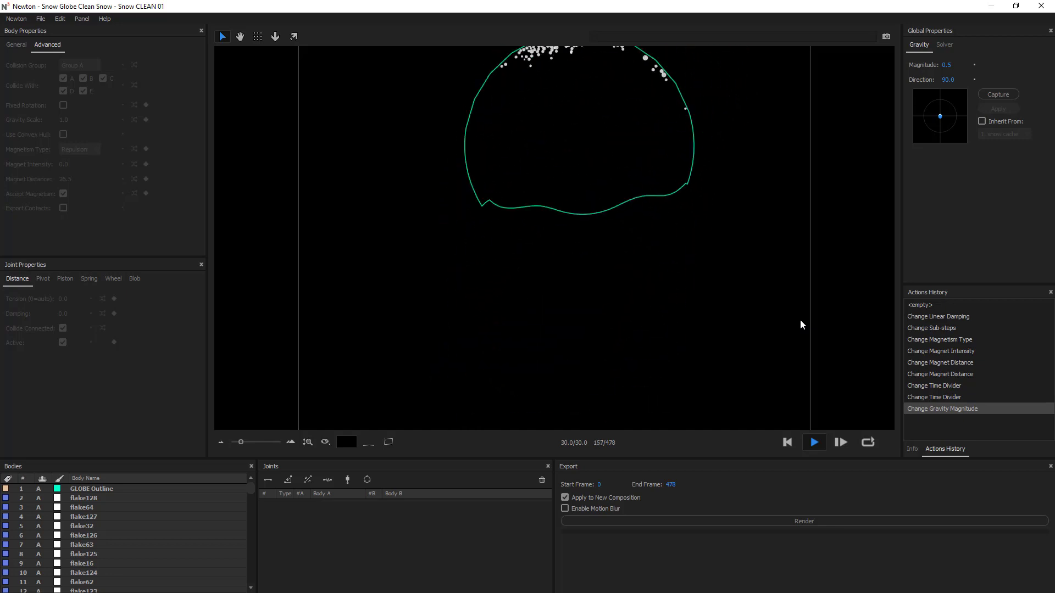
{"action": "left_click", "coordinate": [812, 442]}
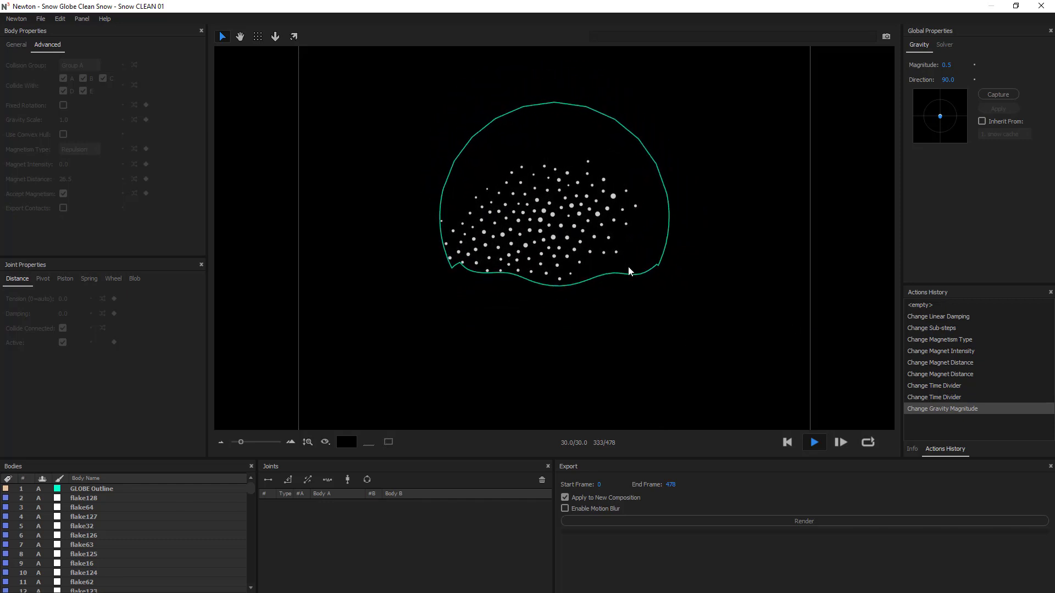
{"action": "left_click", "coordinate": [785, 442]}
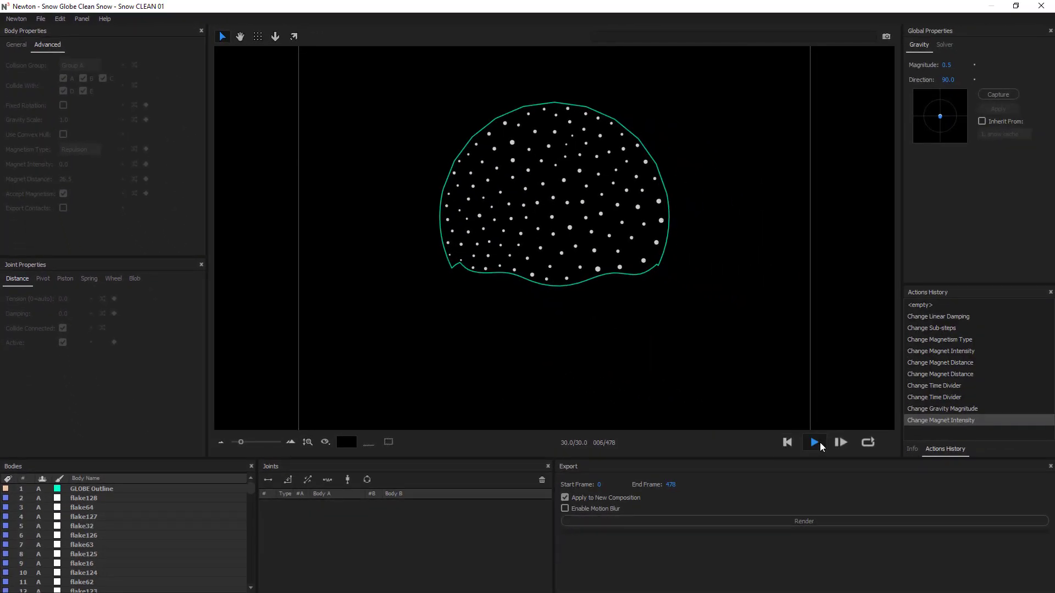
- Preview the simulation with the updated magnet intensity, then rewind to the first frame
{"action": "left_click", "coordinate": [812, 443]}
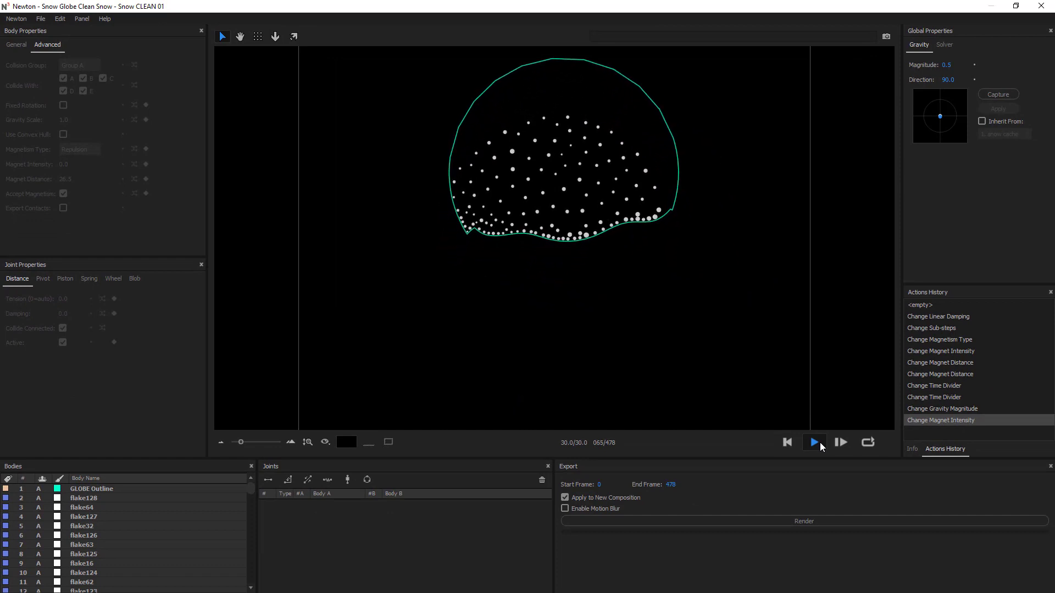
{"action": "left_click", "coordinate": [814, 443]}
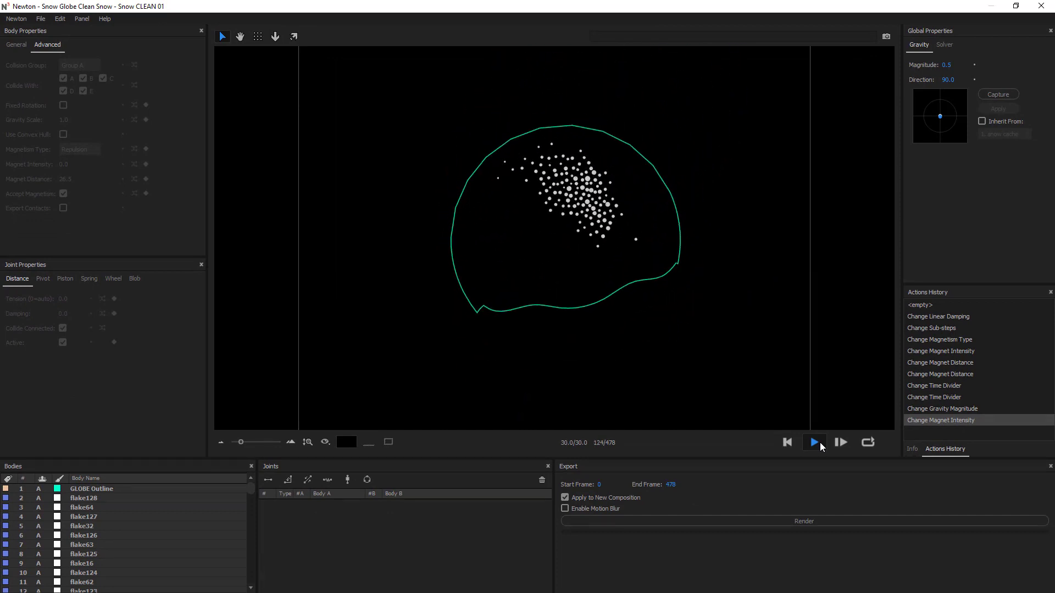
{"action": "left_click", "coordinate": [814, 442]}
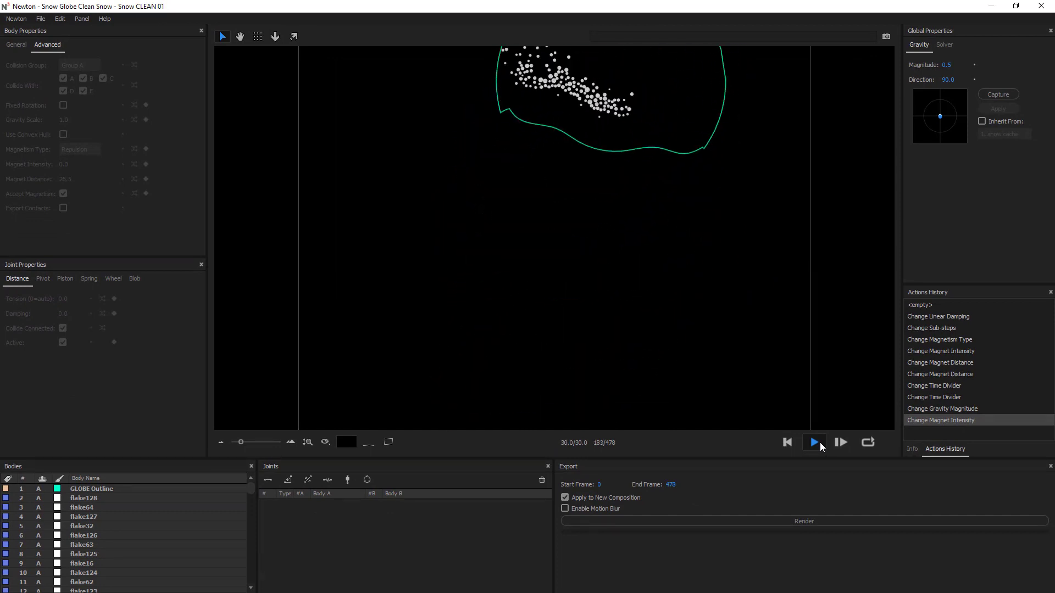
{"action": "left_click", "coordinate": [815, 442]}
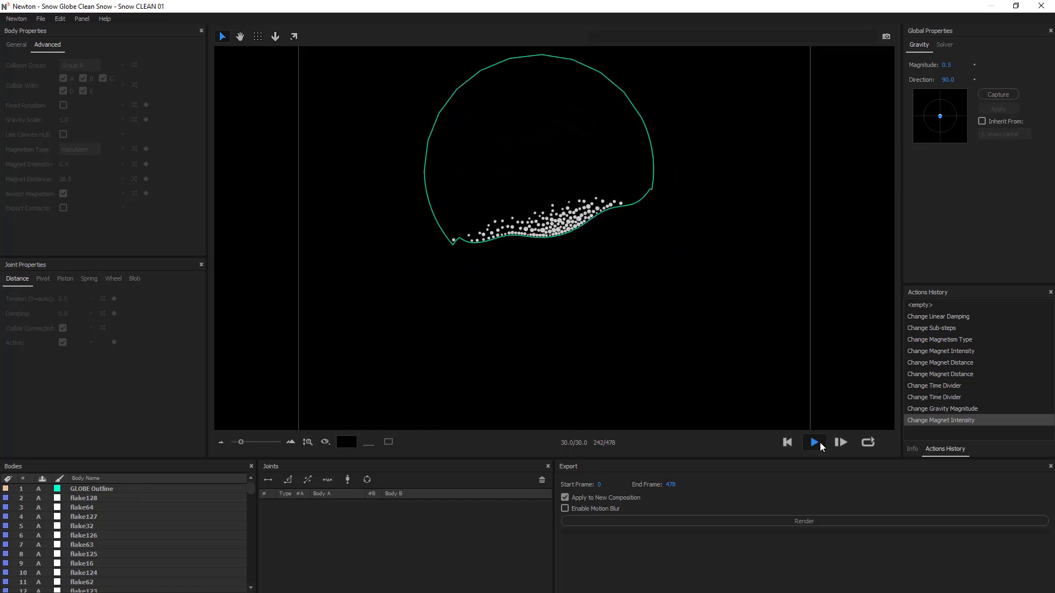
{"action": "left_click", "coordinate": [815, 442]}
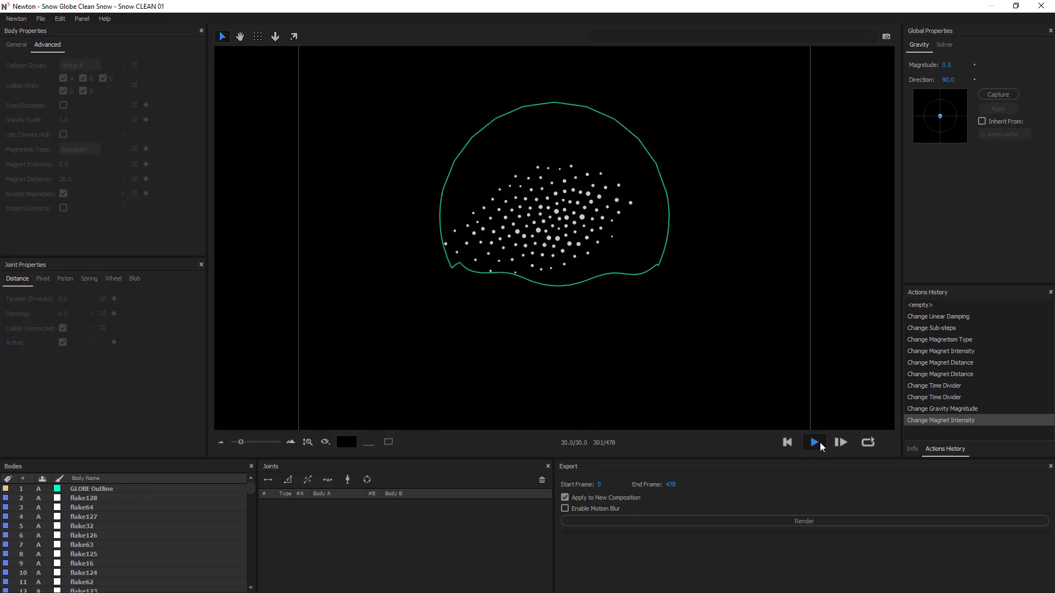
{"action": "left_click", "coordinate": [817, 442]}
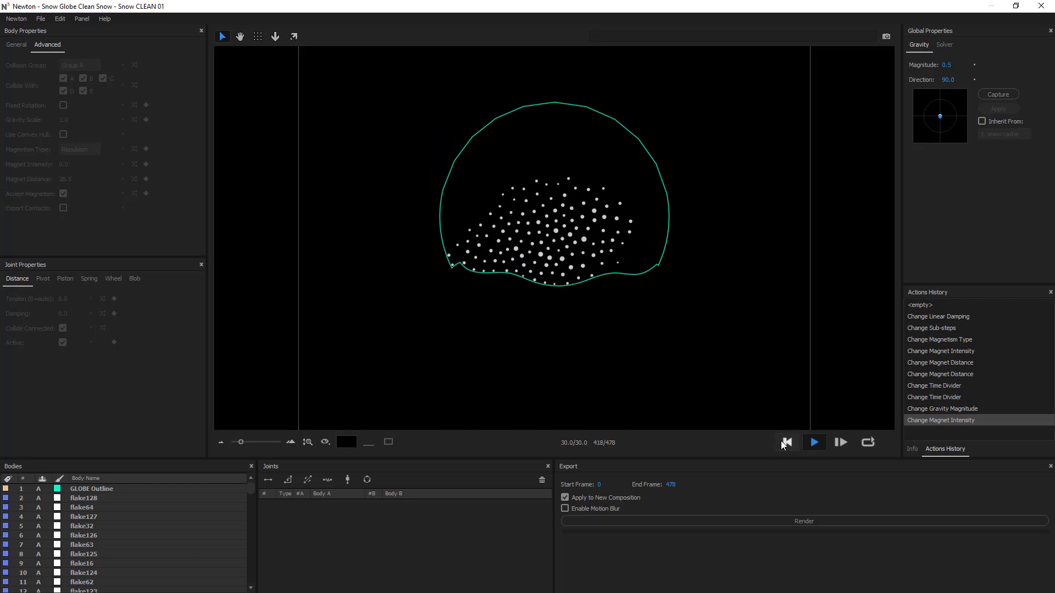
{"action": "left_click", "coordinate": [785, 442]}
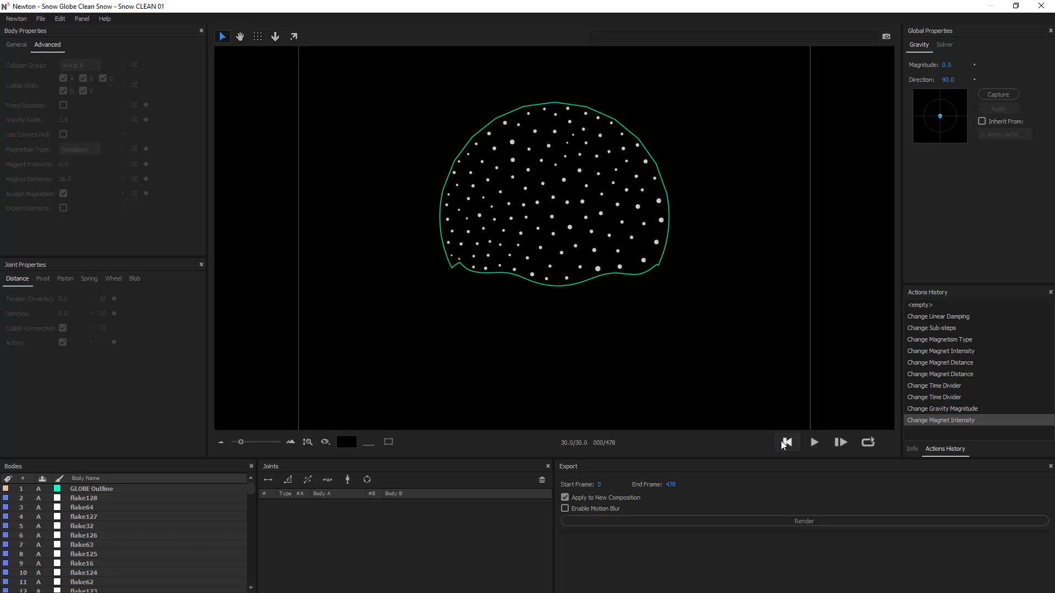
- Replay the snow simulation from the start and return to frame zero
{"action": "left_click", "coordinate": [813, 442]}
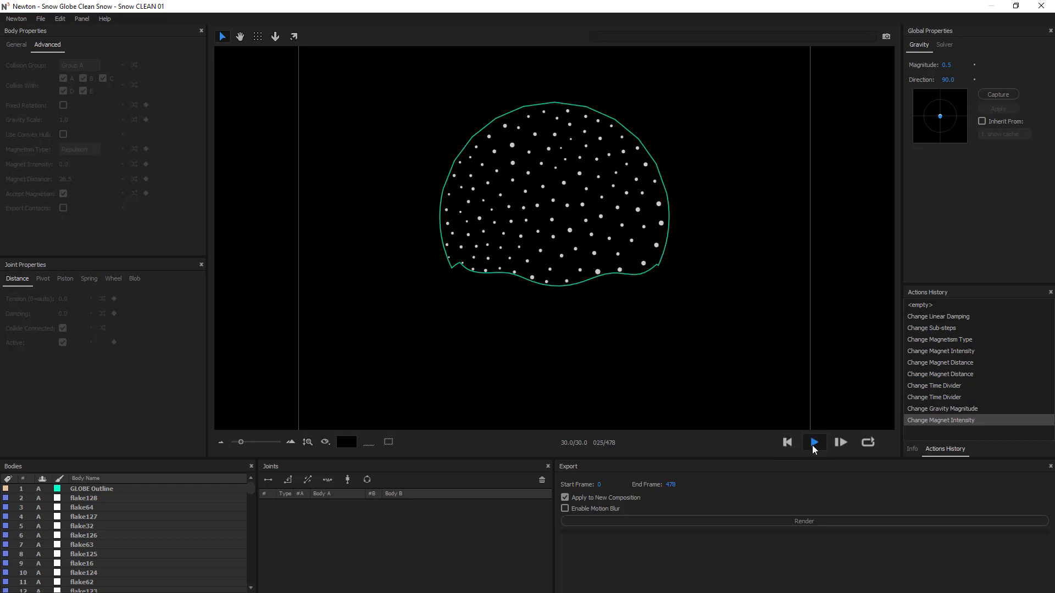
{"action": "left_click", "coordinate": [813, 441]}
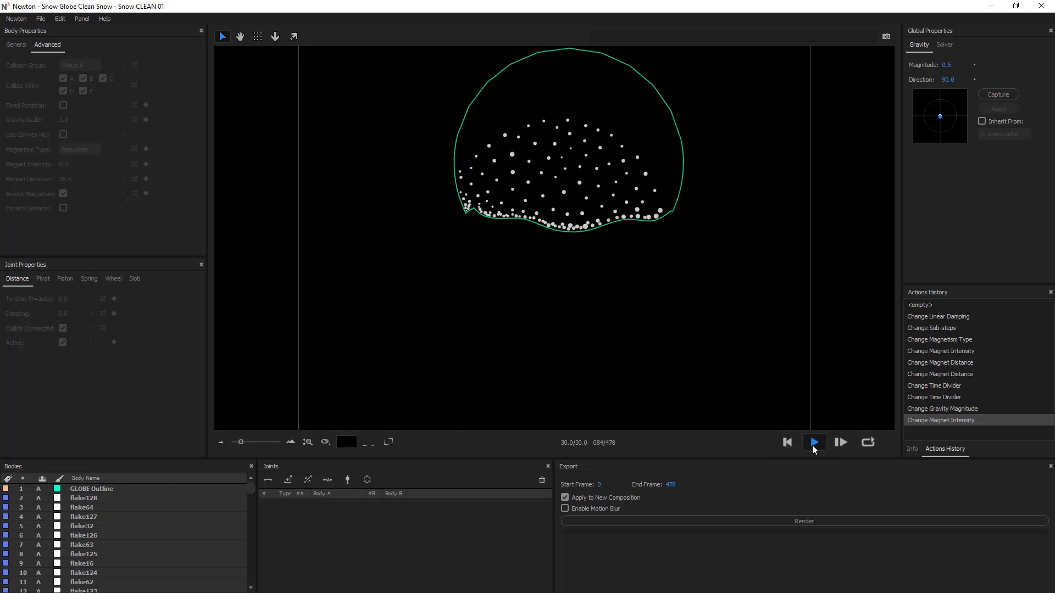
{"action": "left_click", "coordinate": [812, 441]}
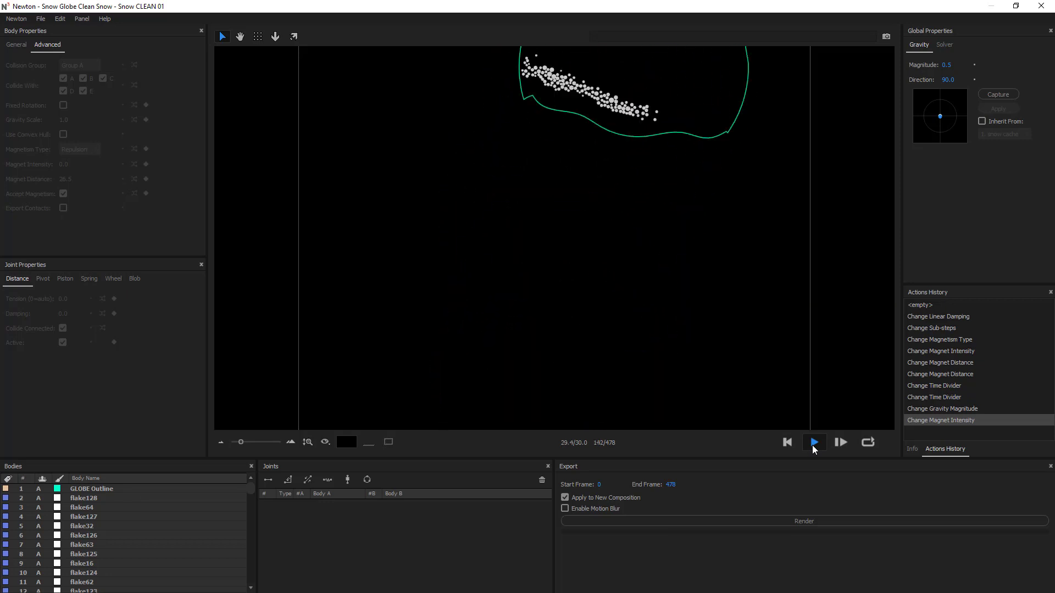
{"action": "left_click", "coordinate": [813, 443]}
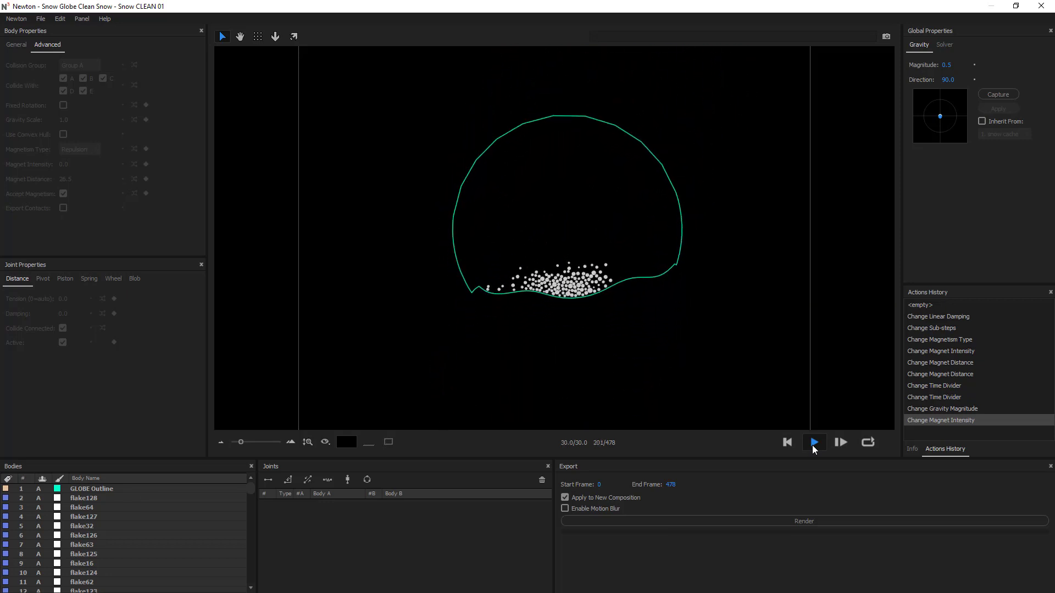
{"action": "left_click", "coordinate": [813, 441]}
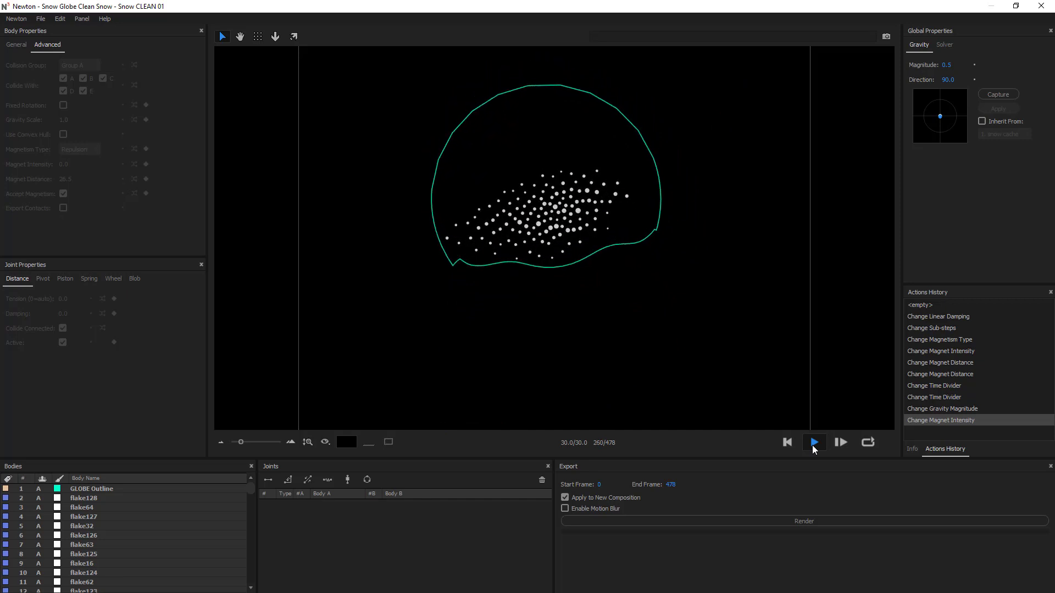
{"action": "left_click", "coordinate": [813, 442]}
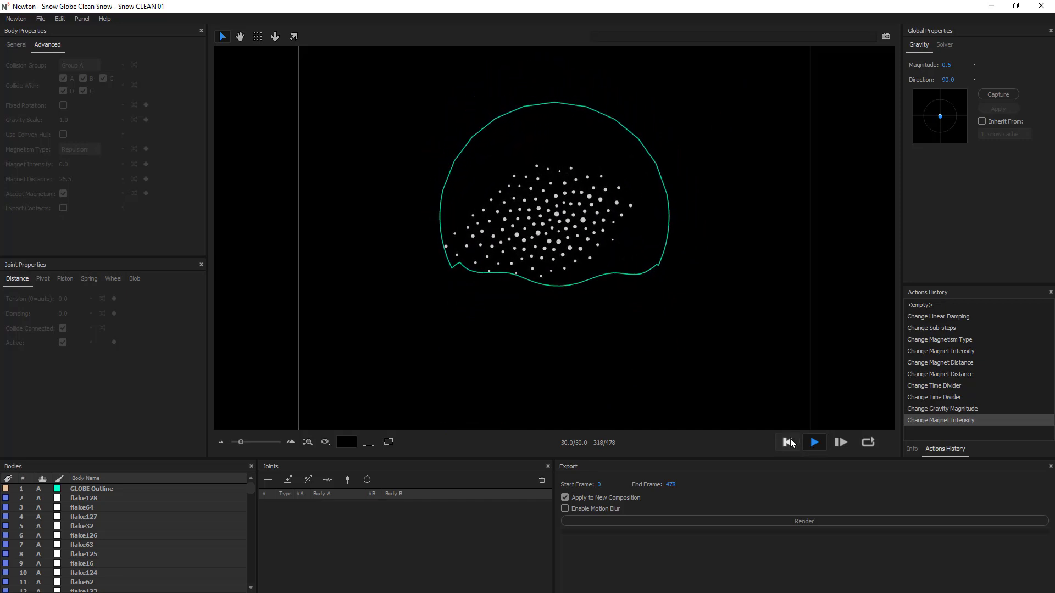
{"action": "left_click", "coordinate": [786, 442]}
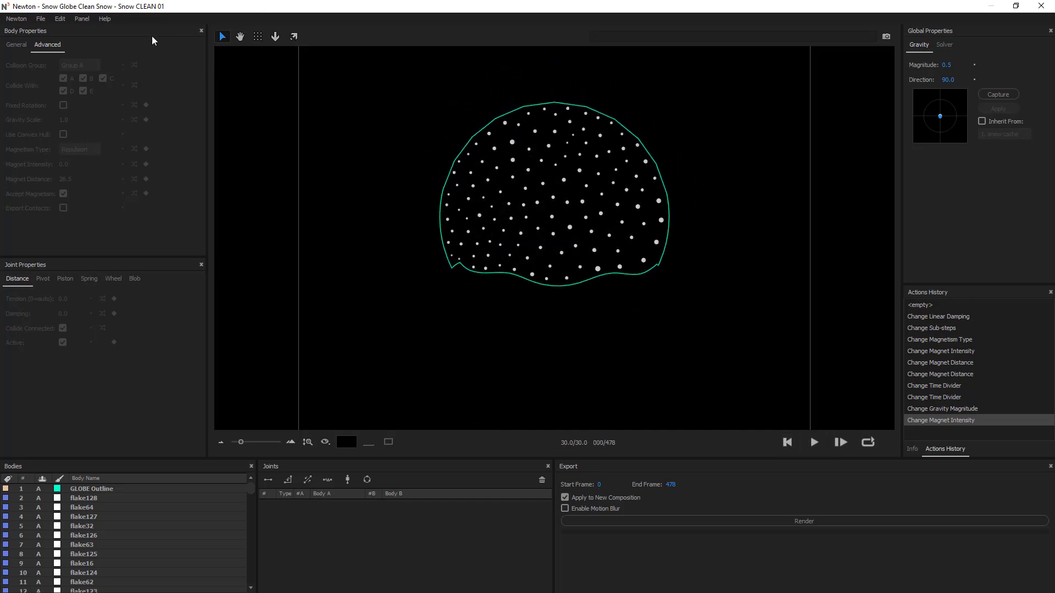
- Save Newton's simulation settings as Snow Globe flakes.xml
{"action": "left_click", "coordinate": [40, 19]}
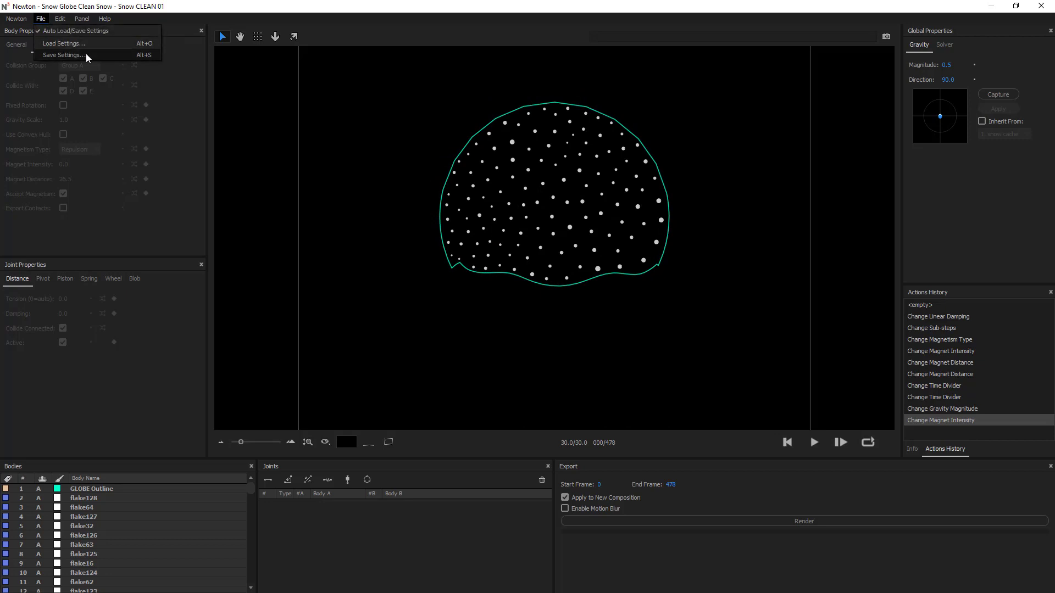
{"action": "left_click", "coordinate": [62, 54]}
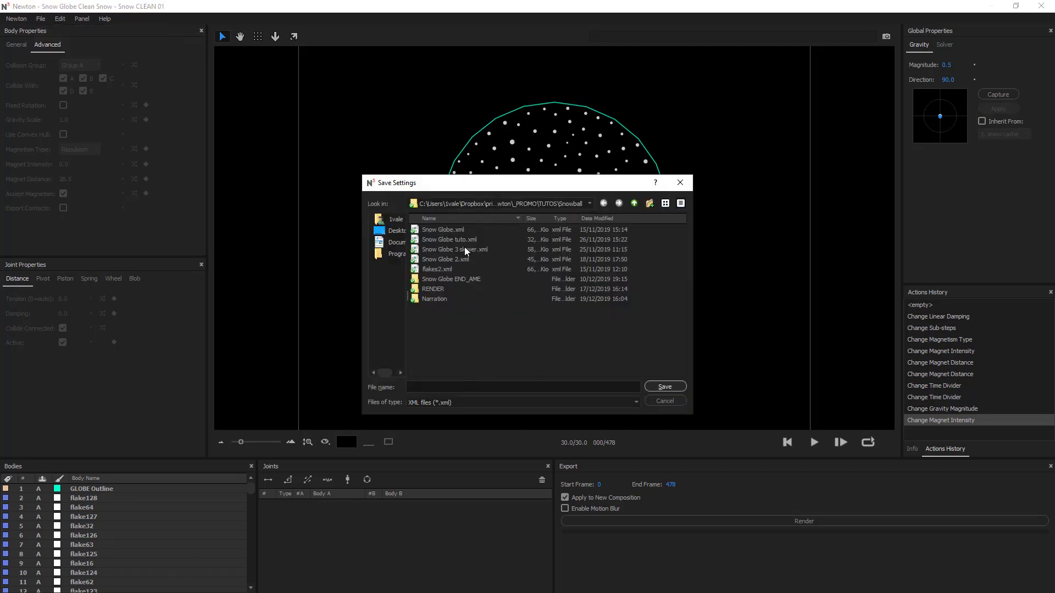
{"action": "left_click", "coordinate": [443, 229]}
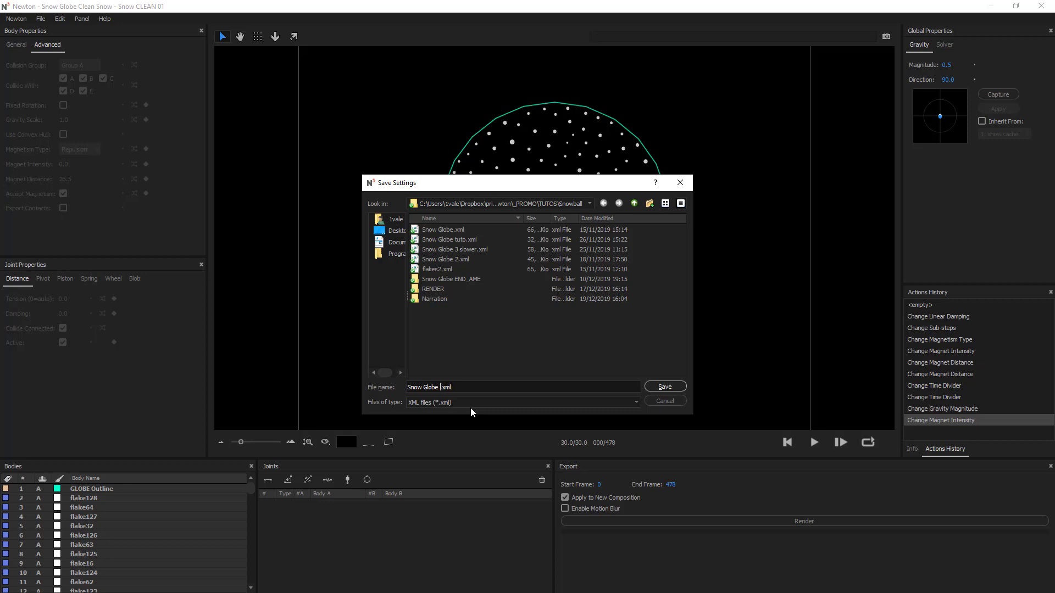
{"action": "type", "text": "fal"}
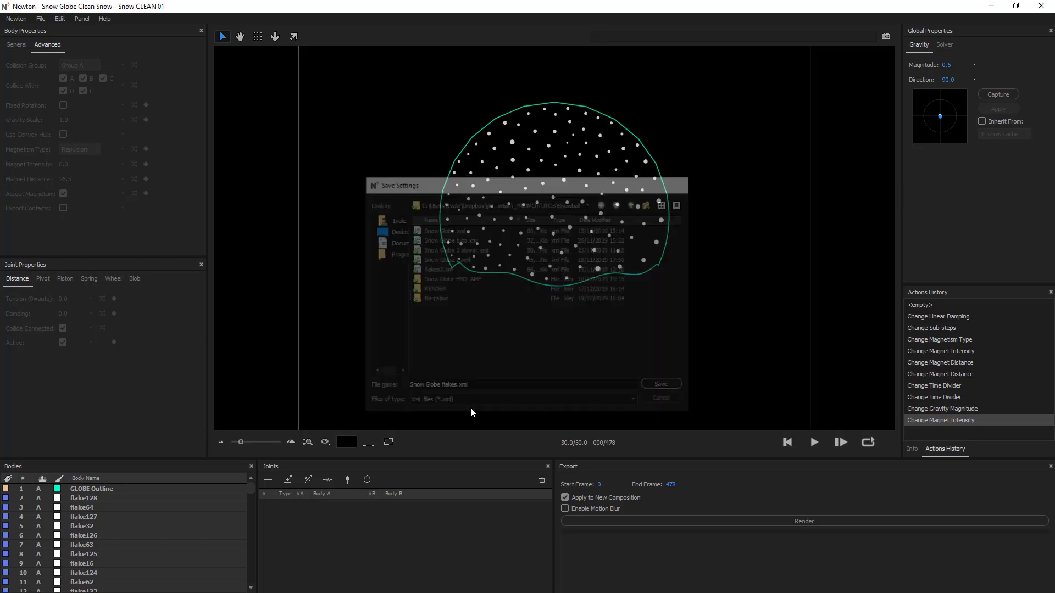
{"action": "left_click", "coordinate": [659, 384]}
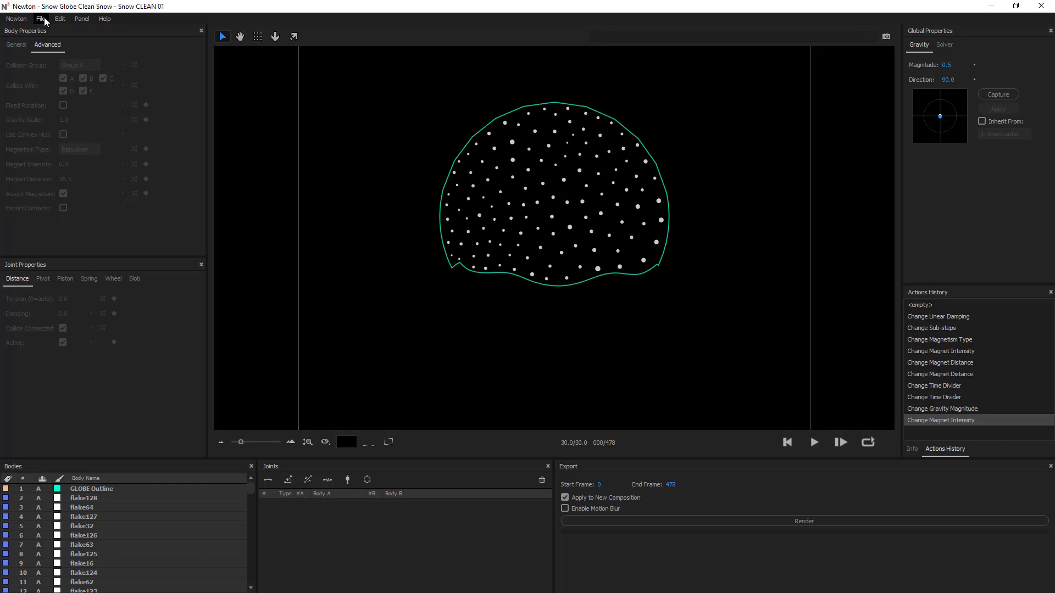
{"action": "left_click", "coordinate": [60, 18]}
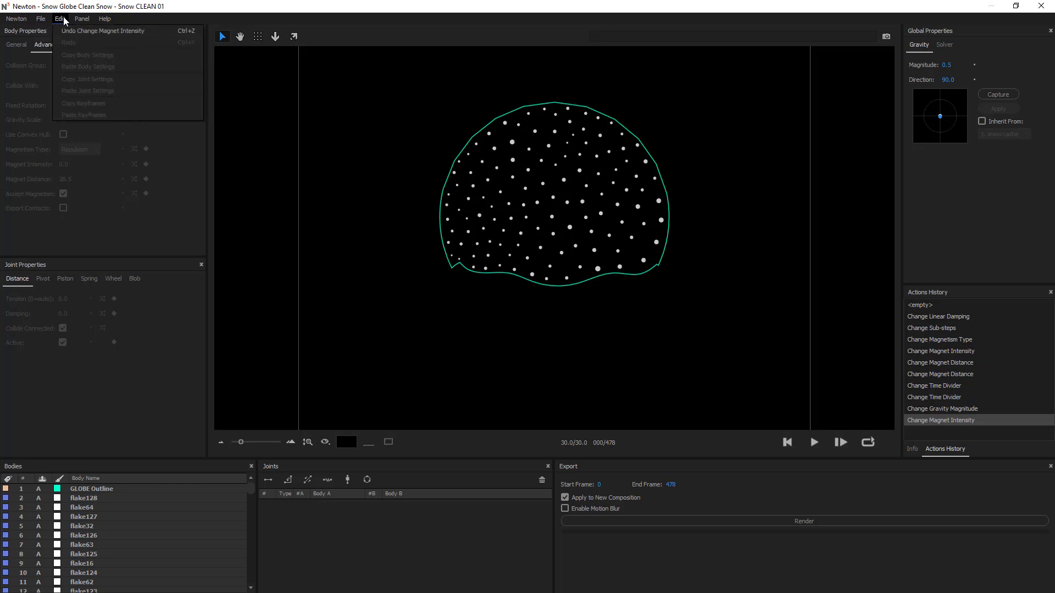
{"action": "left_click", "coordinate": [16, 44]}
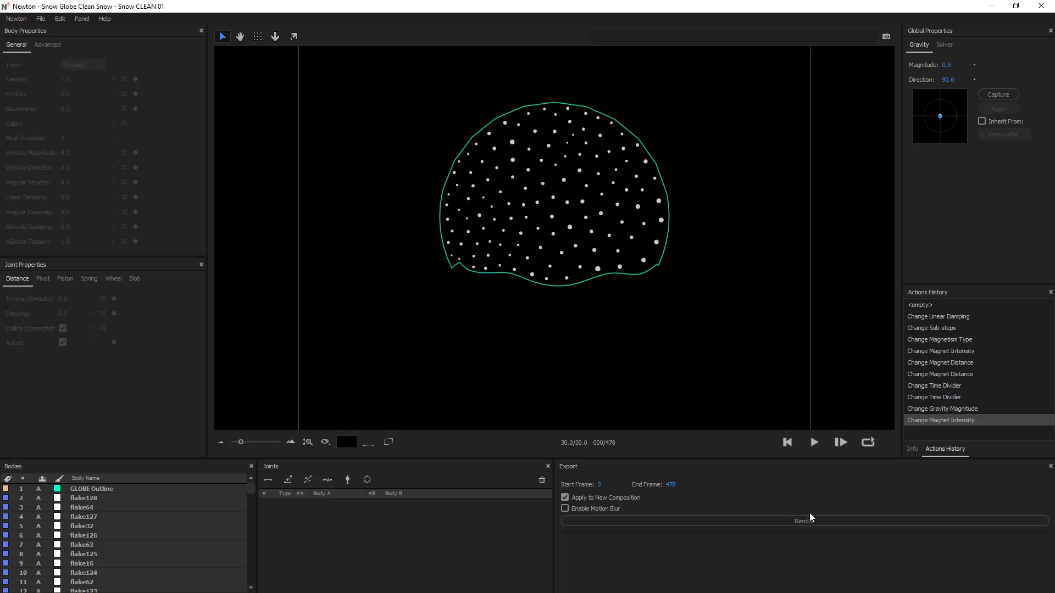
- Render the snowflake simulation from Newton's Export panel back into After Effects
{"action": "left_click", "coordinate": [802, 521]}
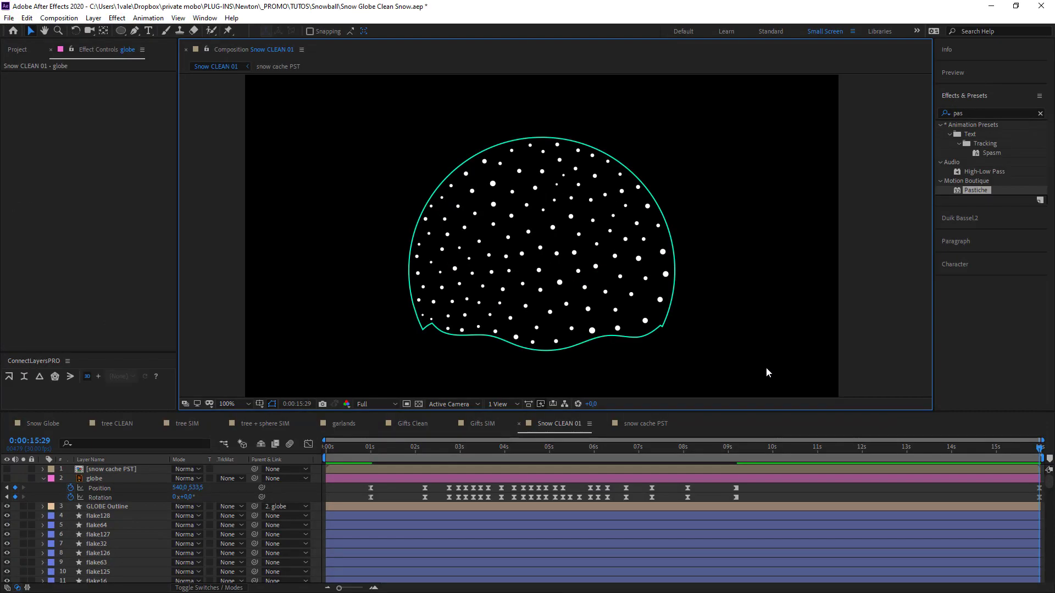
{"action": "mouse_move", "coordinate": [14, 54]}
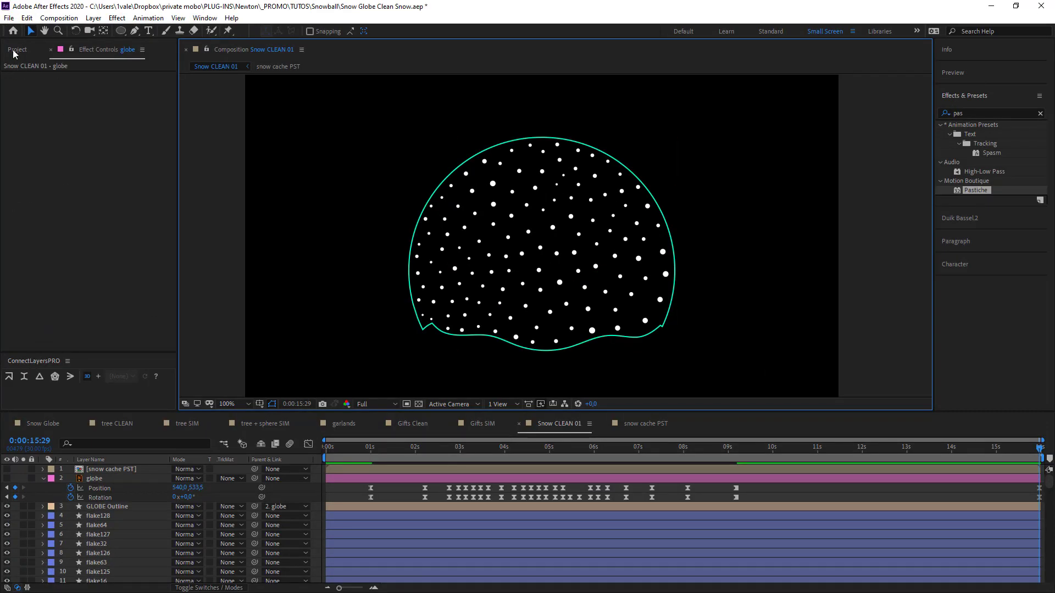
- Open Snow CLEAN 02, rename it Snow SIM 01, then switch to the Snow Globe composition
{"action": "double_click", "coordinate": [53, 204]}
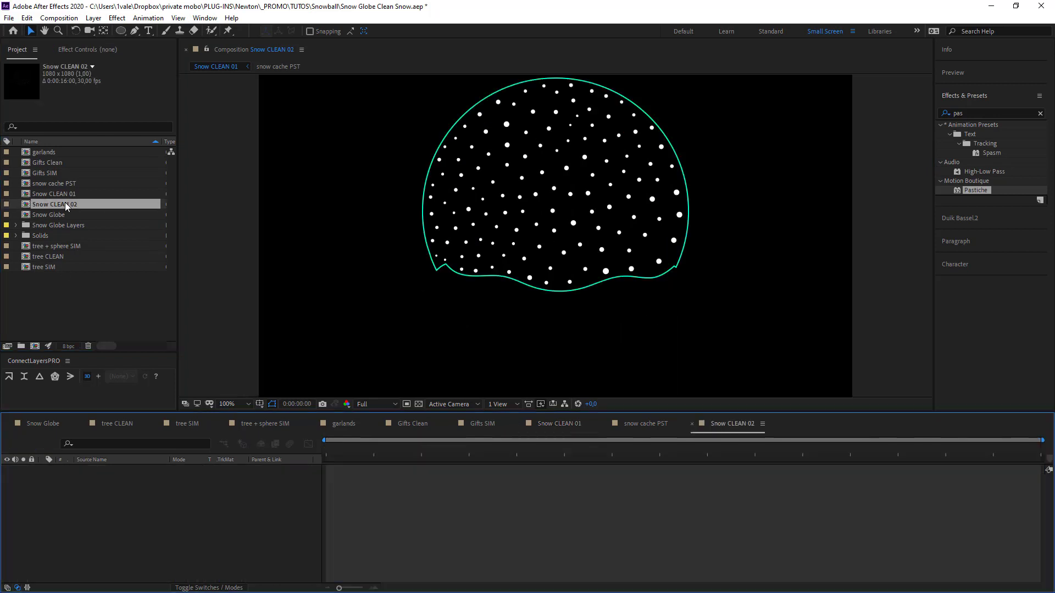
{"action": "double_click", "coordinate": [53, 204]}
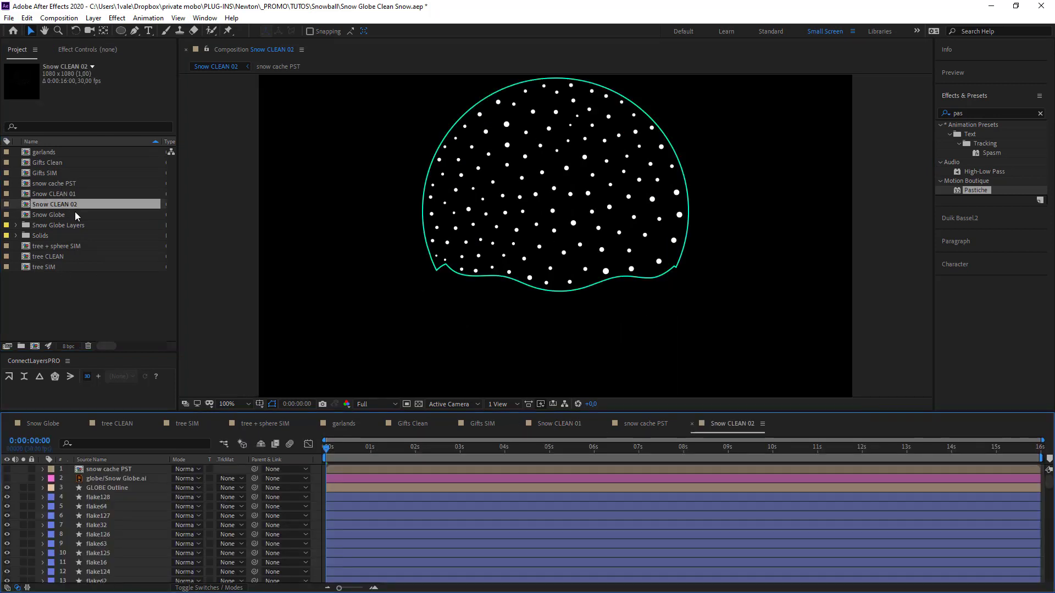
{"action": "mouse_move", "coordinate": [344, 306]}
{"action": "type", "text": "Snow SIM 01"}
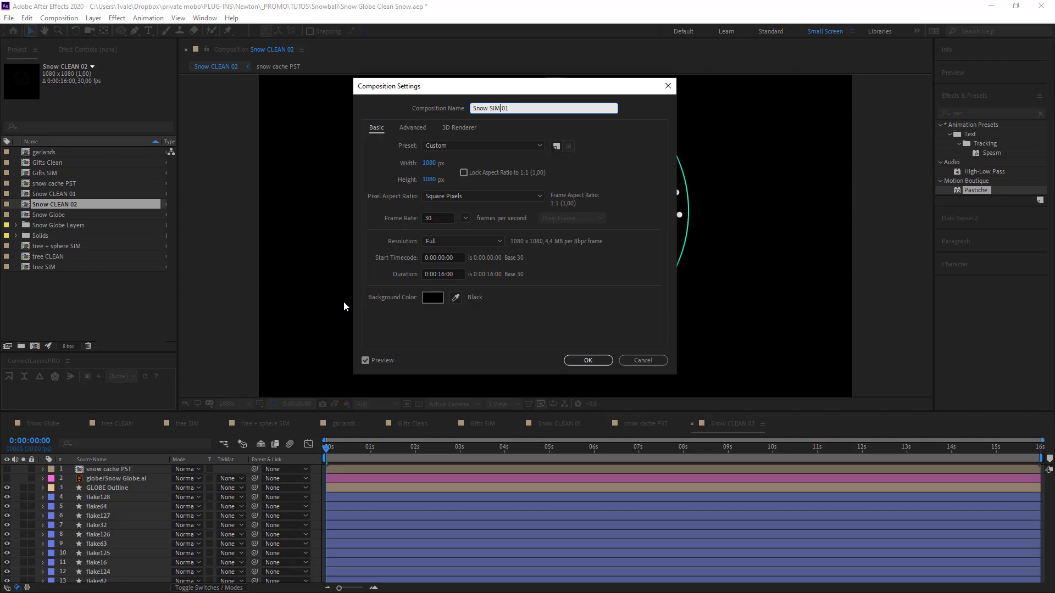
{"action": "left_click", "coordinate": [586, 360]}
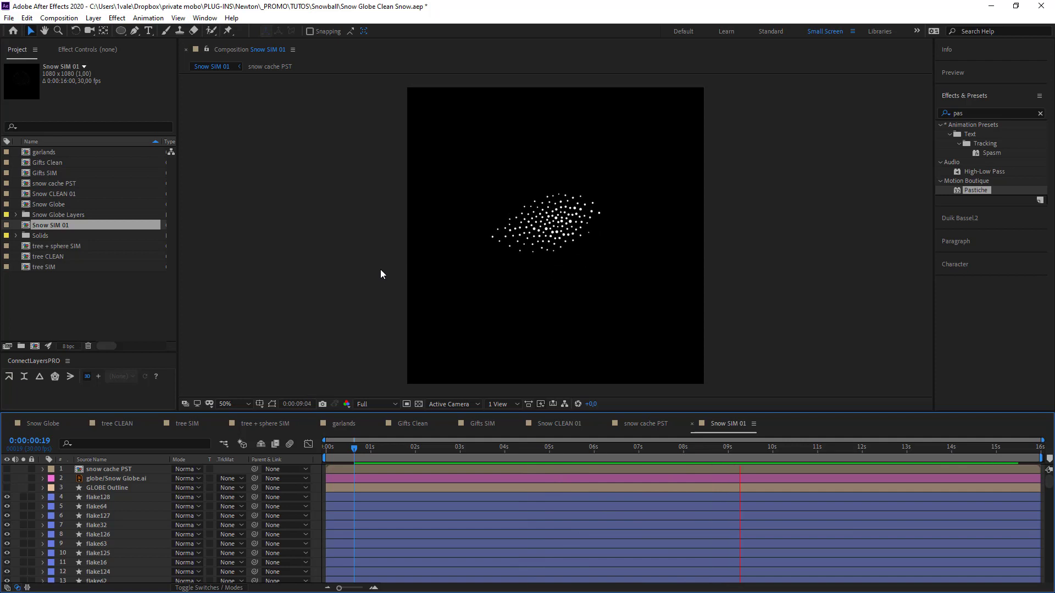
{"action": "left_click", "coordinate": [820, 447]}
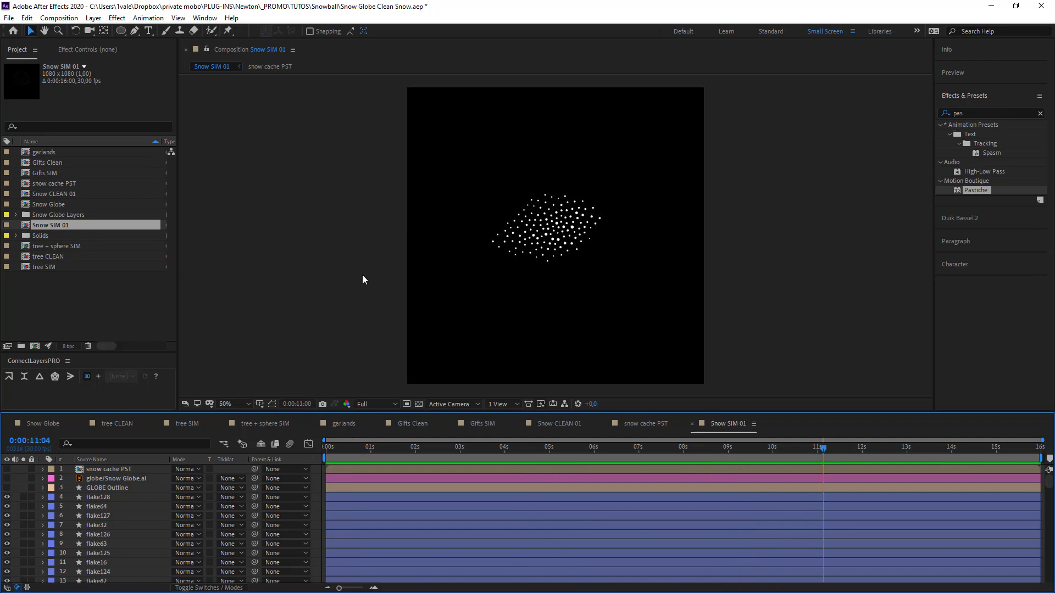
{"action": "left_click", "coordinate": [42, 423]}
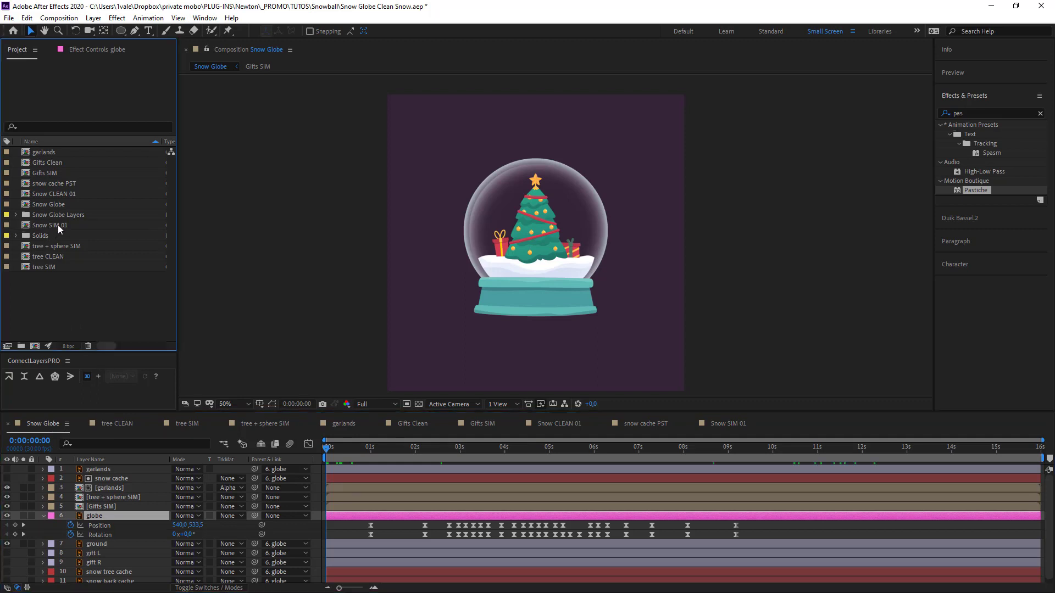
- Select and open Snow SIM 01 from the Project panel to see it in the globe
{"action": "left_click", "coordinate": [50, 225]}
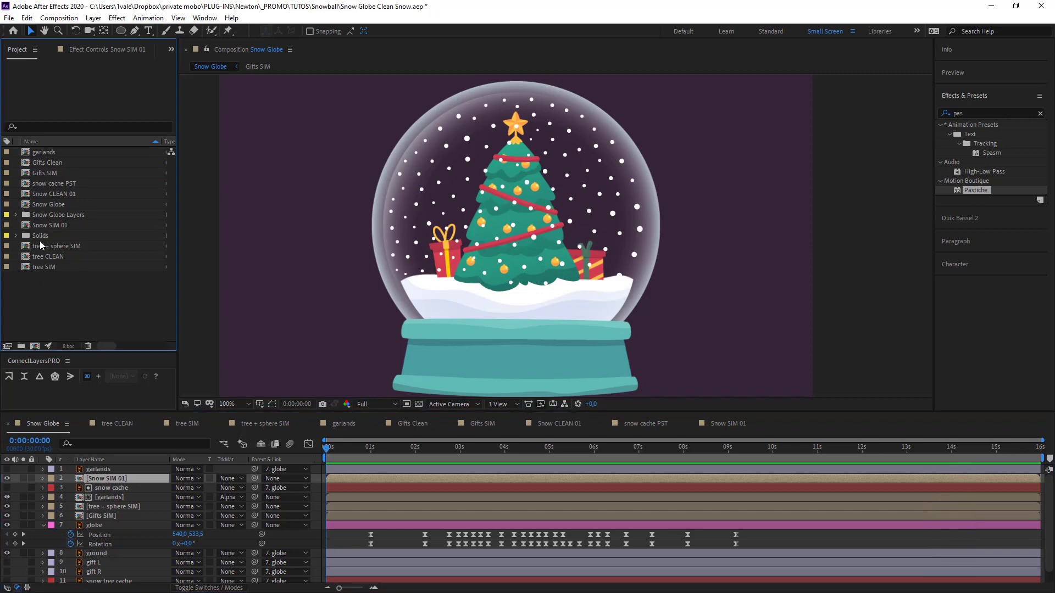
{"action": "double_click", "coordinate": [51, 225]}
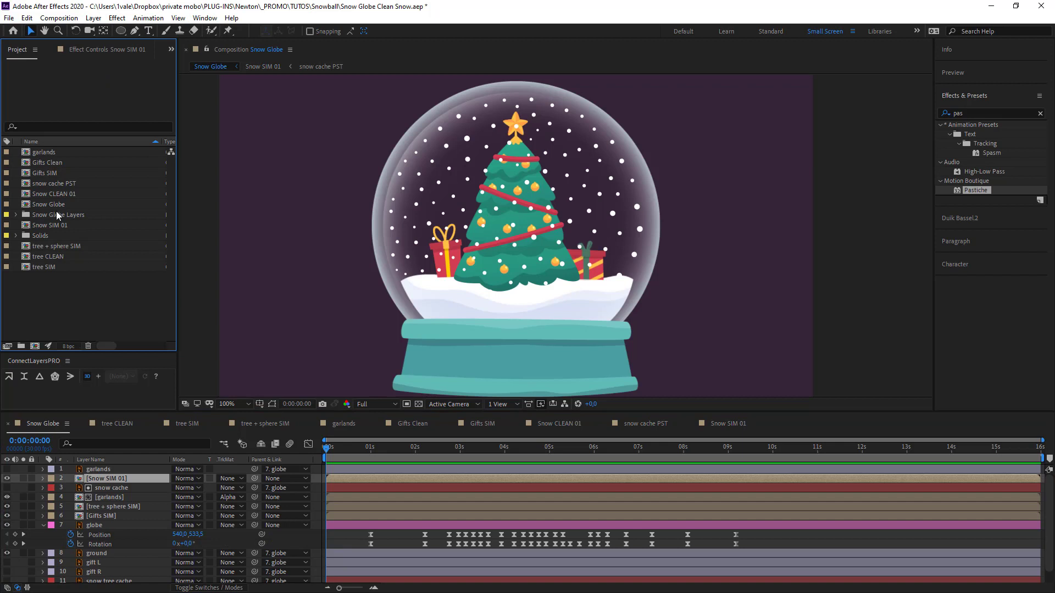
- Duplicate Snow CLEAN 01 as Snow CLEAN 02 and expand its Pastiche Transform settings
{"action": "left_click", "coordinate": [54, 194]}
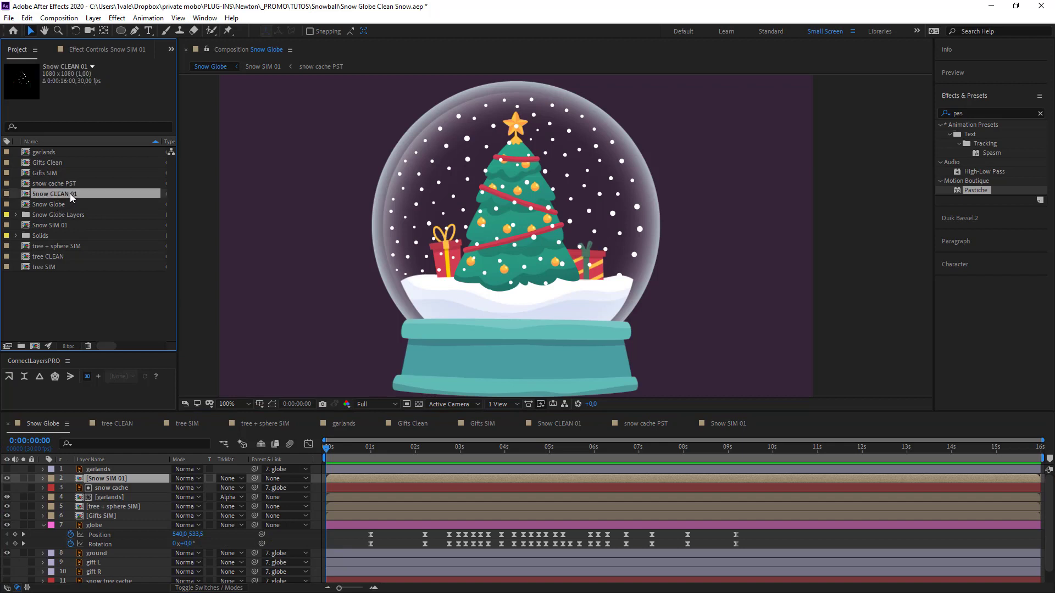
{"action": "key", "text": "ctrl+d"}
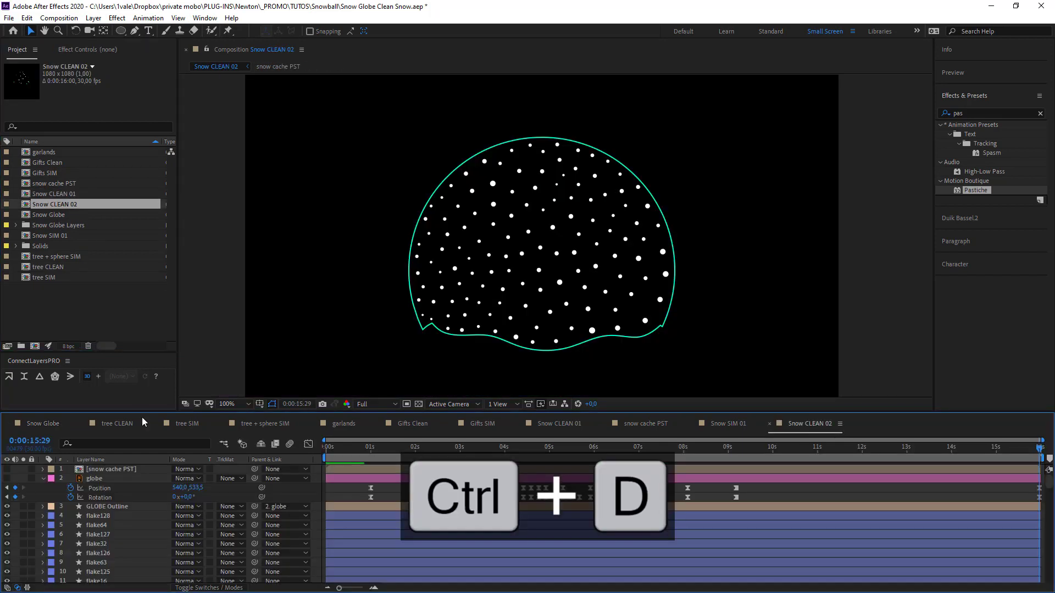
{"action": "key", "text": "ctrl+d"}
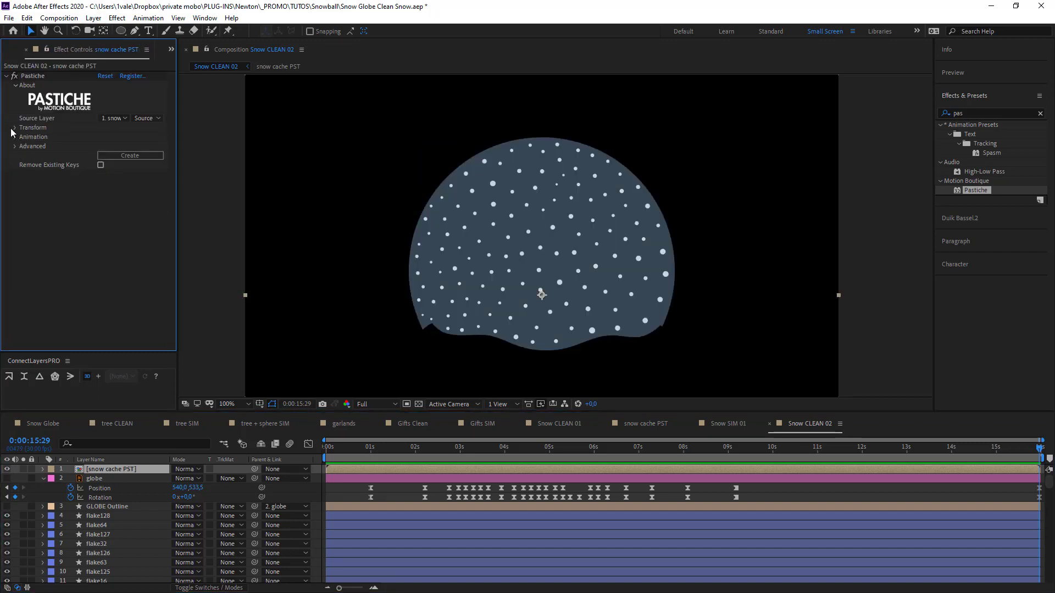
{"action": "left_click", "coordinate": [15, 126]}
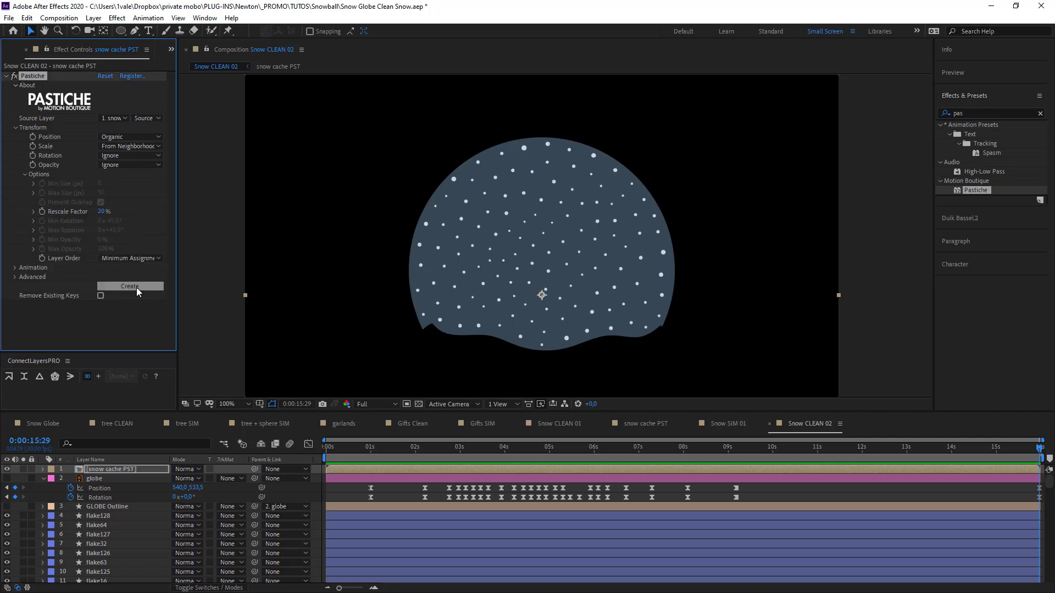
{"action": "mouse_move", "coordinate": [12, 497]}
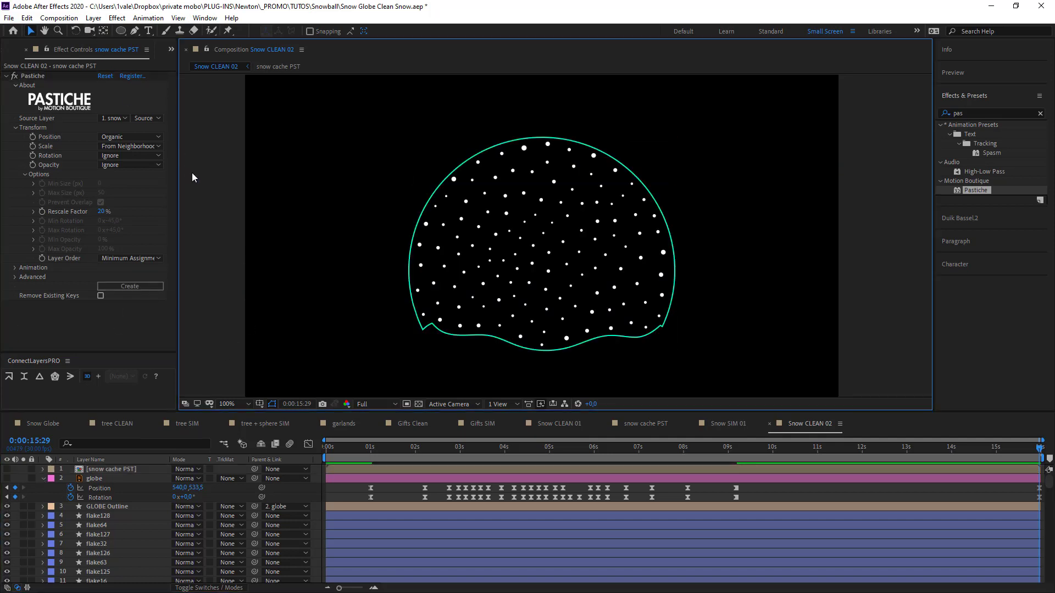
{"action": "mouse_move", "coordinate": [292, 182]}
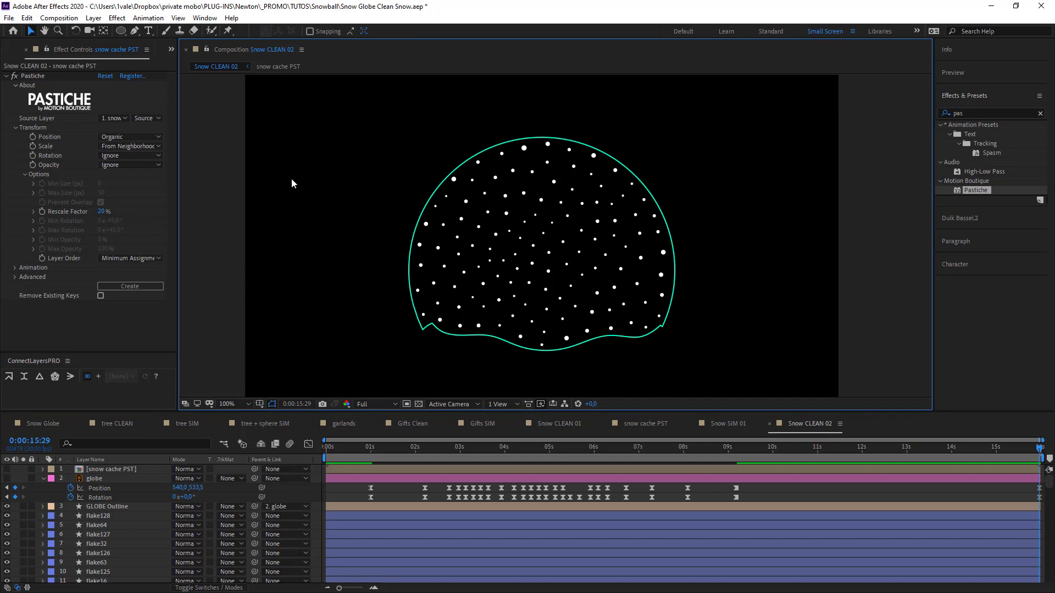
- Load Snow CLEAN 02 into Newton and reset the Body Transform of all flakes
{"action": "key", "text": "f5"}
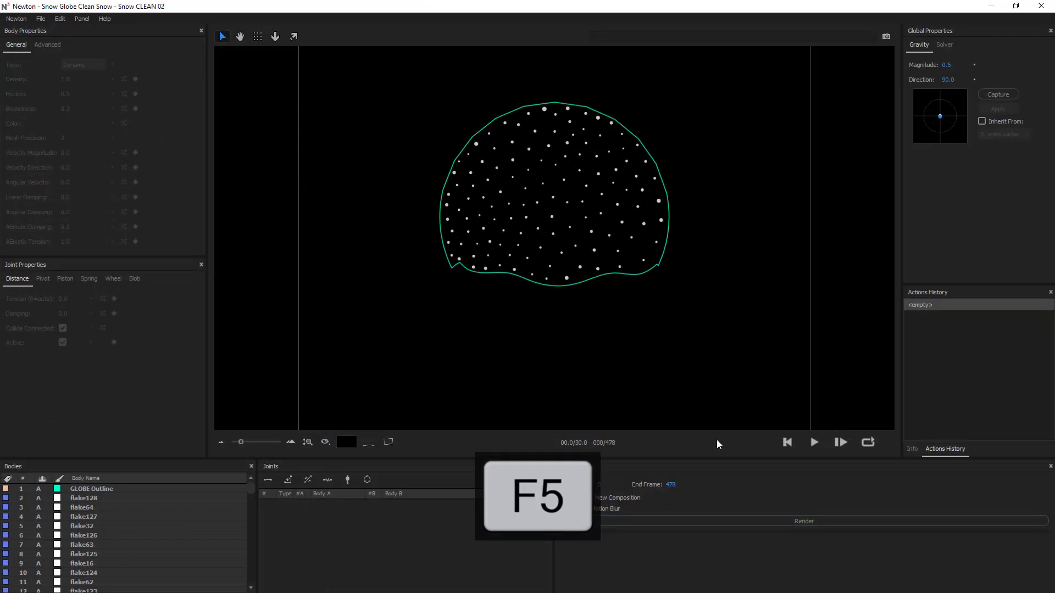
{"action": "key", "text": "F5"}
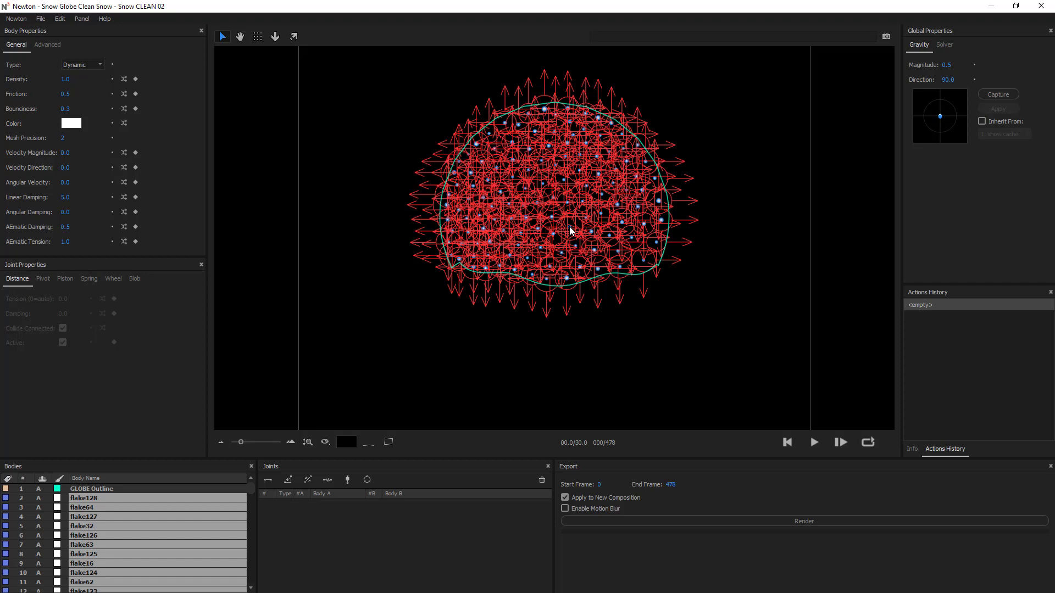
{"action": "right_click", "coordinate": [570, 230]}
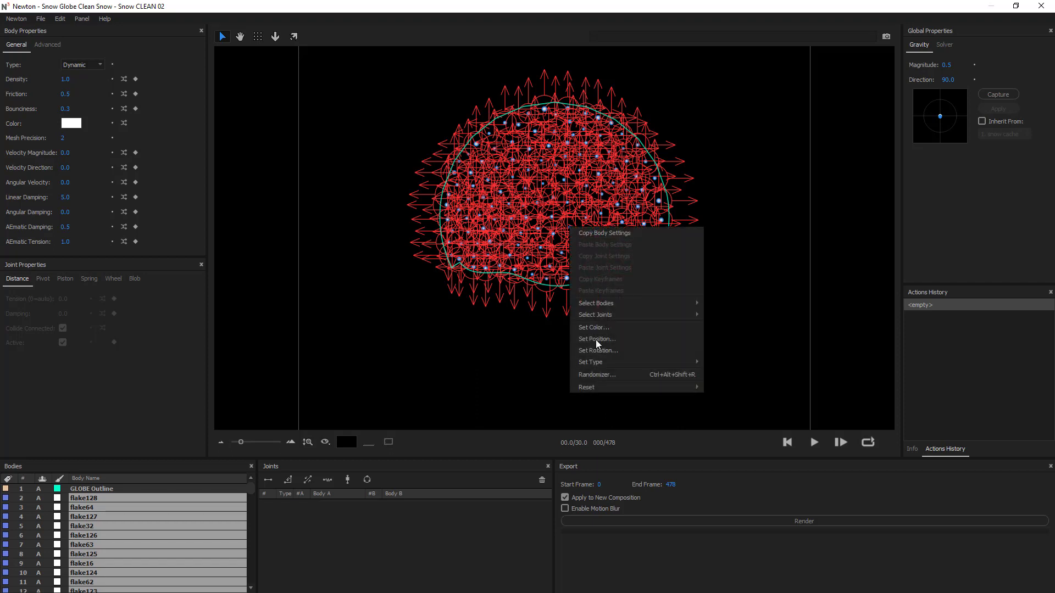
{"action": "left_click", "coordinate": [586, 387]}
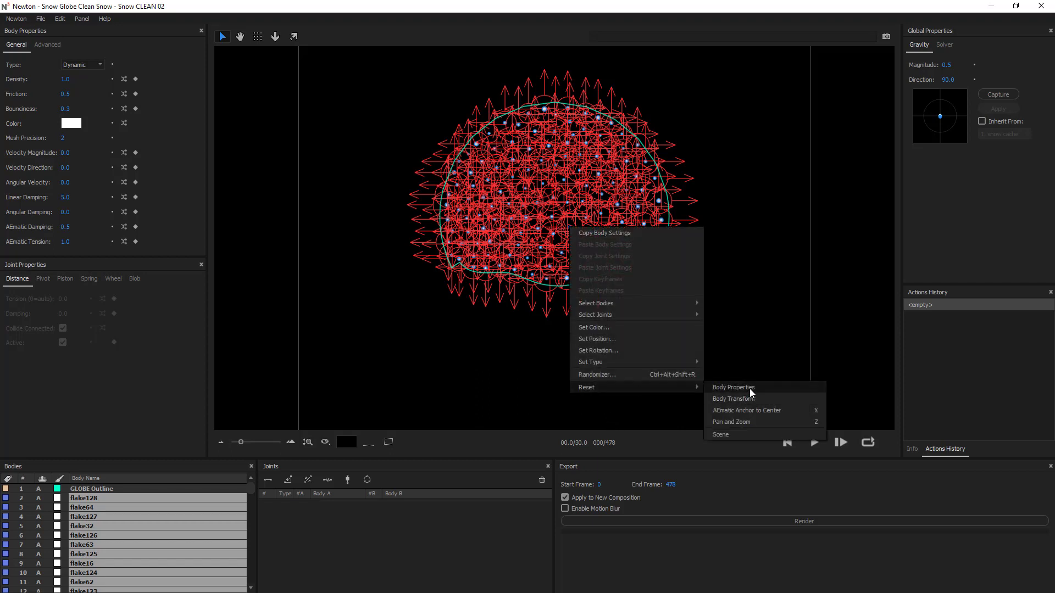
{"action": "left_click", "coordinate": [732, 399]}
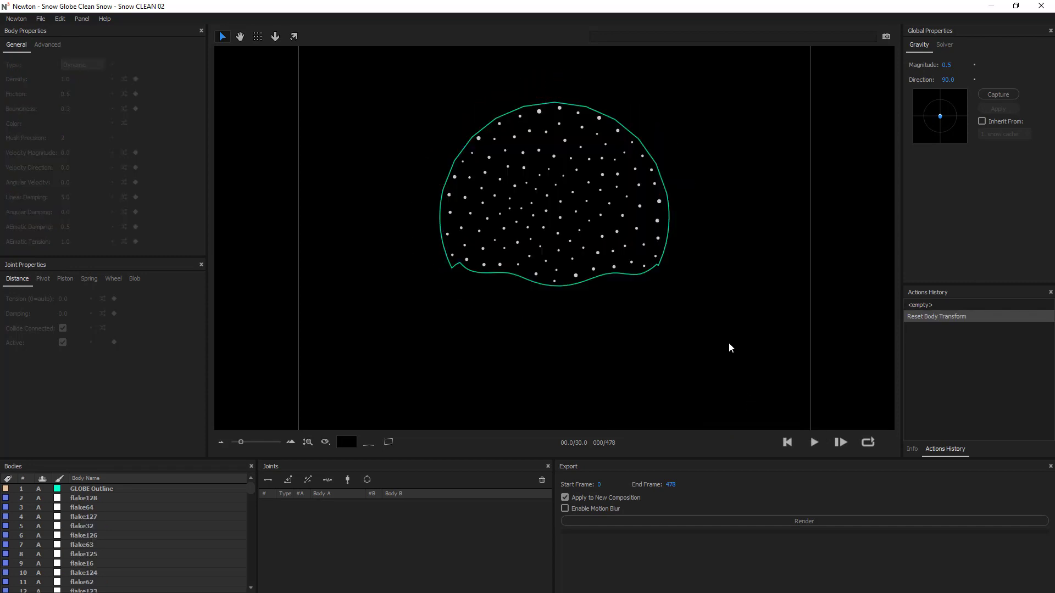
{"action": "mouse_move", "coordinate": [738, 364]}
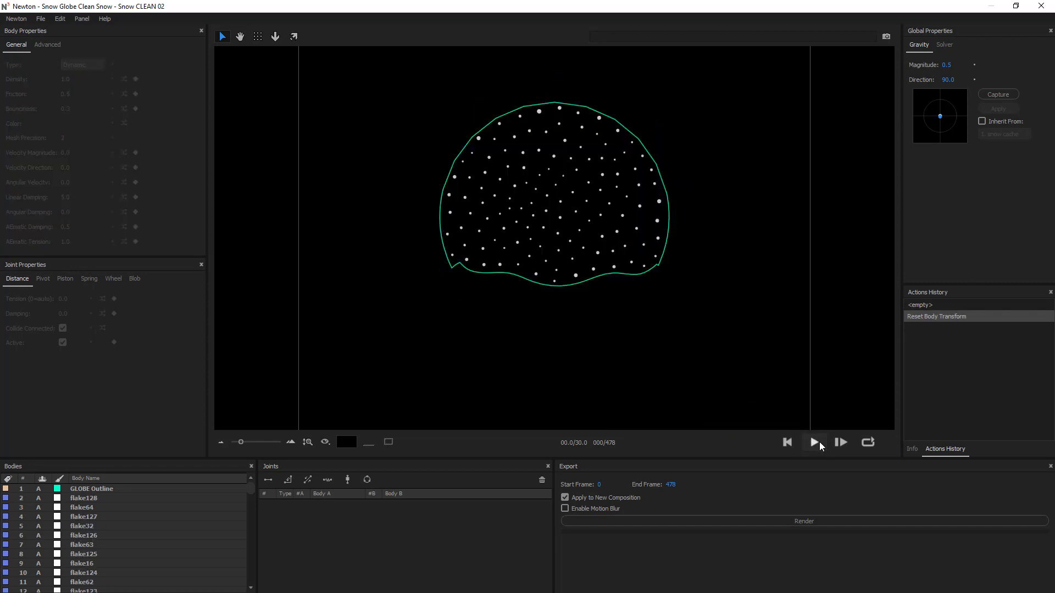
- Play and stop the snowfall preview, then edit the flakes' Linear Damping in Body Properties
{"action": "left_click", "coordinate": [815, 442]}
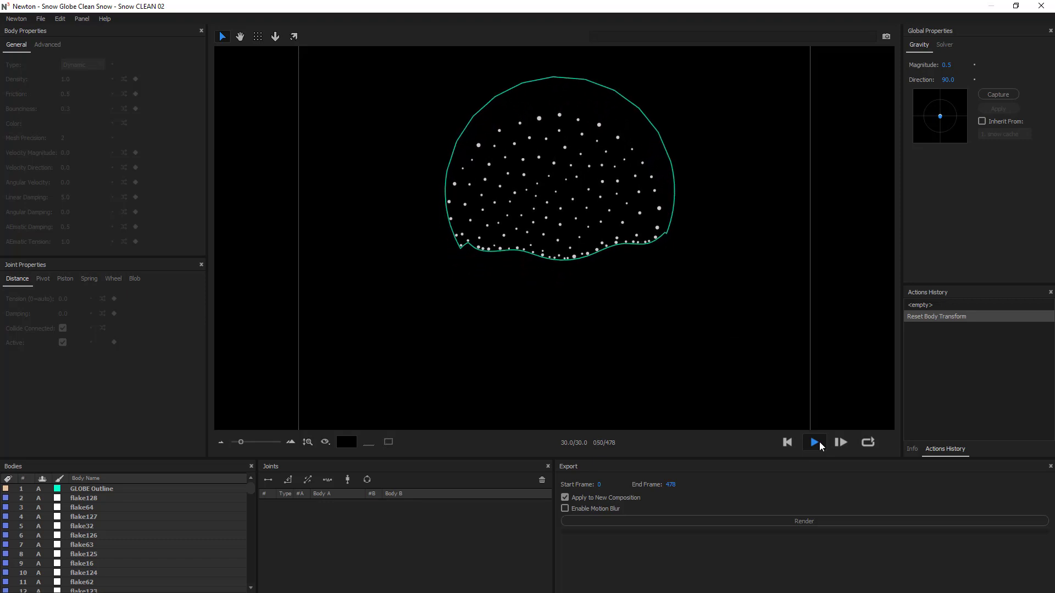
{"action": "left_click", "coordinate": [815, 443]}
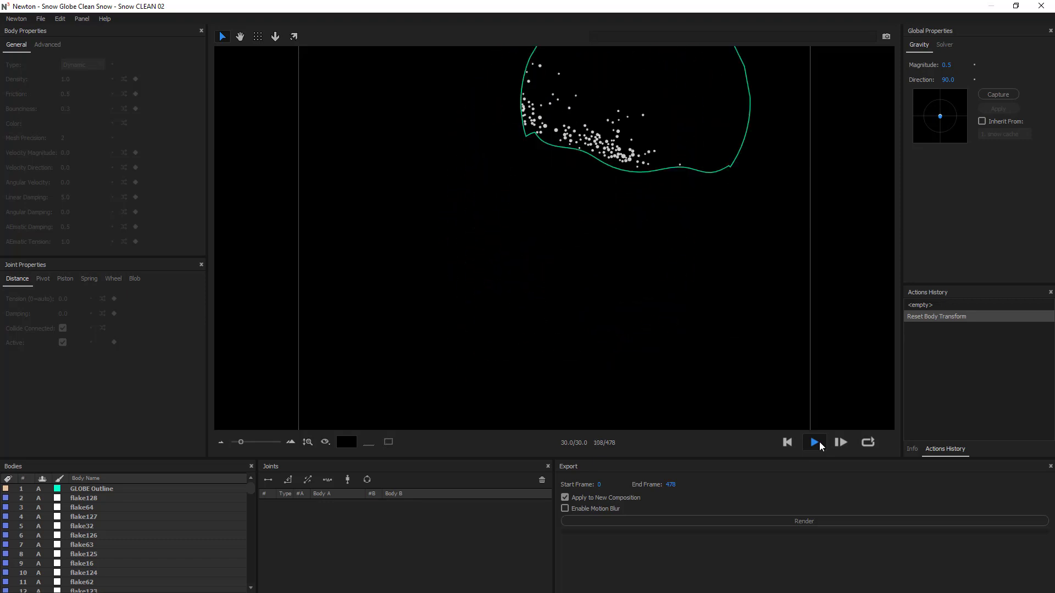
{"action": "left_click", "coordinate": [816, 442]}
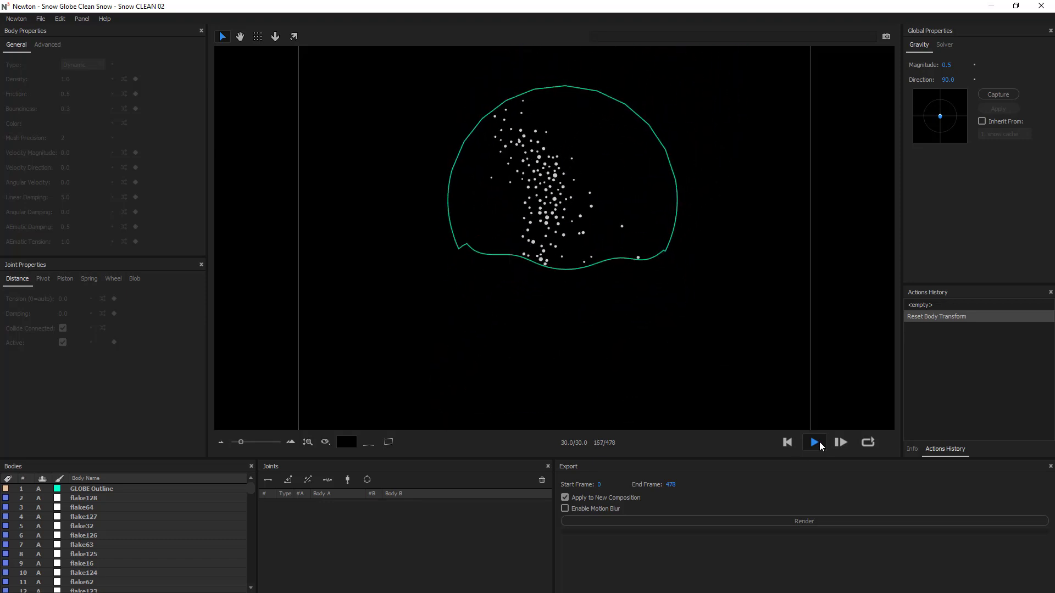
{"action": "left_click", "coordinate": [814, 443]}
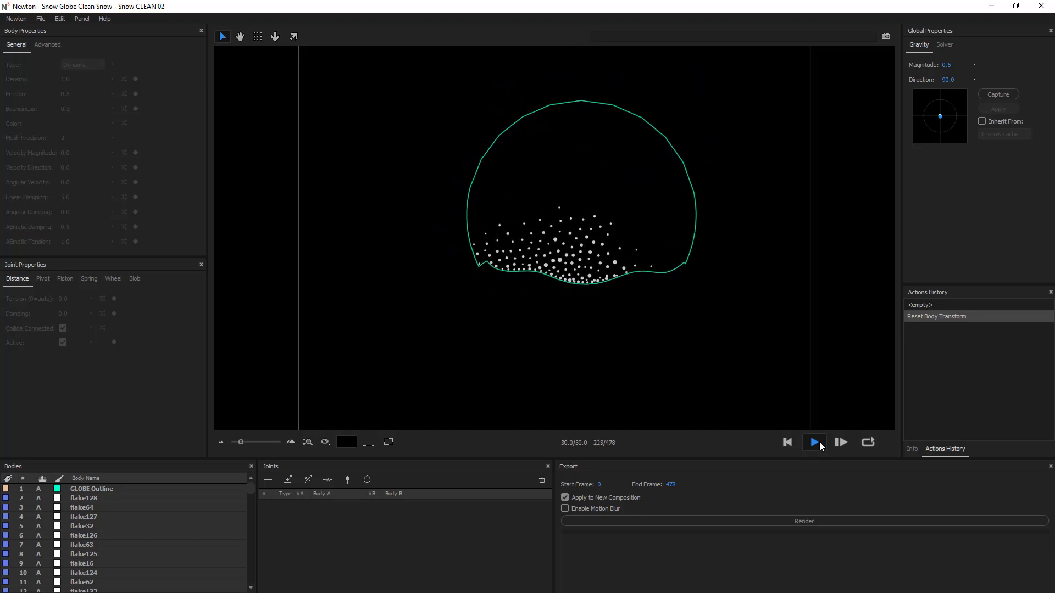
{"action": "left_click", "coordinate": [816, 442]}
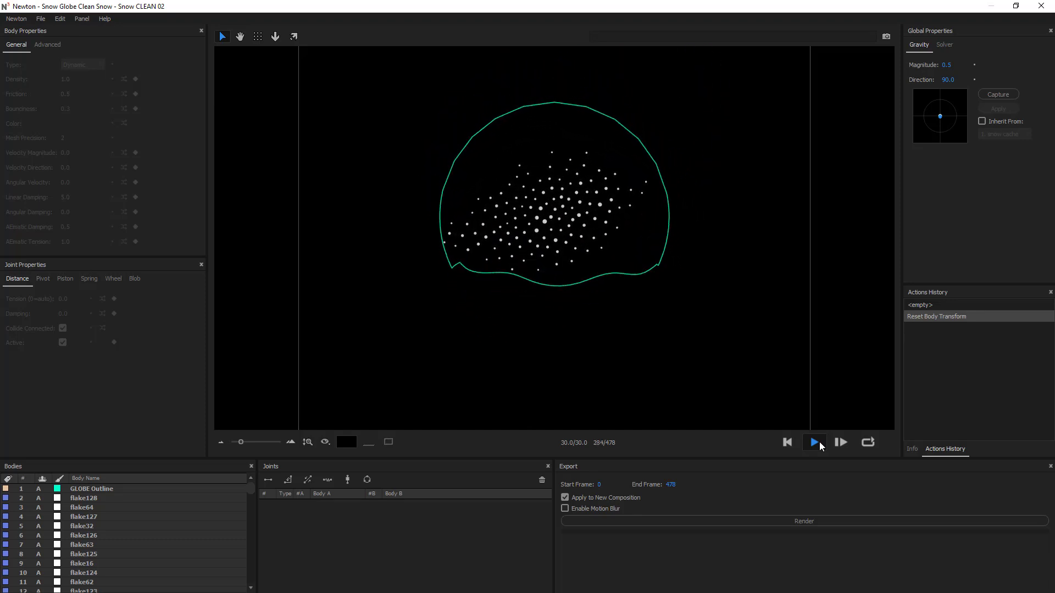
{"action": "left_click", "coordinate": [813, 442]}
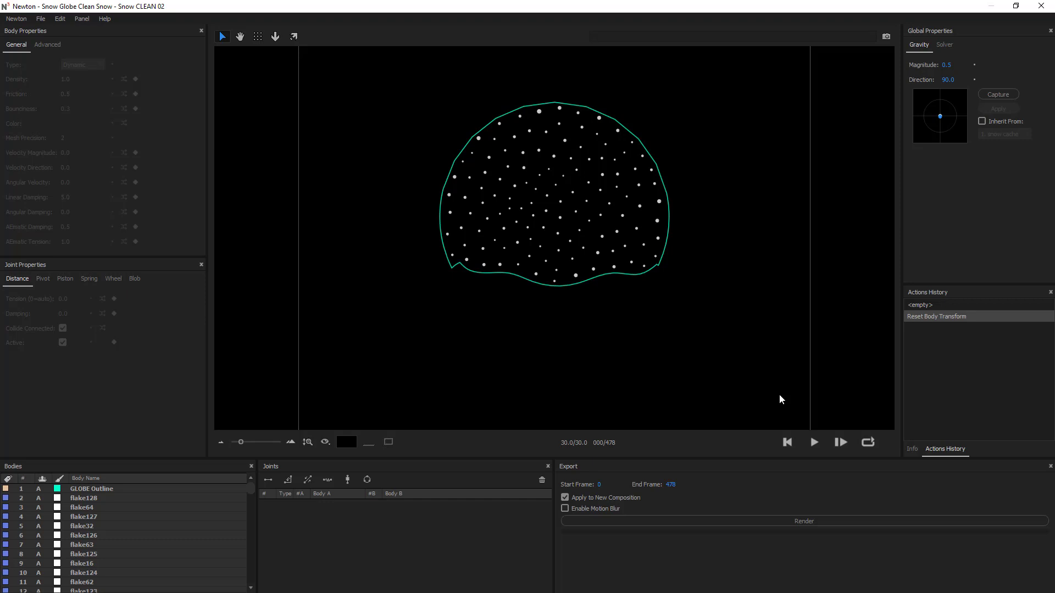
{"action": "mouse_move", "coordinate": [624, 266]}
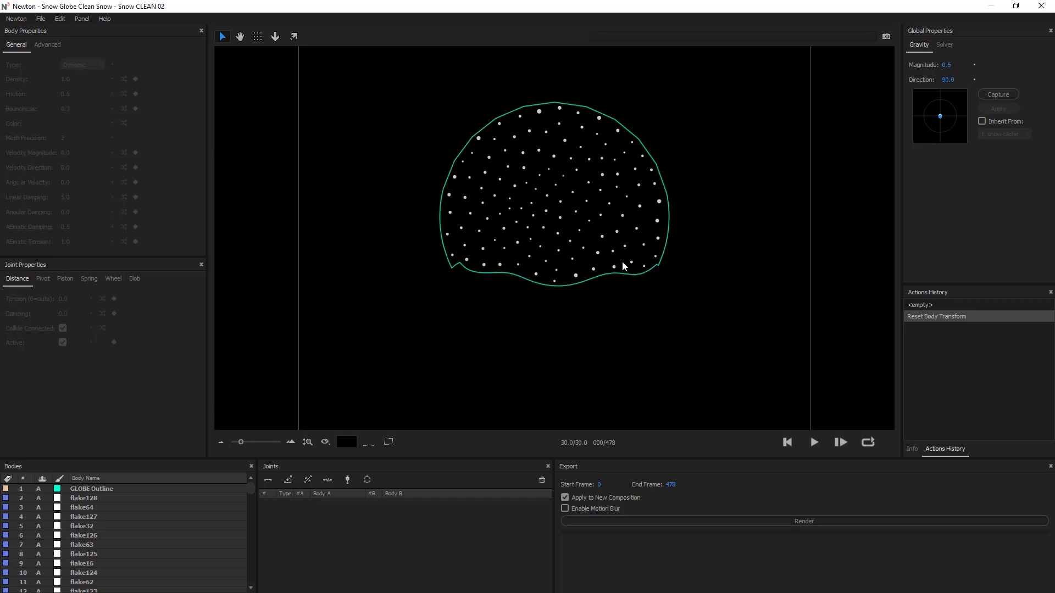
{"action": "left_click", "coordinate": [599, 257]}
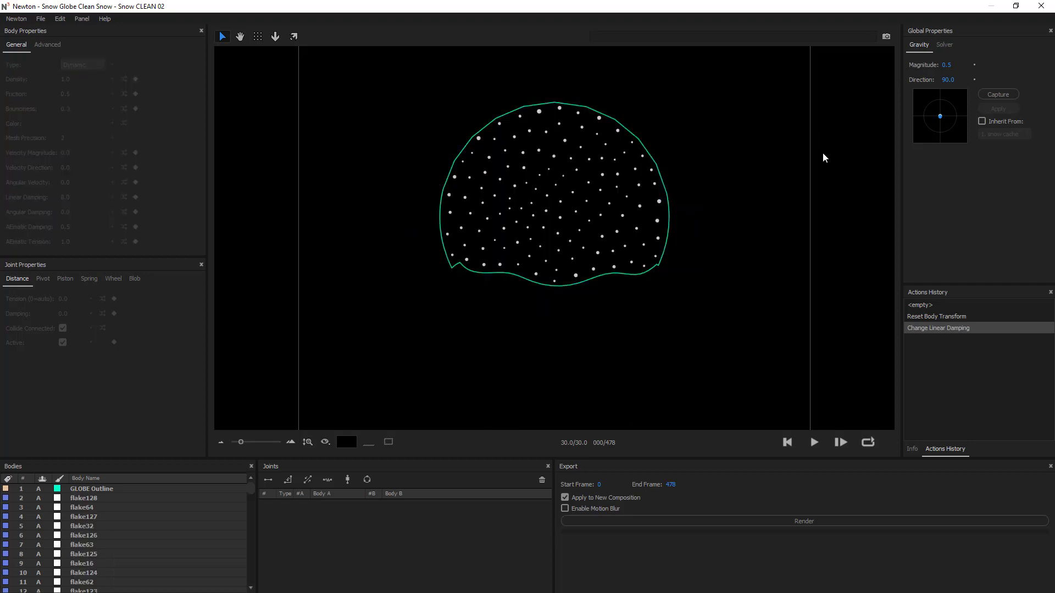
{"action": "left_click", "coordinate": [813, 442]}
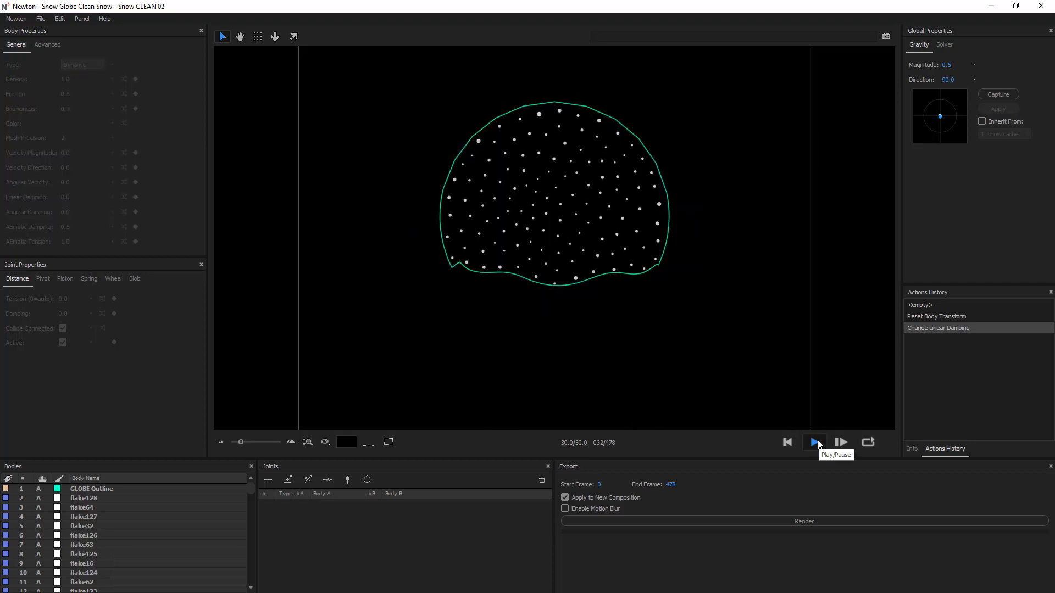
{"action": "left_click", "coordinate": [813, 442]}
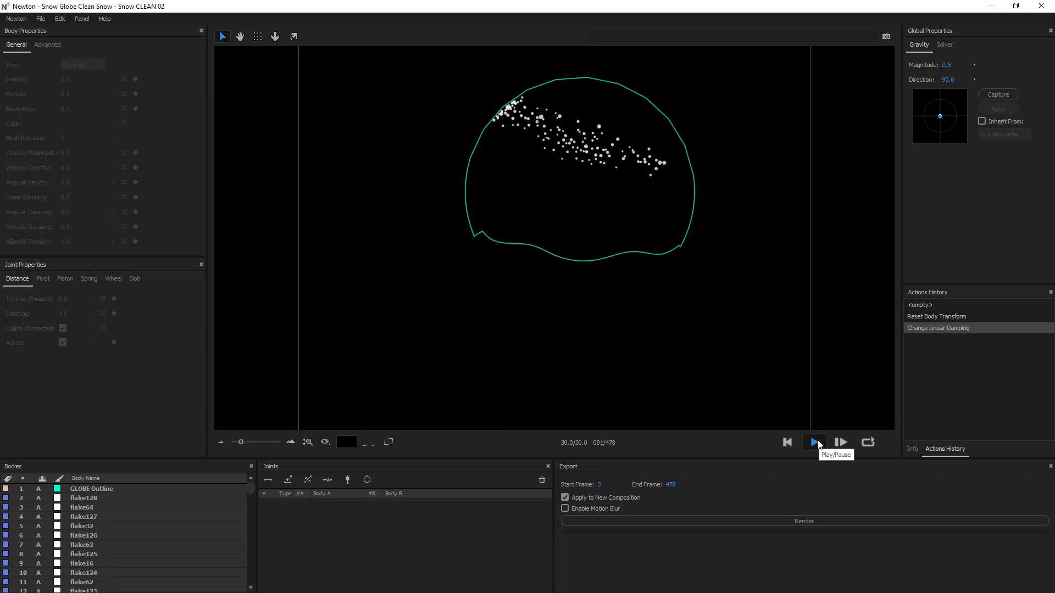
{"action": "left_click", "coordinate": [813, 441]}
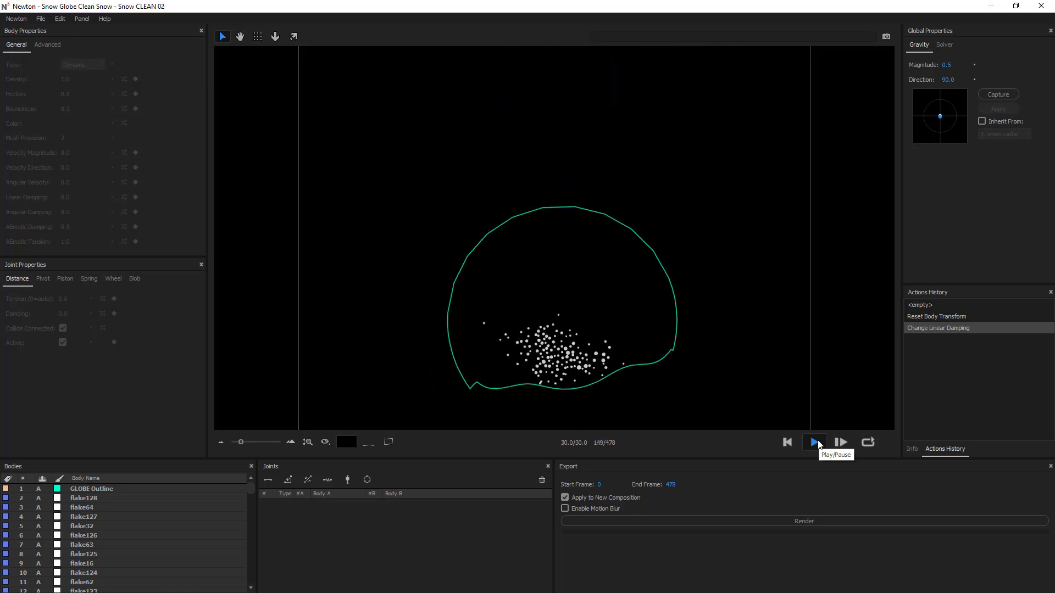
{"action": "left_click", "coordinate": [814, 442]}
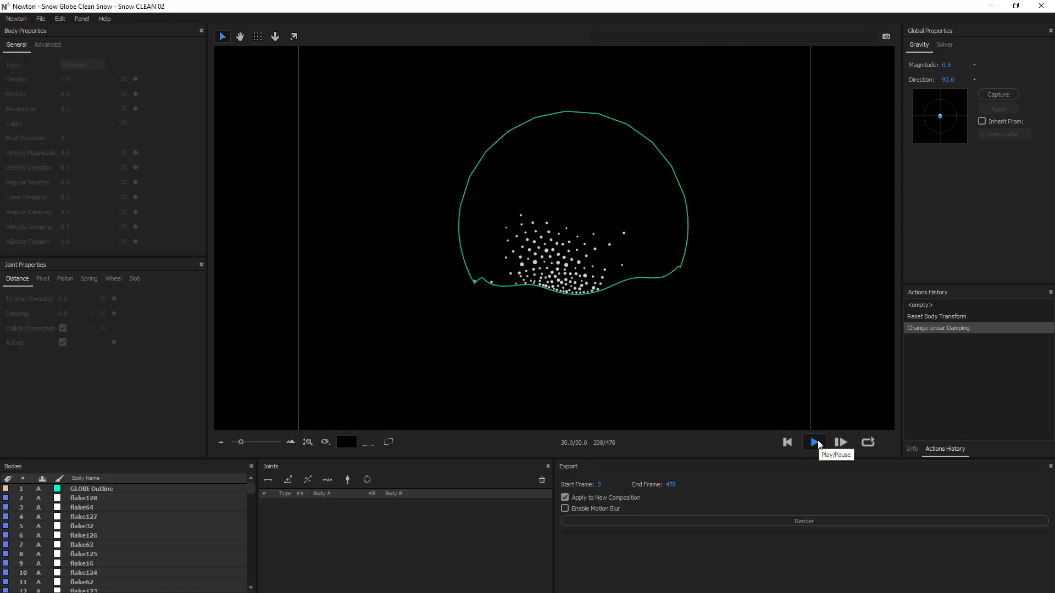
{"action": "left_click", "coordinate": [813, 441]}
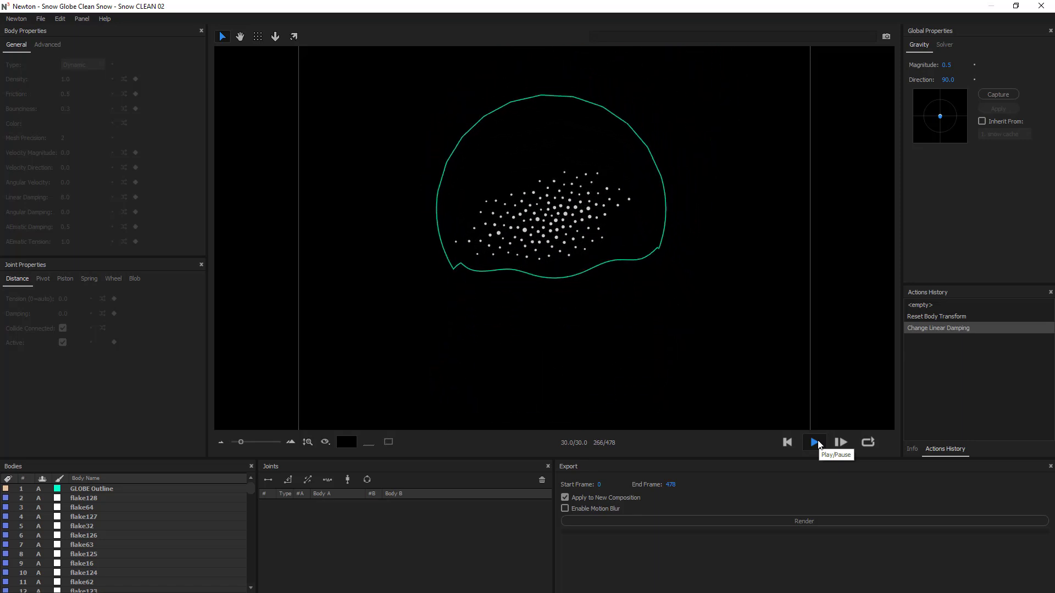
{"action": "left_click", "coordinate": [813, 443]}
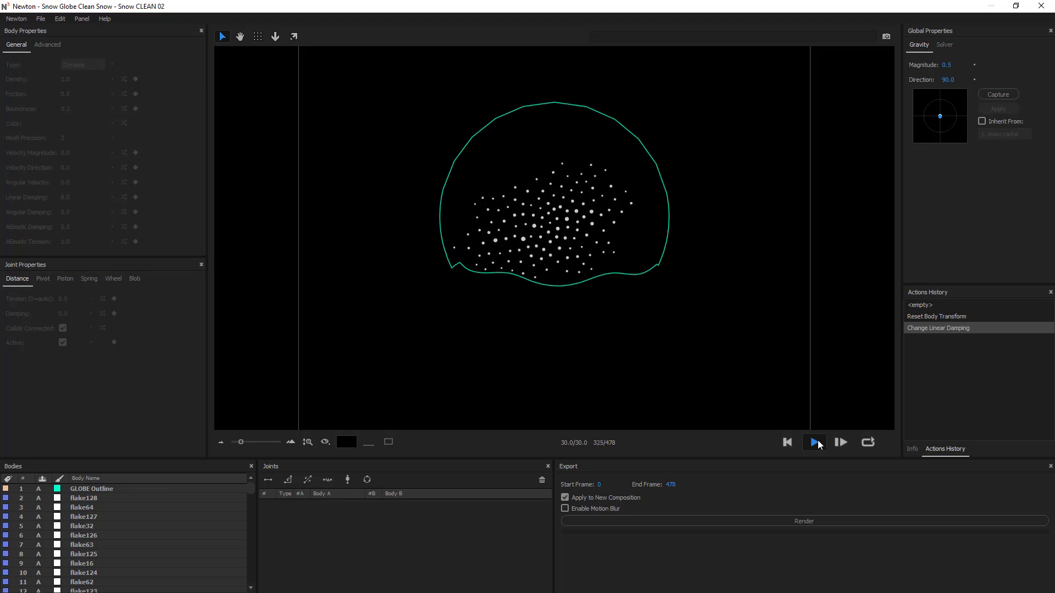
{"action": "left_click", "coordinate": [785, 442]}
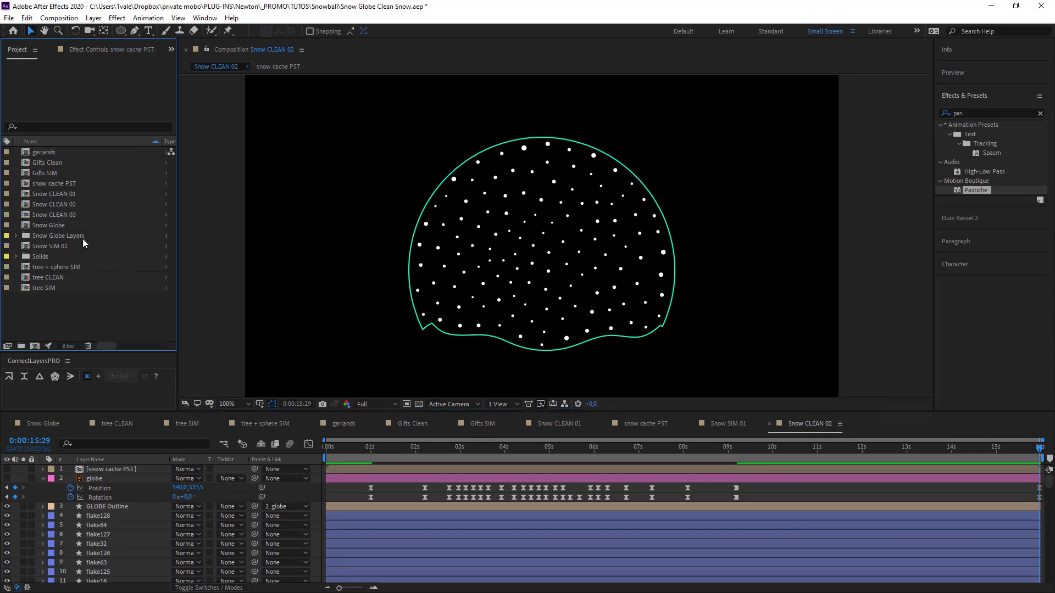
- Browse Snow SIM 01 and Snow CLEAN 03 in the Project panel, then return to Snow Globe
{"action": "left_click", "coordinate": [54, 214]}
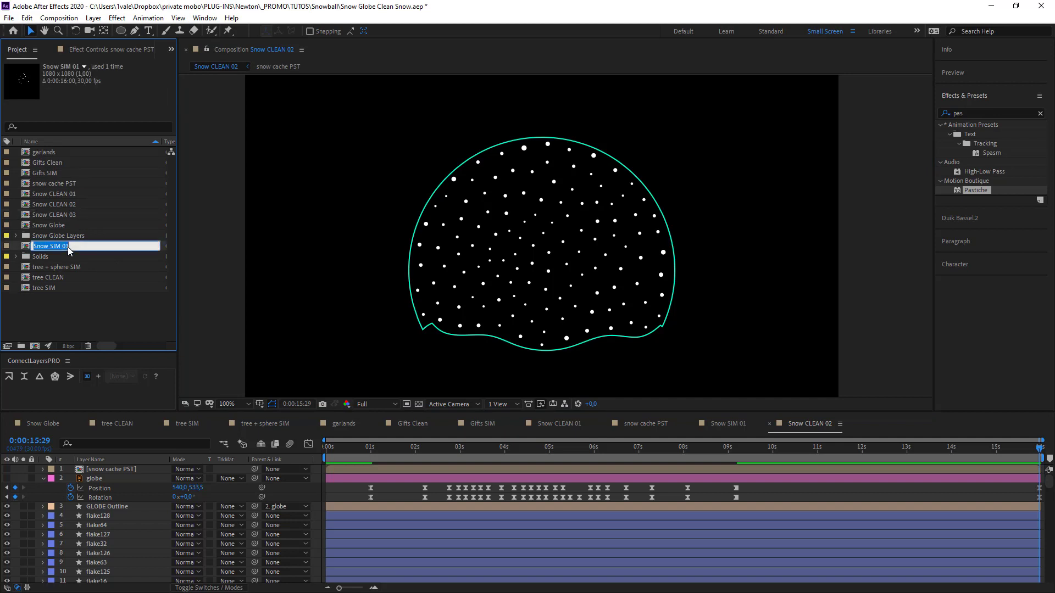
{"action": "left_click", "coordinate": [54, 204]}
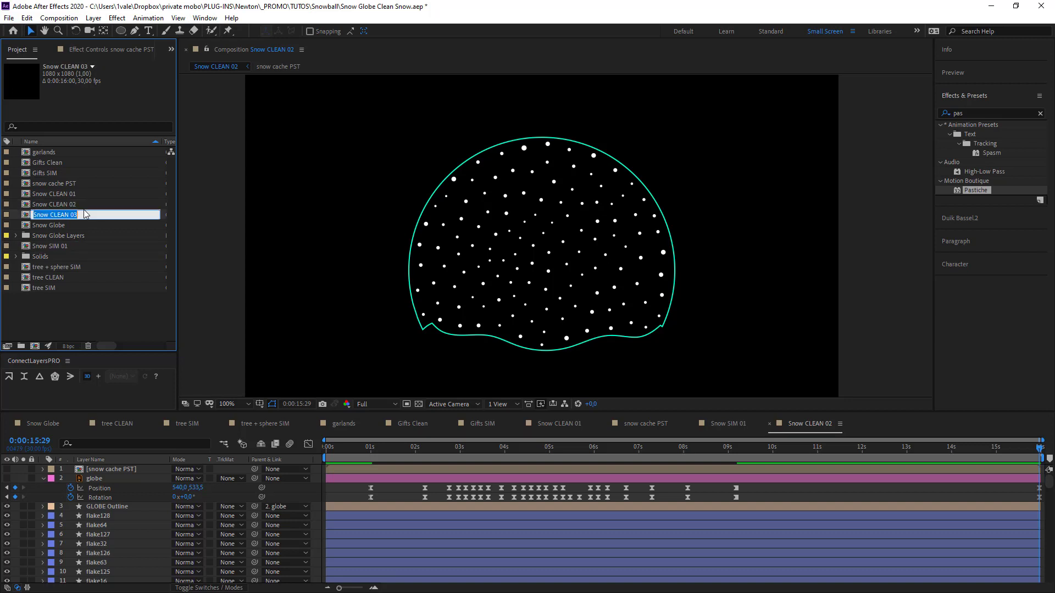
{"action": "left_click", "coordinate": [51, 246]}
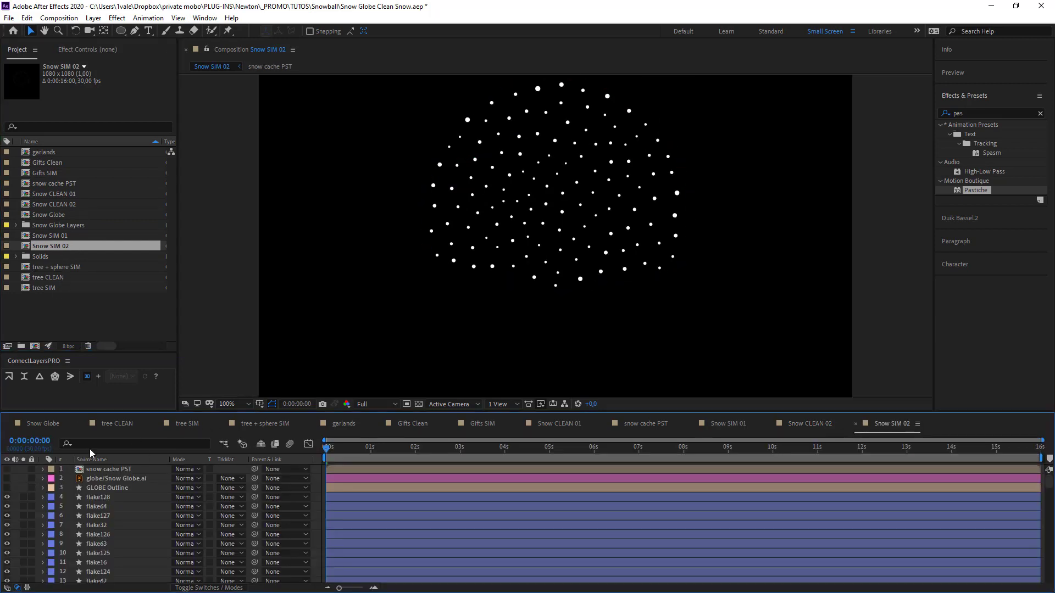
{"action": "left_click", "coordinate": [38, 423]}
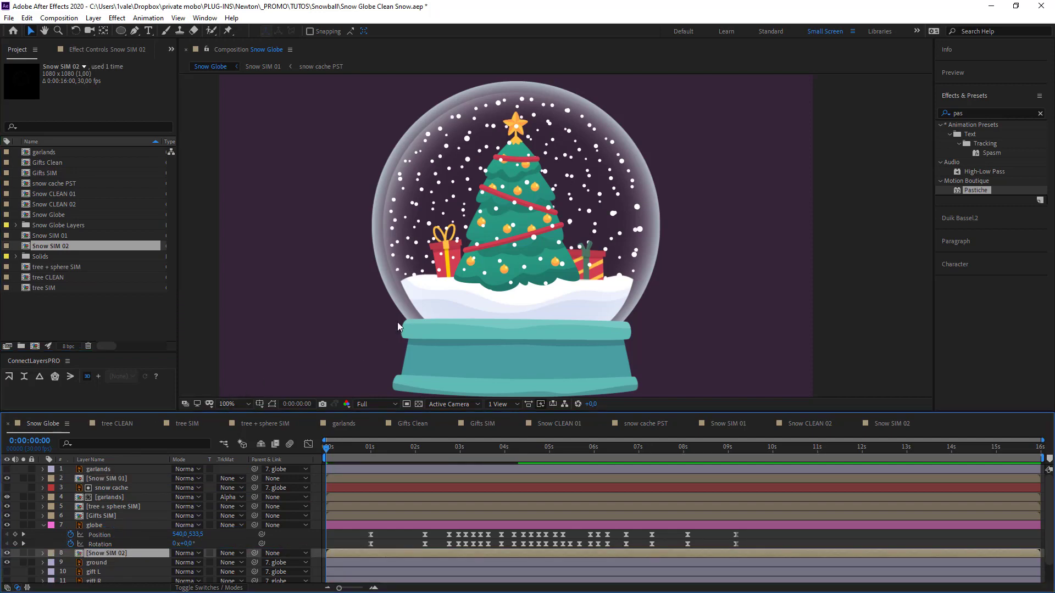
- Search 'gauss' in Effects & Presets and blur Snow SIM 02 with Blurriness 3.9
{"action": "triple_click", "coordinate": [989, 112]}
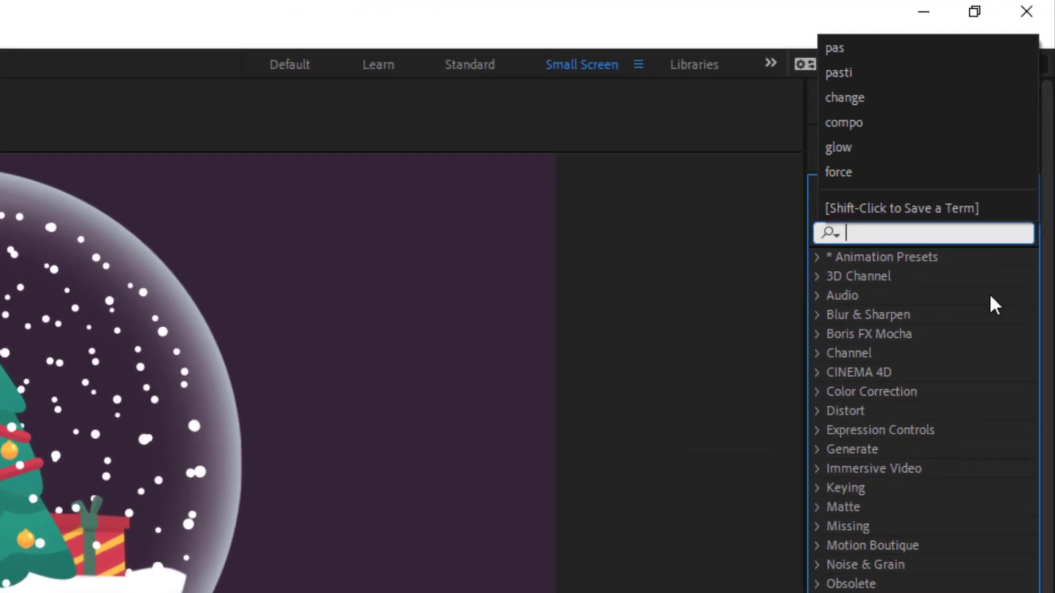
{"action": "type", "text": "gauss"}
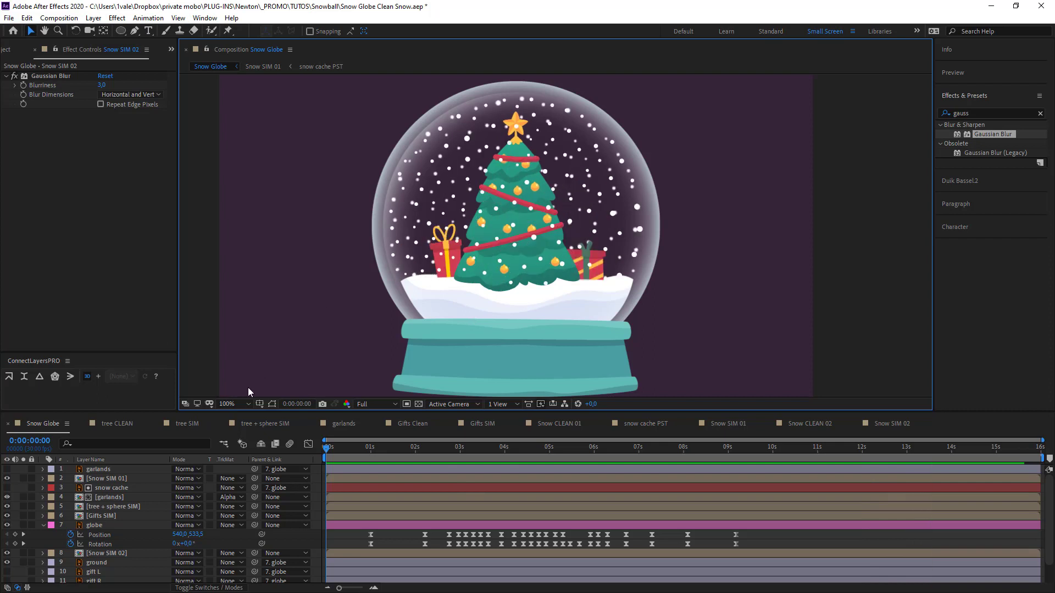
{"action": "left_click", "coordinate": [17, 49]}
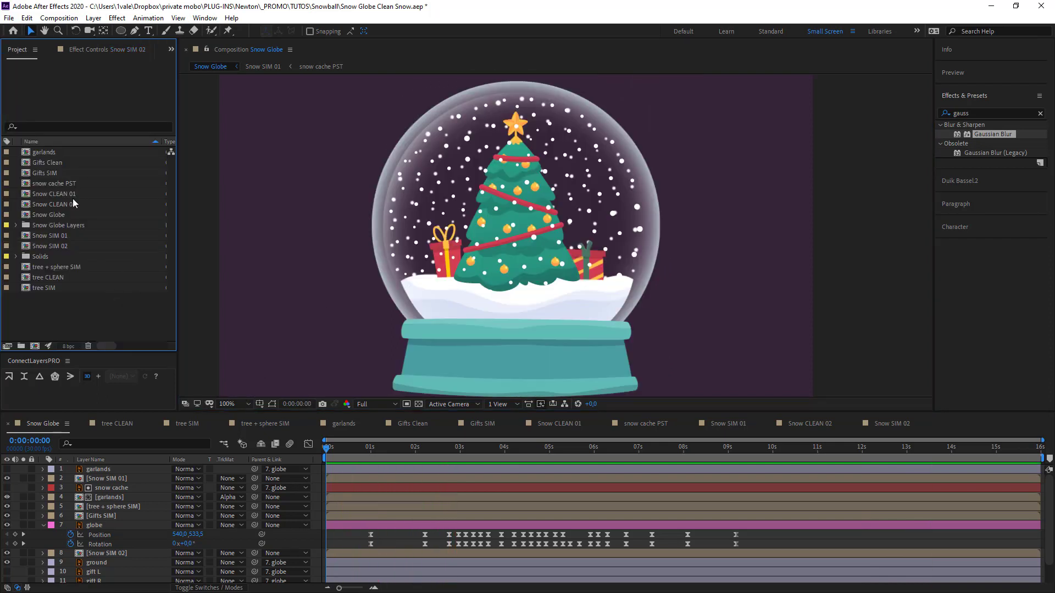
- Duplicate Snow CLEAN 02 as Snow CLEAN 03 and launch it in Newton
{"action": "left_click", "coordinate": [55, 204]}
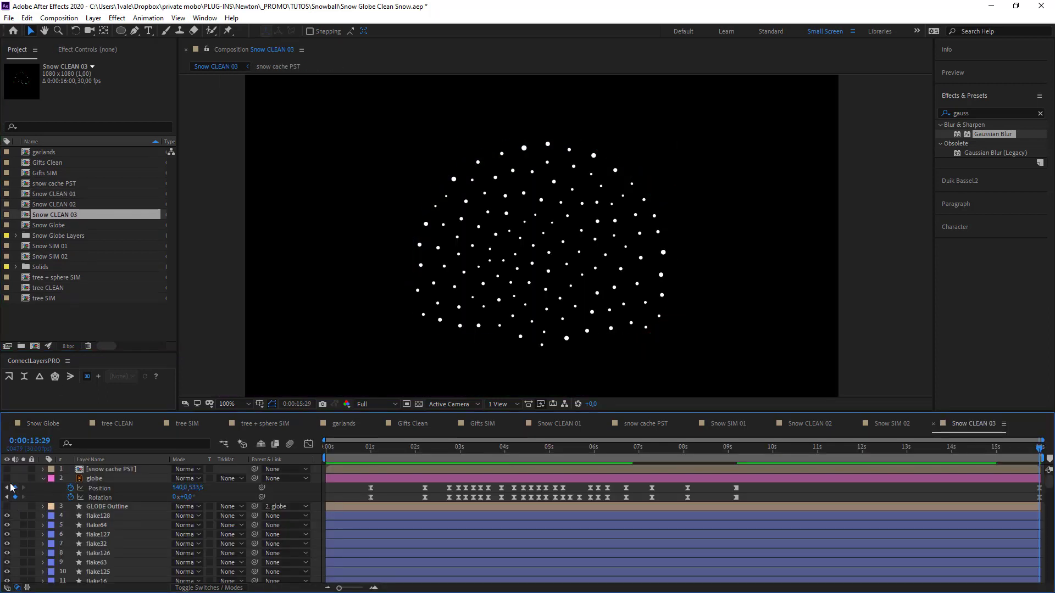
{"action": "left_click", "coordinate": [111, 468]}
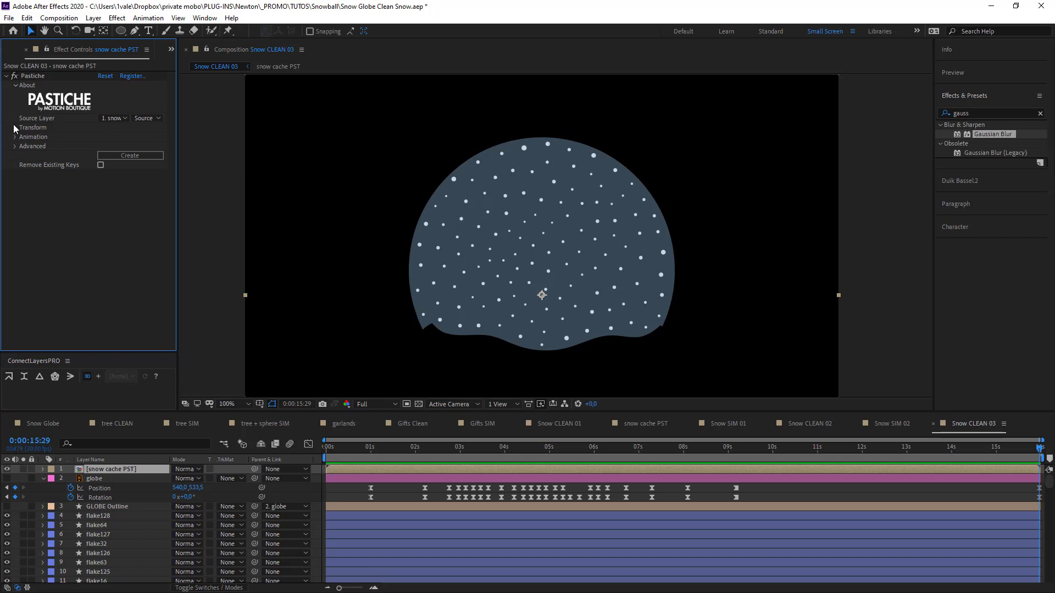
{"action": "left_click", "coordinate": [14, 128]}
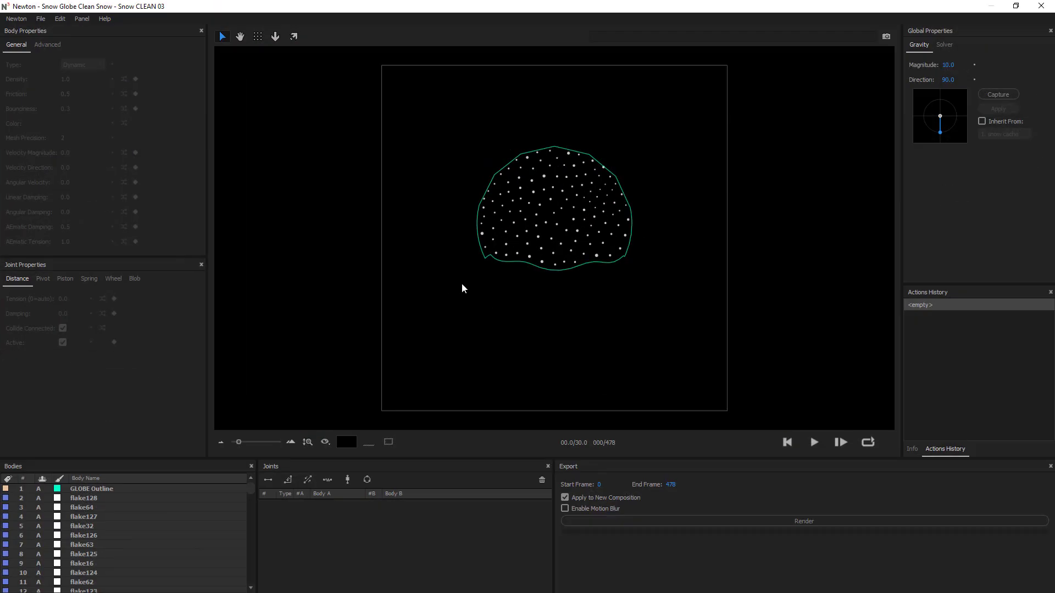
- Select GLOBE Outline and load a saved snow globe settings XML file
{"action": "left_click", "coordinate": [92, 489]}
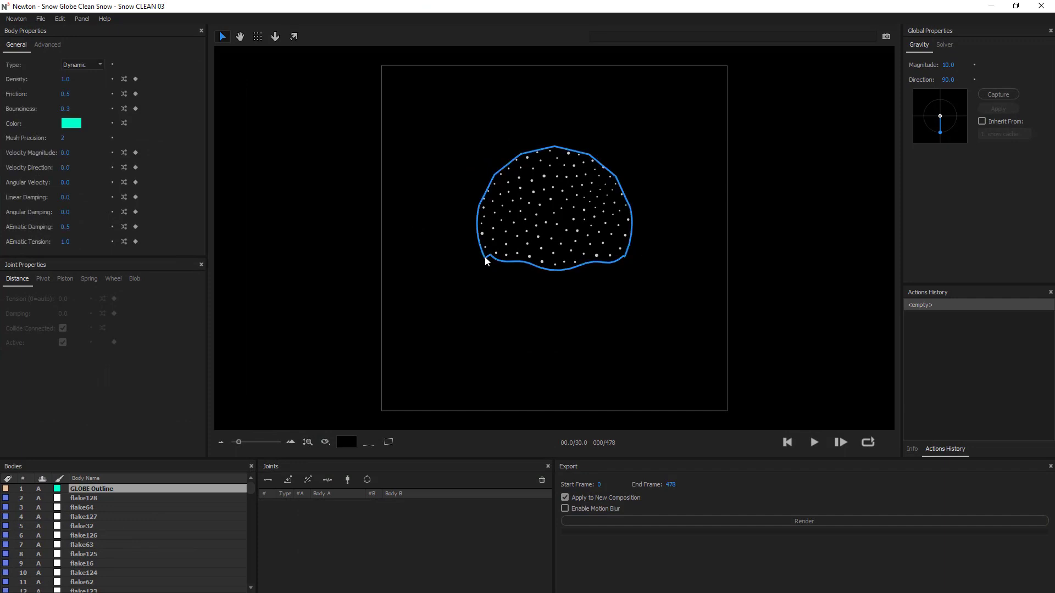
{"action": "left_click", "coordinate": [47, 45]}
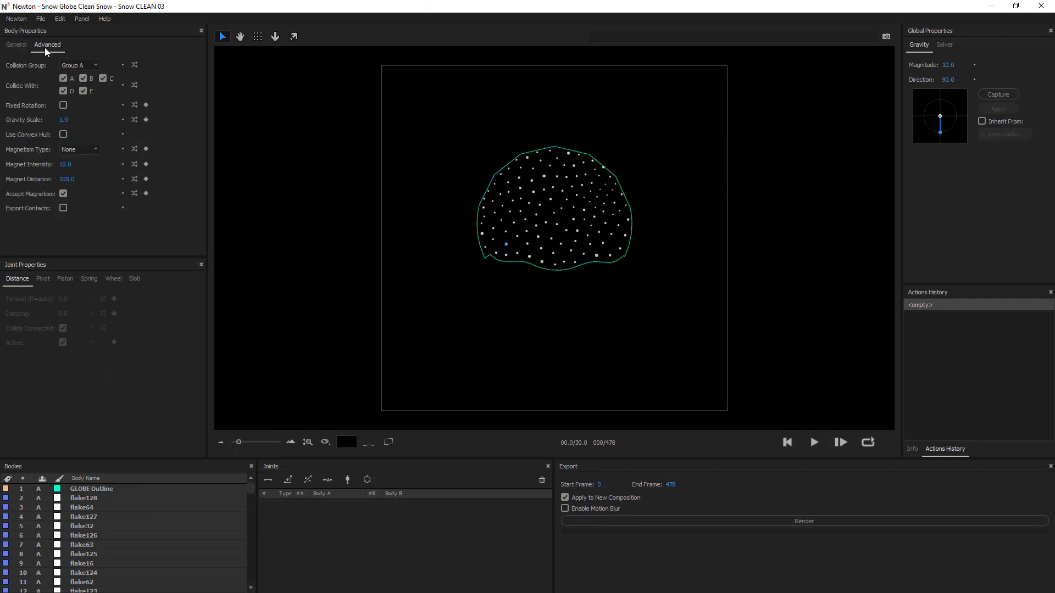
{"action": "left_click", "coordinate": [40, 18]}
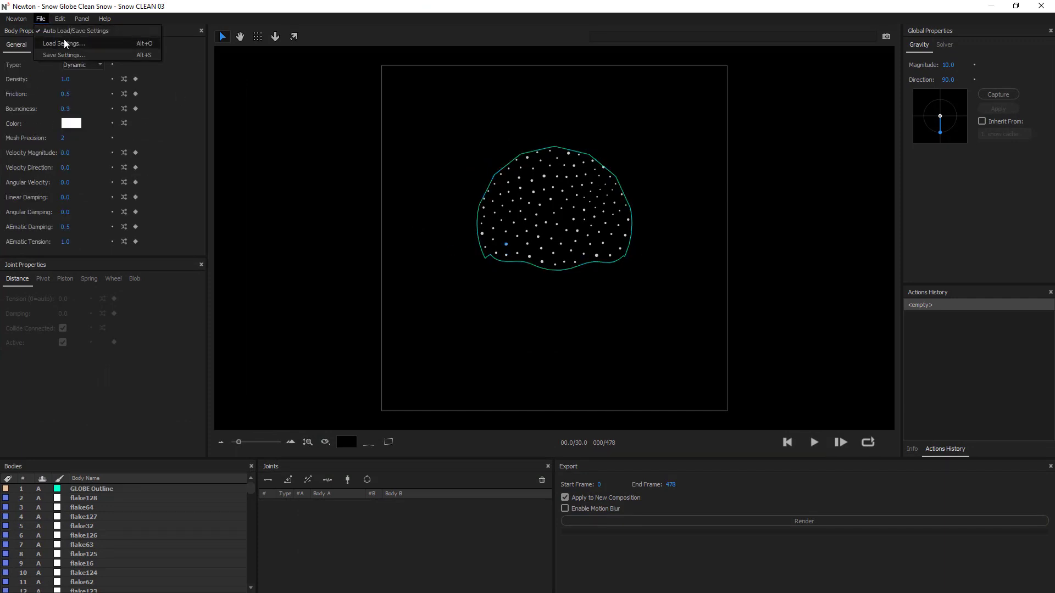
{"action": "left_click", "coordinate": [64, 44]}
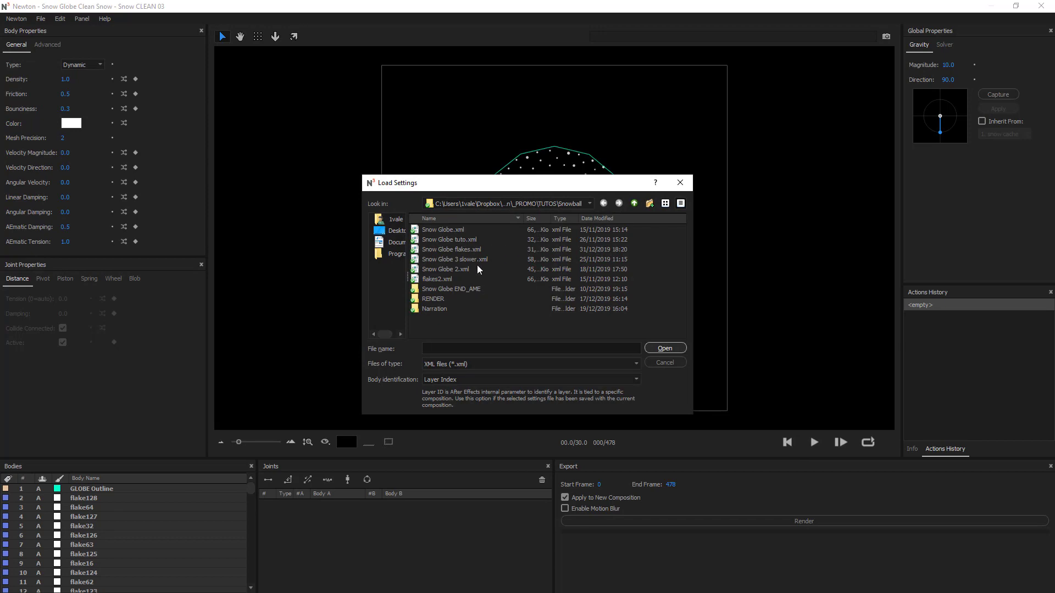
{"action": "left_click", "coordinate": [664, 348]}
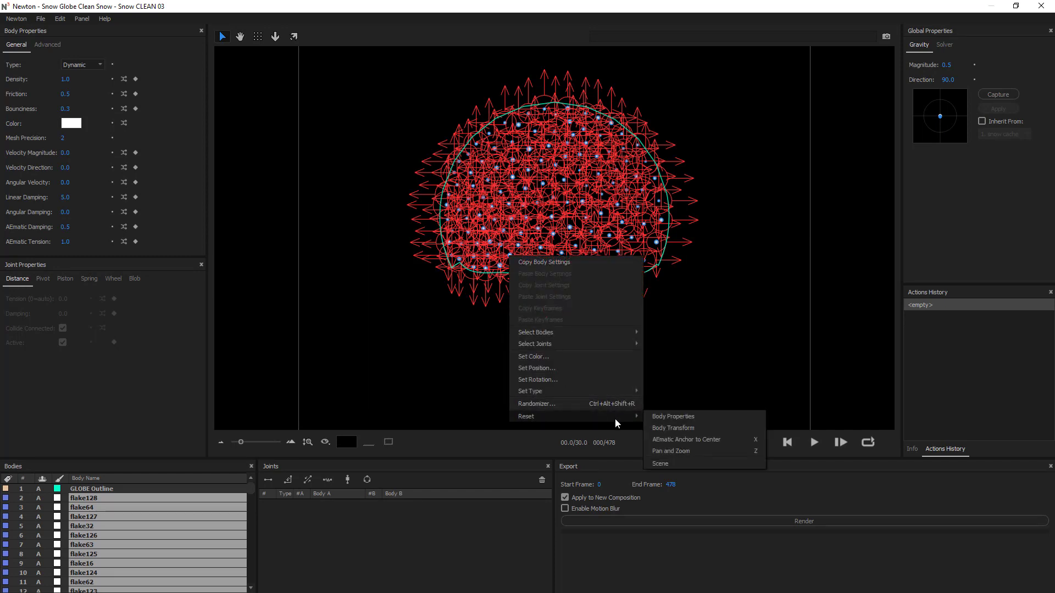
- Reset flake transforms, set gravity to 1.0, edit linear damping, and set magnet intensity to 0.010
{"action": "left_click", "coordinate": [672, 428]}
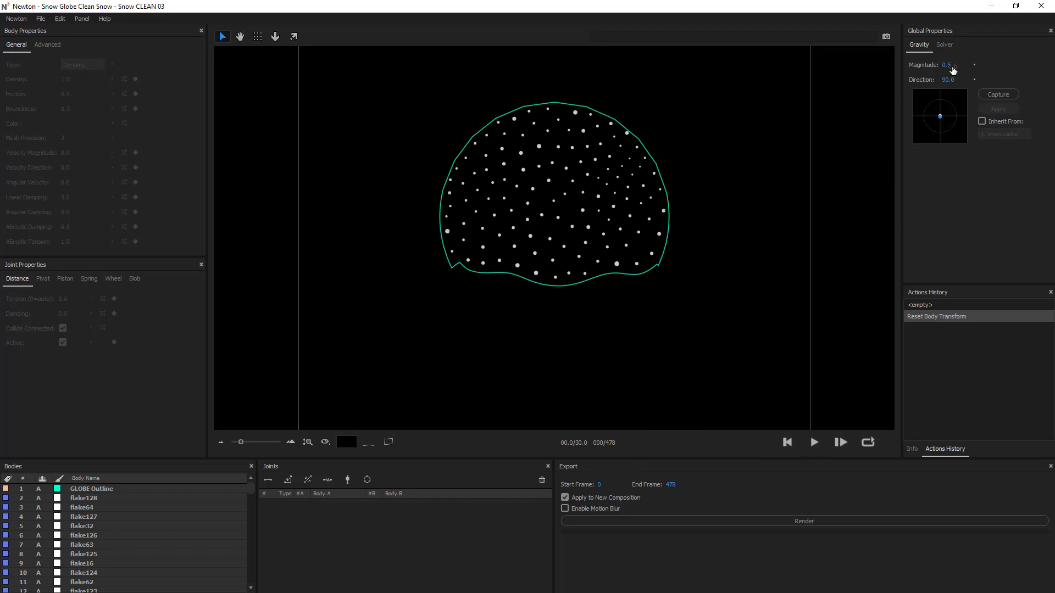
{"action": "triple_click", "coordinate": [952, 65]}
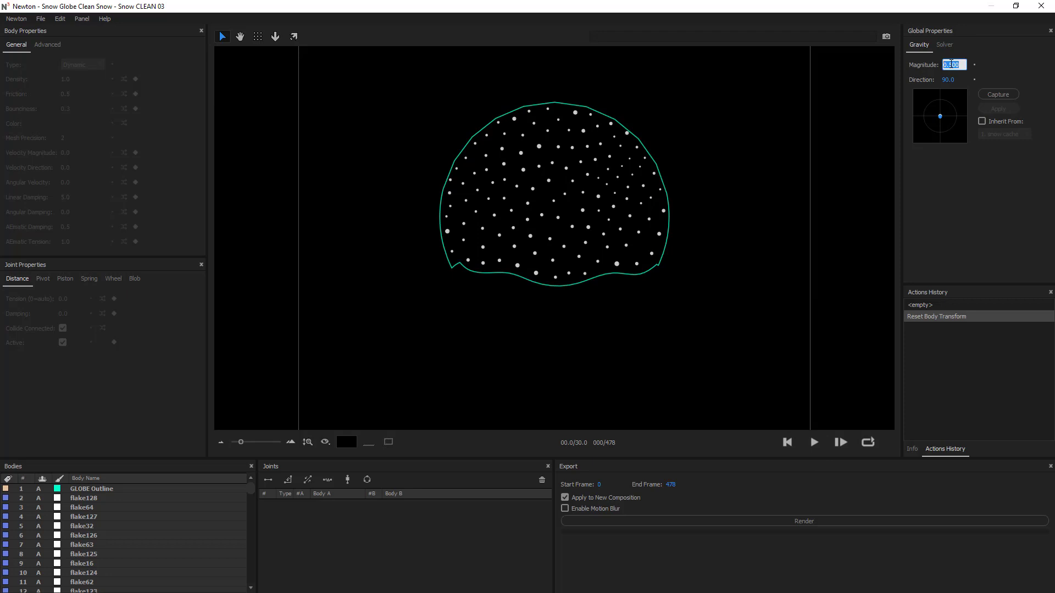
{"action": "type", "text": "1.0"}
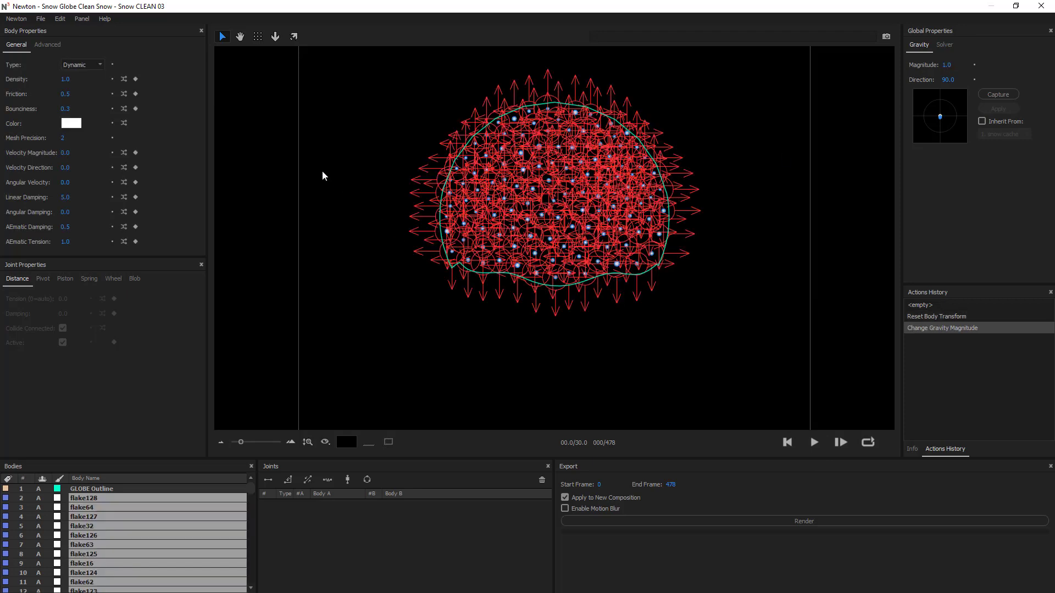
{"action": "triple_click", "coordinate": [72, 197]}
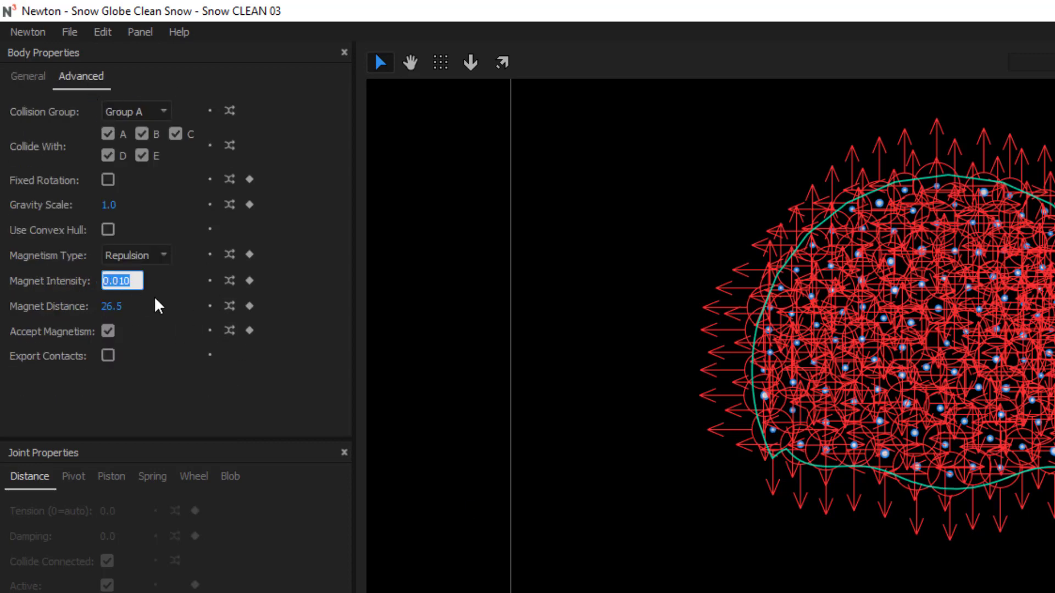
{"action": "left_click", "coordinate": [123, 281]}
{"action": "type", "text": "0"}
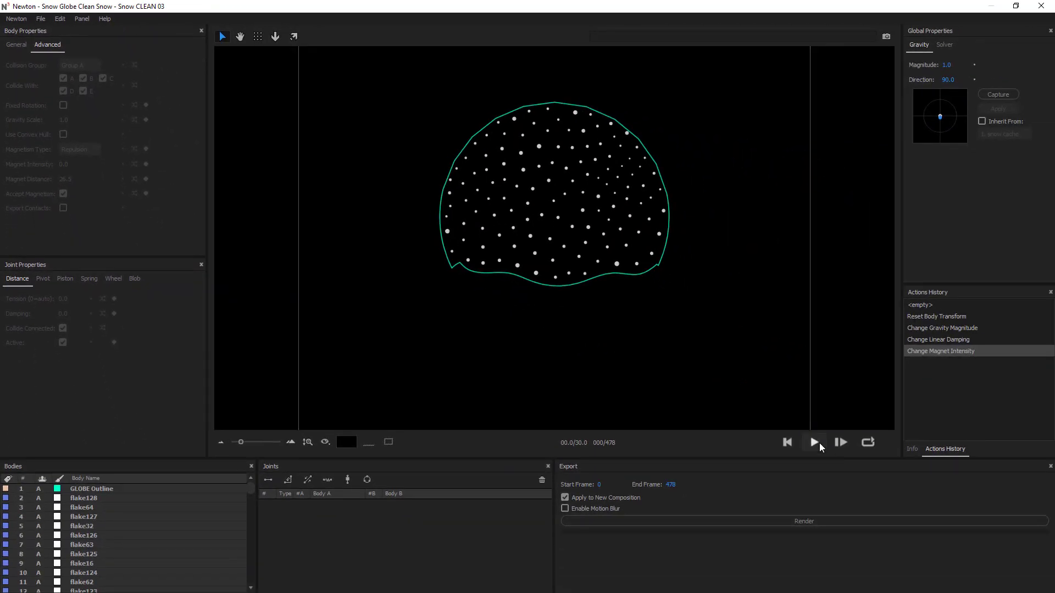
- Preview the tuned snow swirling in the globe, then render it out as Snow SIM 03
{"action": "left_click", "coordinate": [813, 443]}
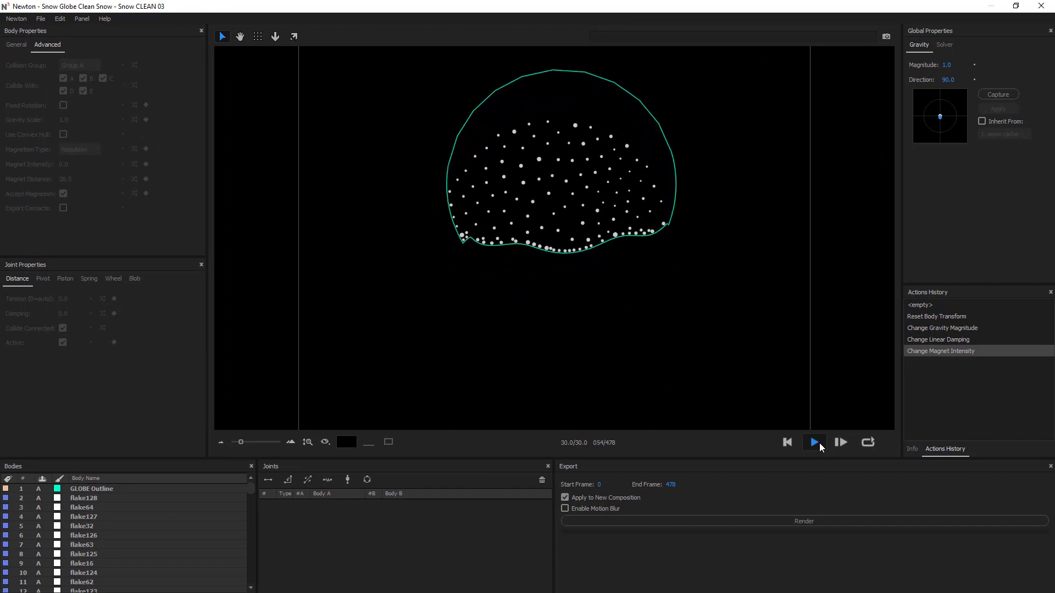
{"action": "left_click", "coordinate": [813, 443]}
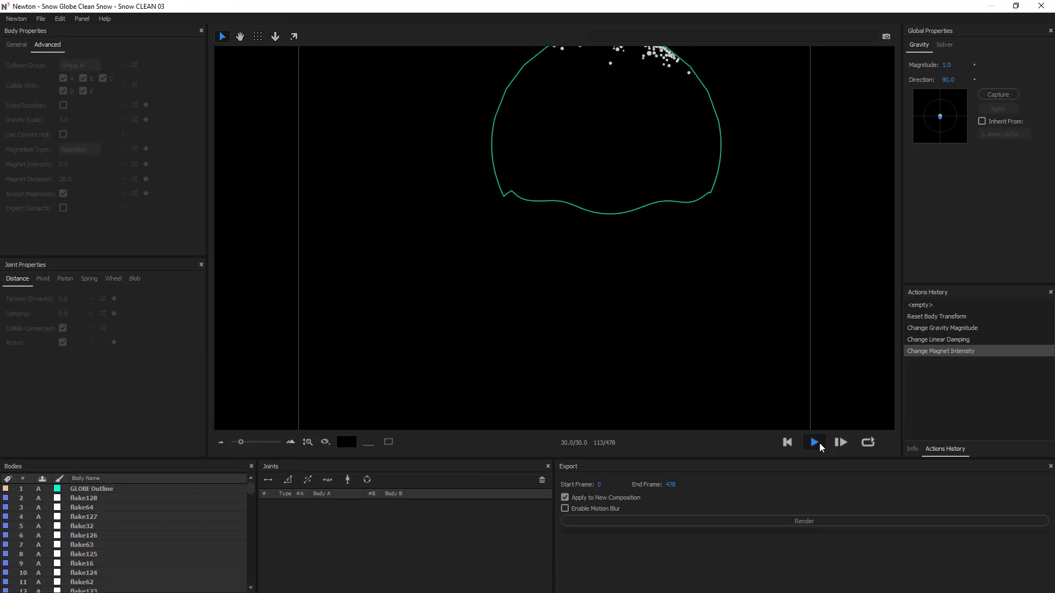
{"action": "left_click", "coordinate": [814, 441]}
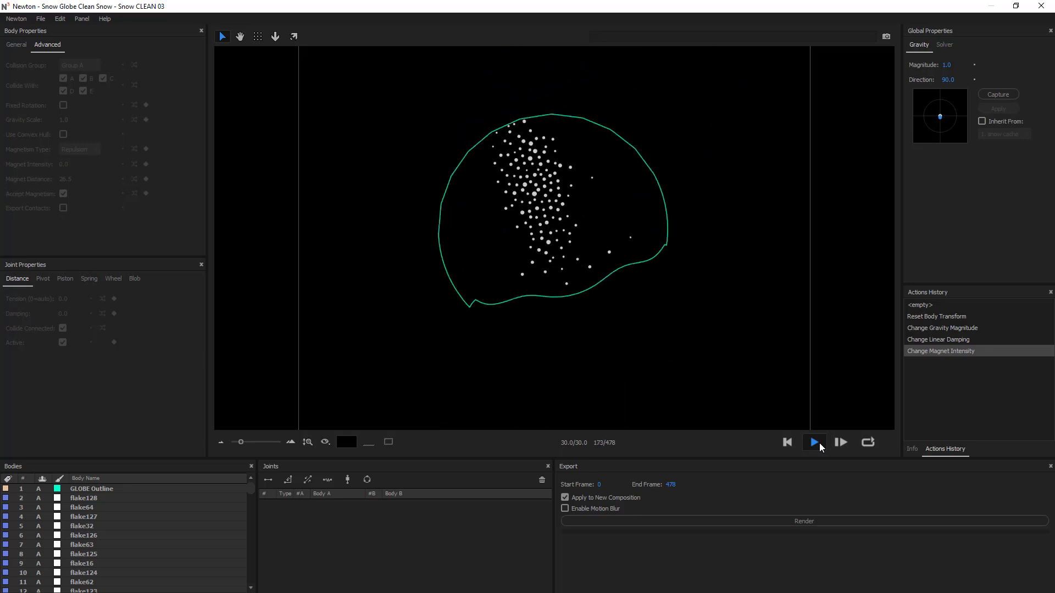
{"action": "left_click", "coordinate": [814, 442]}
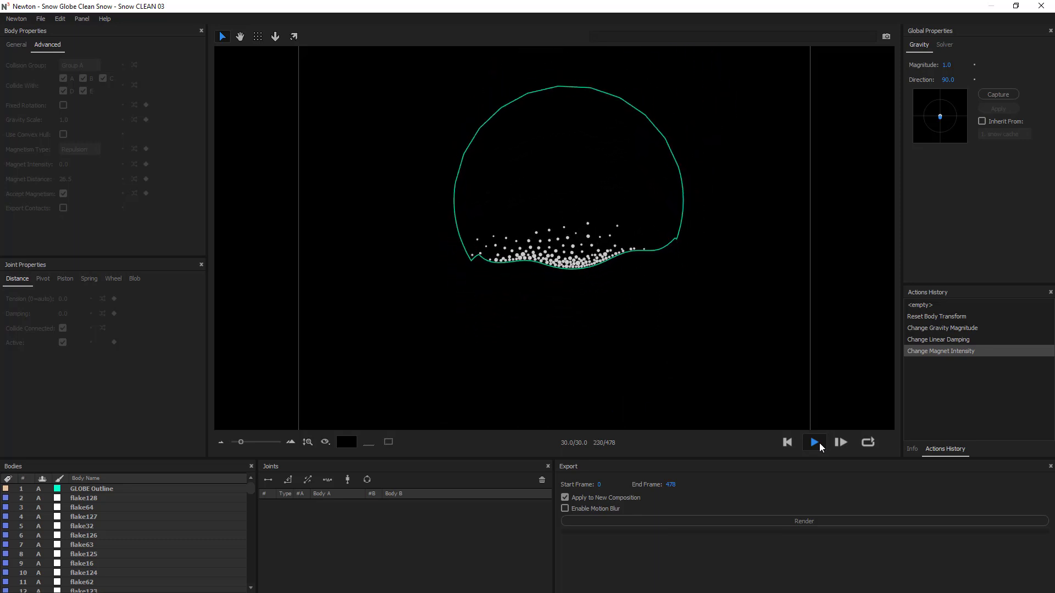
{"action": "left_click", "coordinate": [813, 443]}
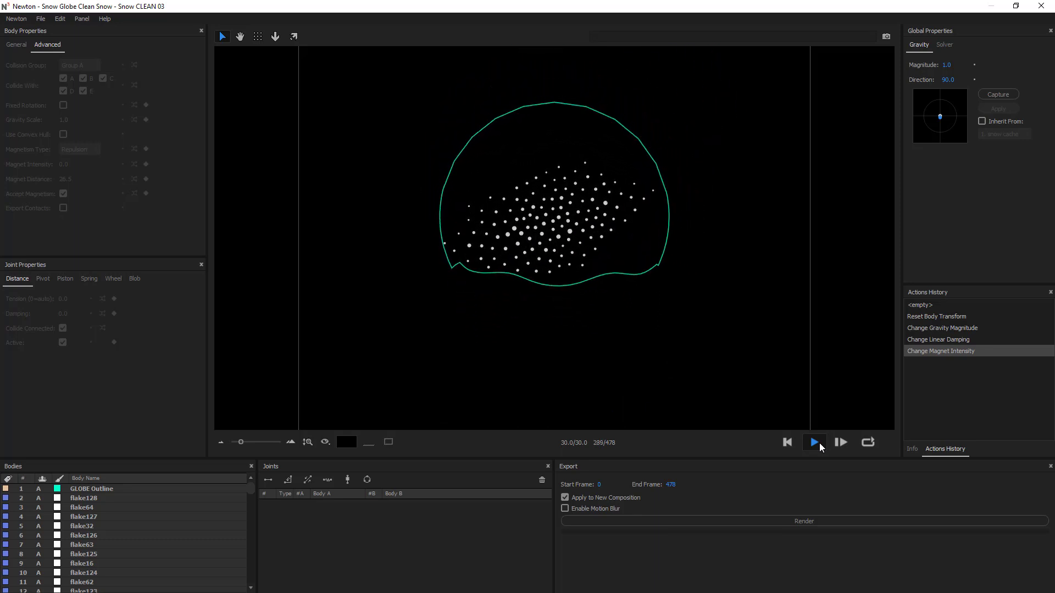
{"action": "left_click", "coordinate": [813, 442]}
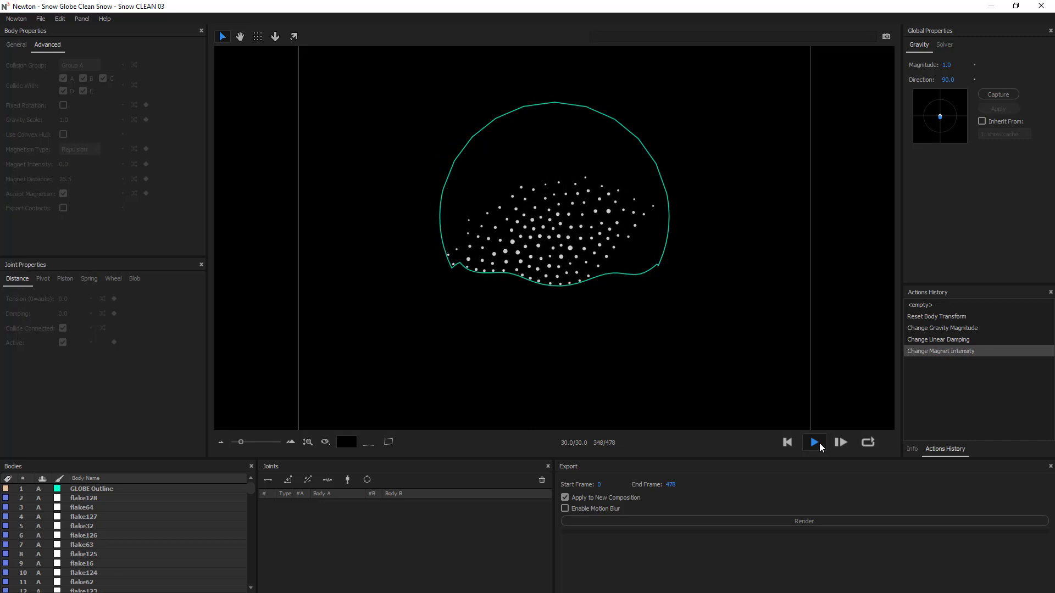
{"action": "left_click", "coordinate": [803, 522]}
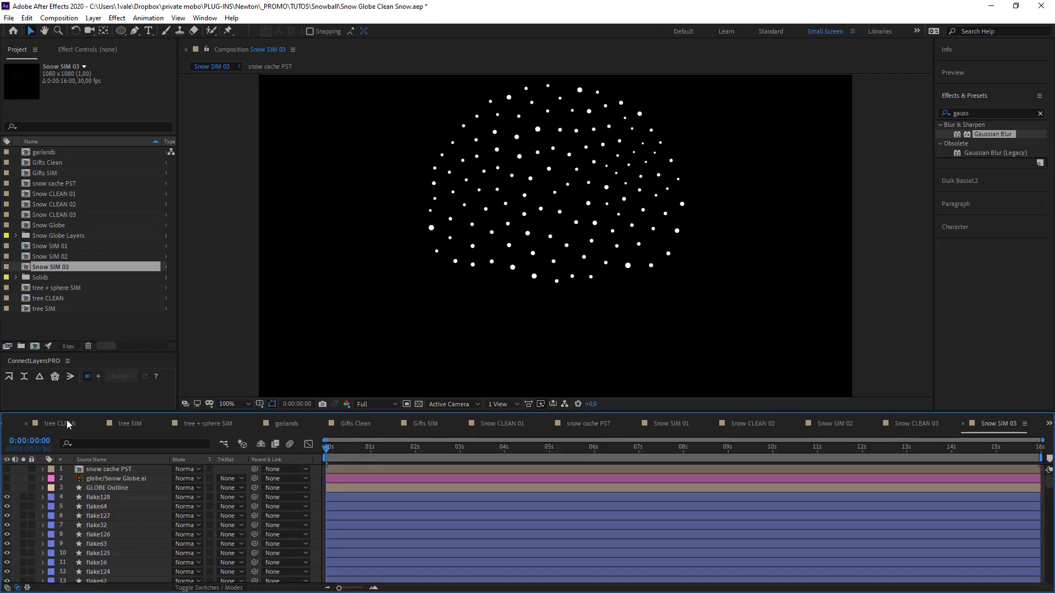
- Show the Timeline overflow list of open compositions while in Snow SIM 03
{"action": "left_click", "coordinate": [1049, 424]}
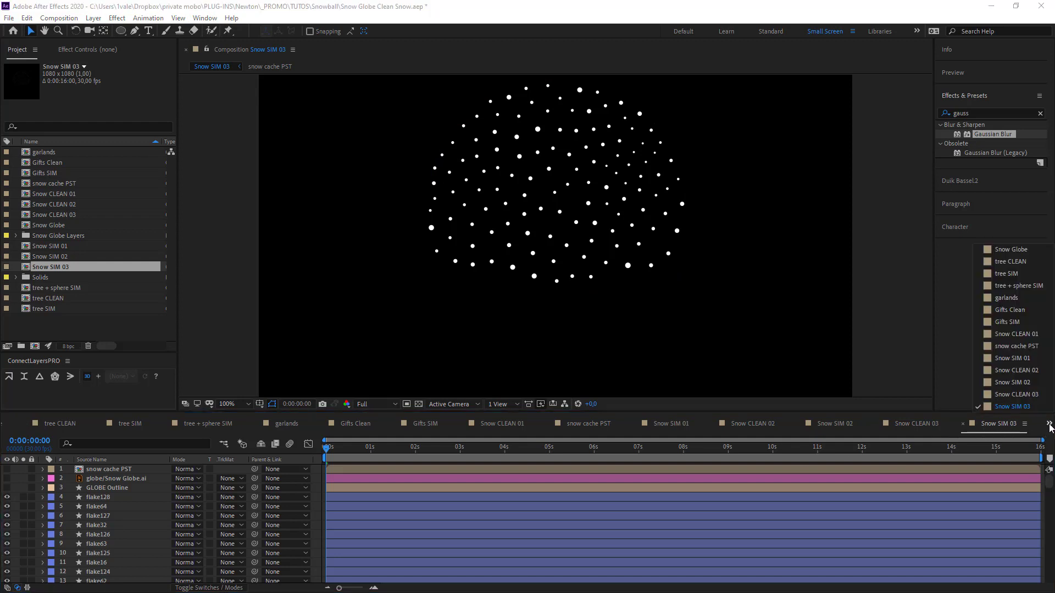